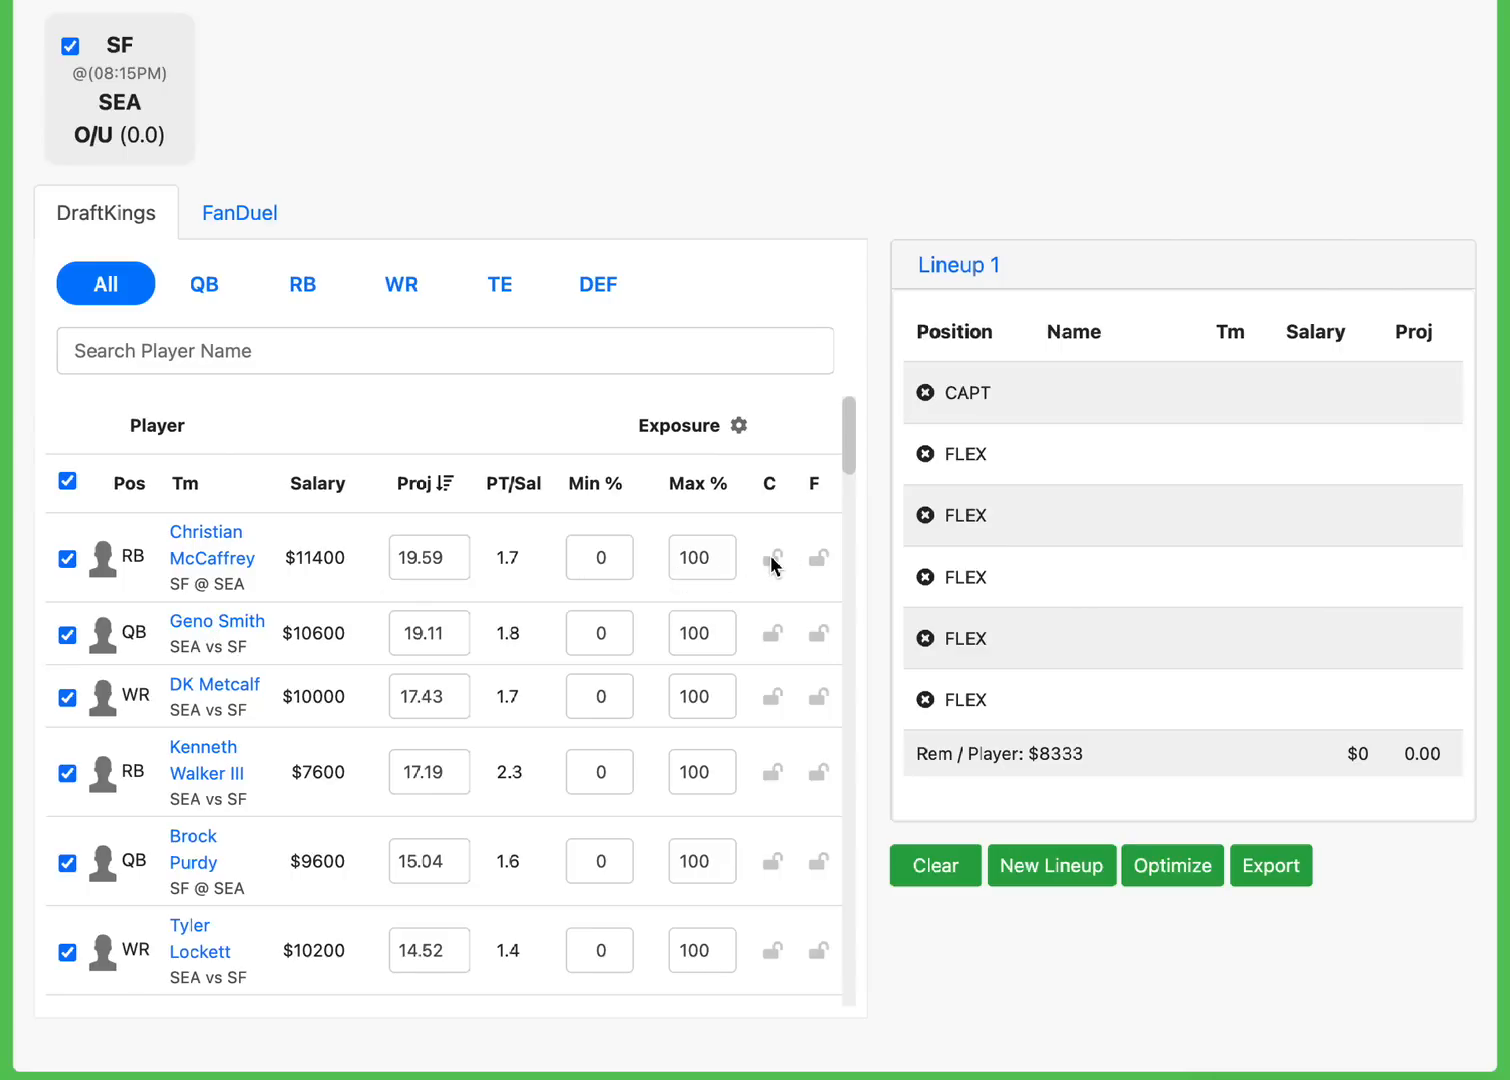
Lock Christian McCaffrey as captain ($17,100, 29.38 projected).
{"action": "left_click", "coordinate": [772, 556]}
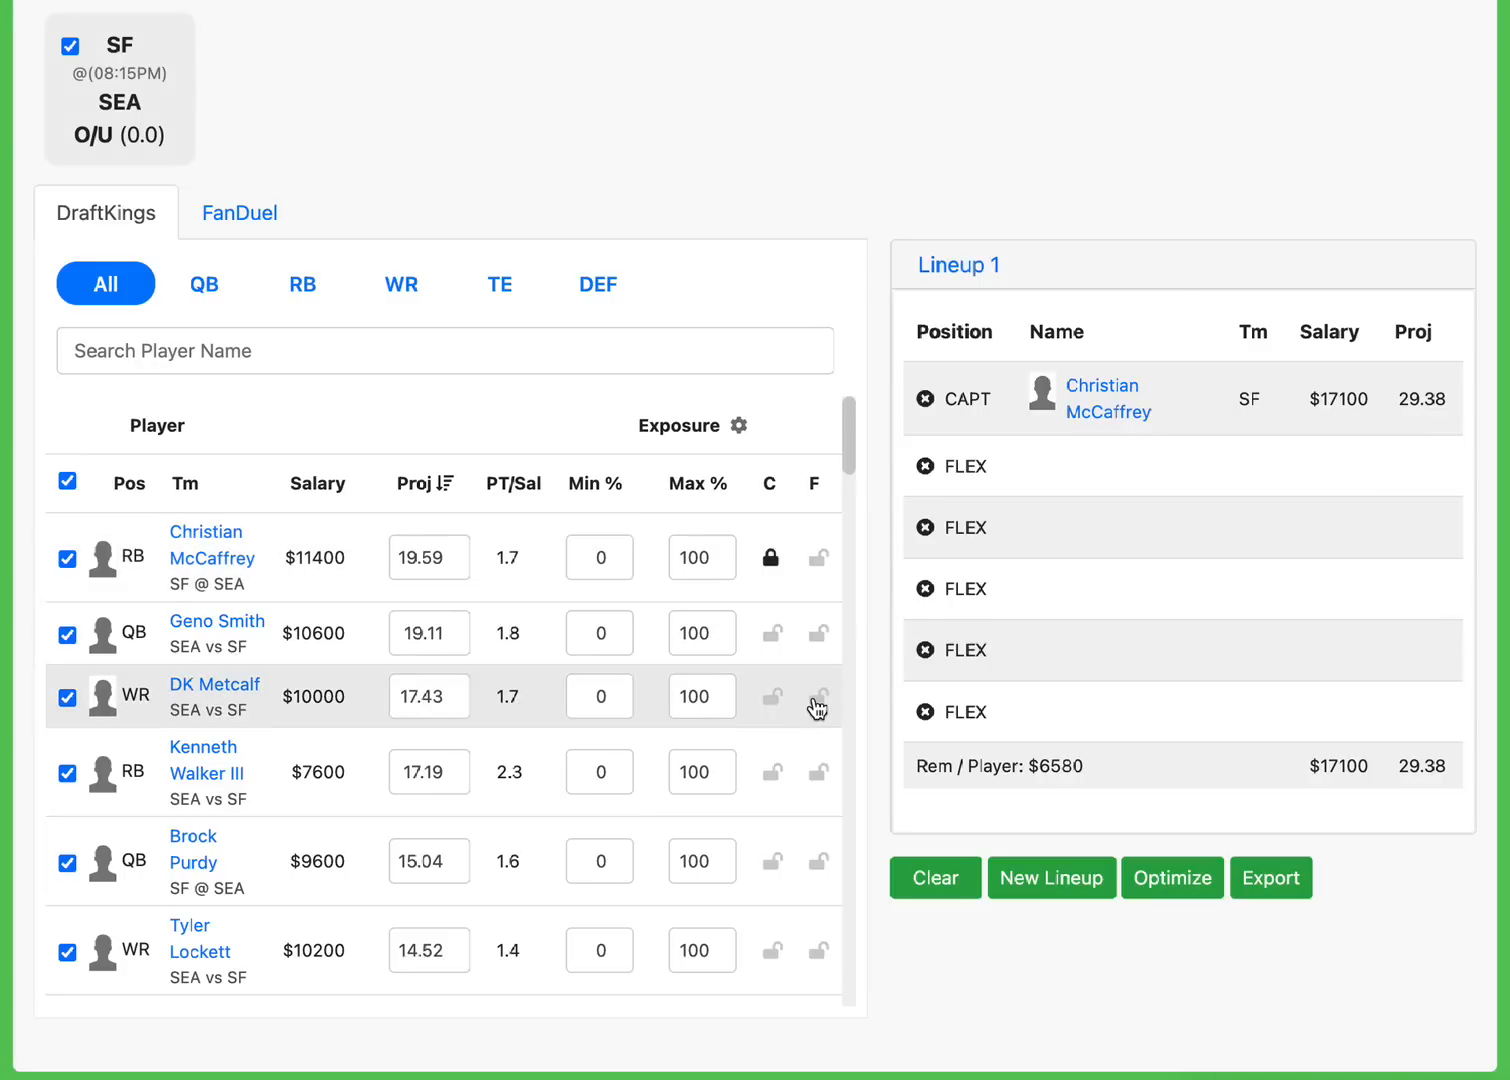
Lock DK Metcalf into a FLEX spot and begin editing his 17.43 projection.
{"action": "left_click", "coordinate": [818, 696]}
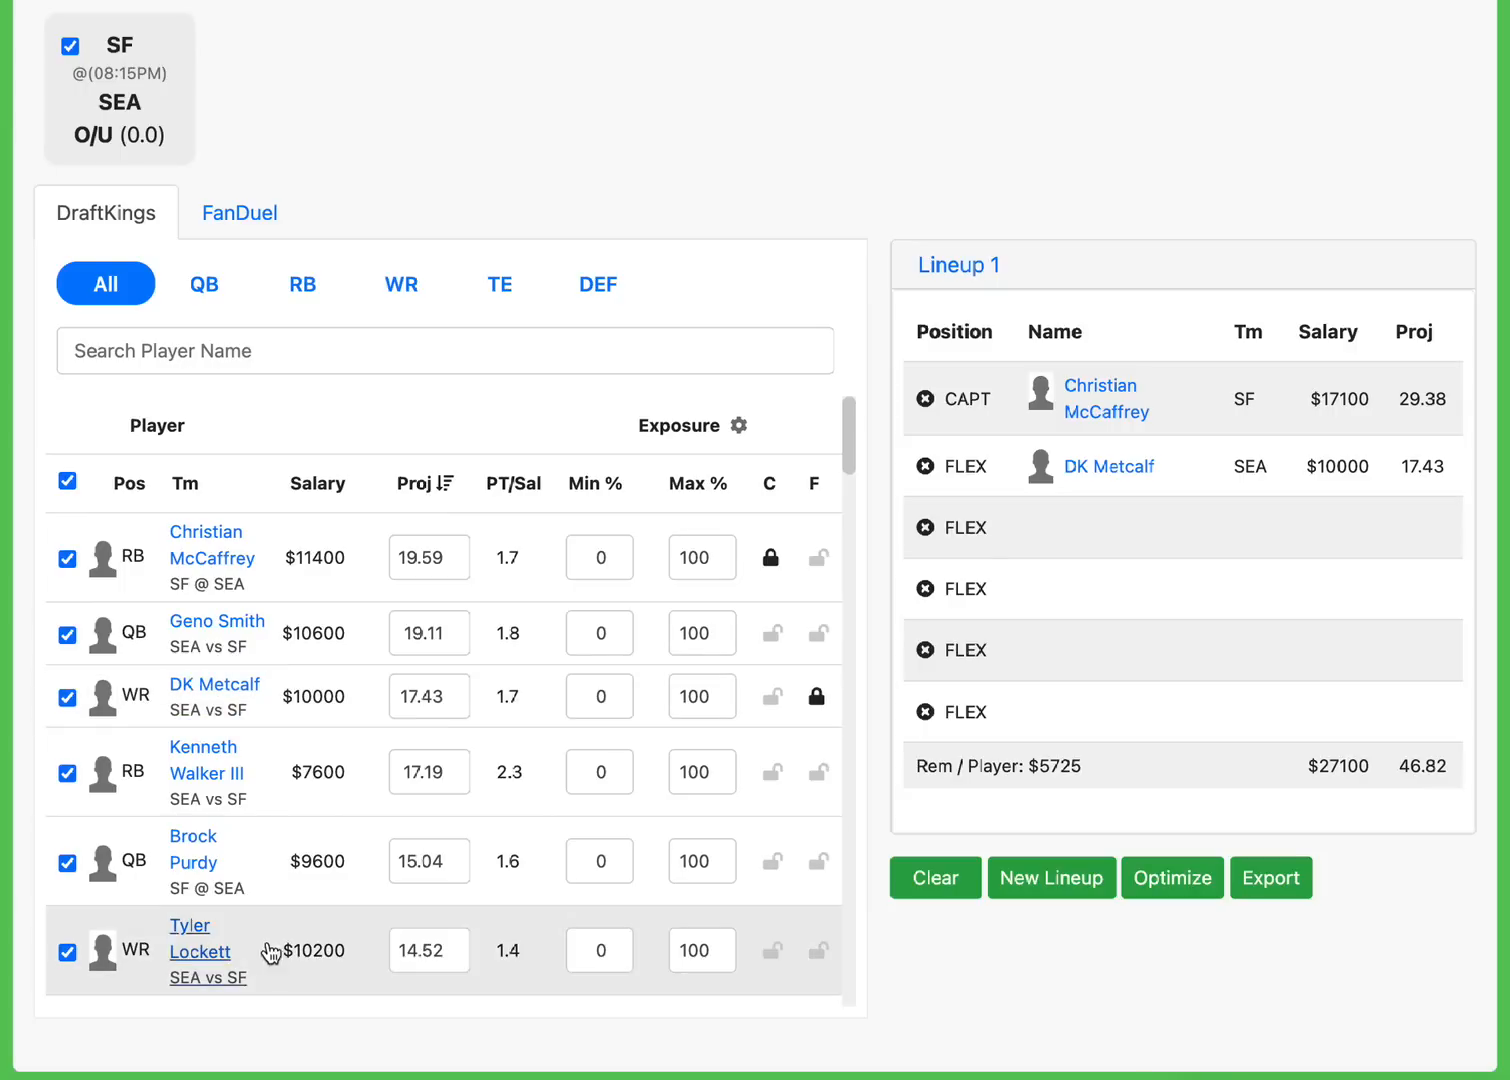
{"action": "left_click", "coordinate": [428, 696]}
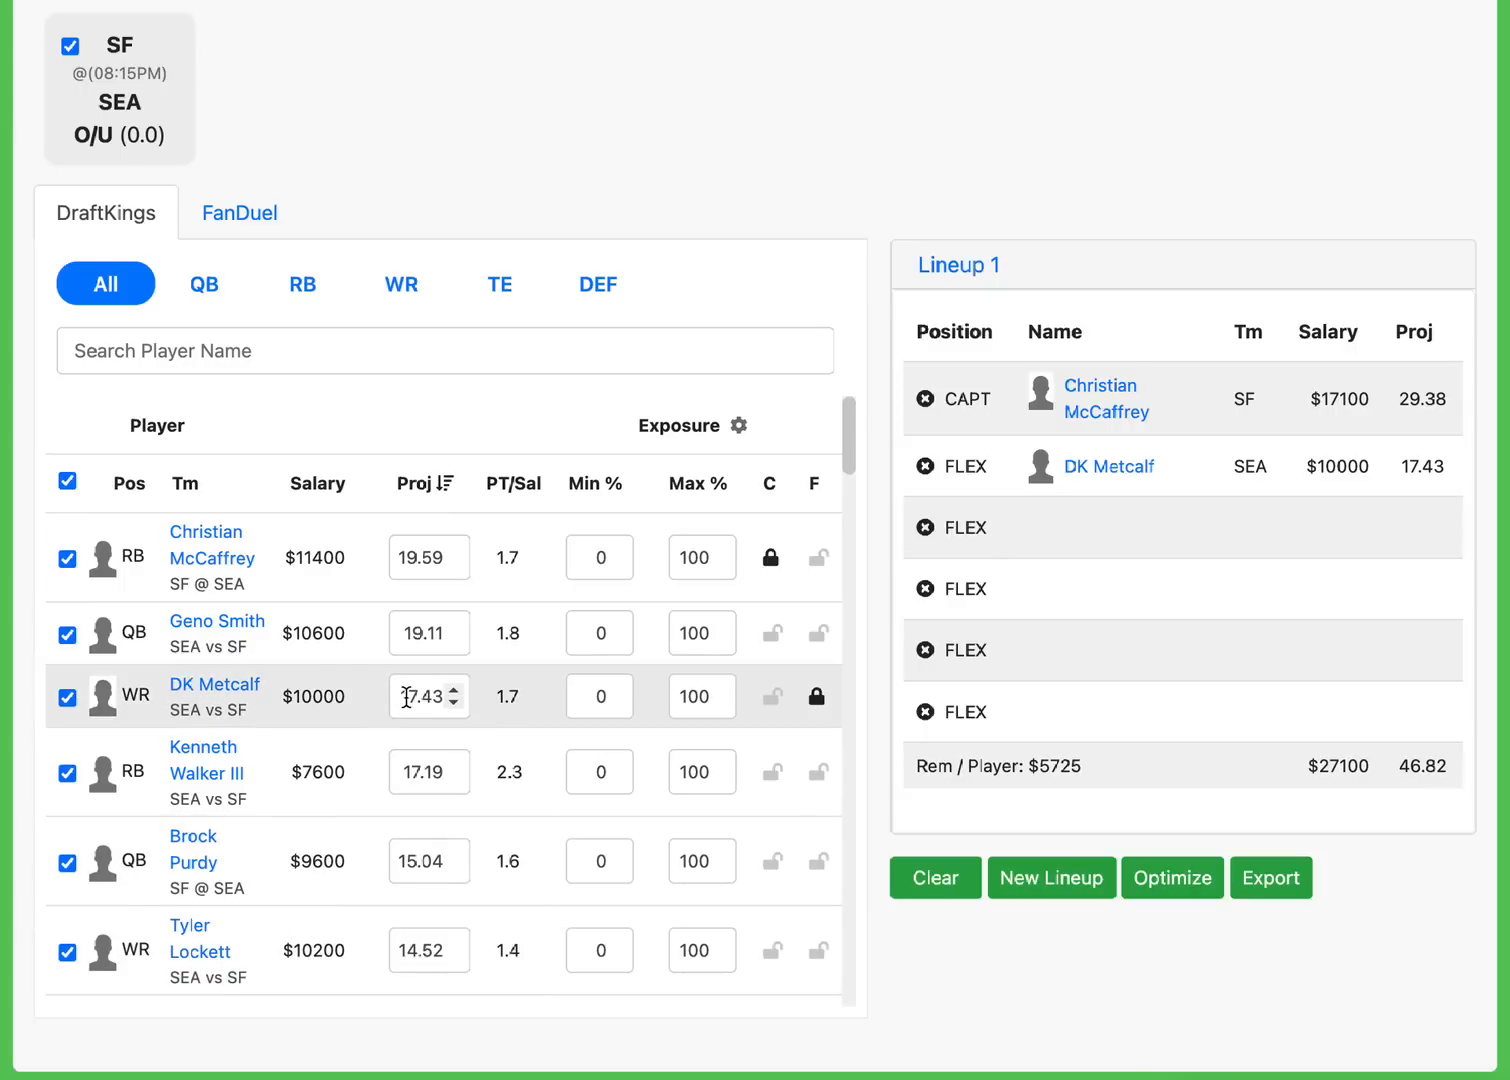
{"action": "left_click", "coordinate": [428, 696]}
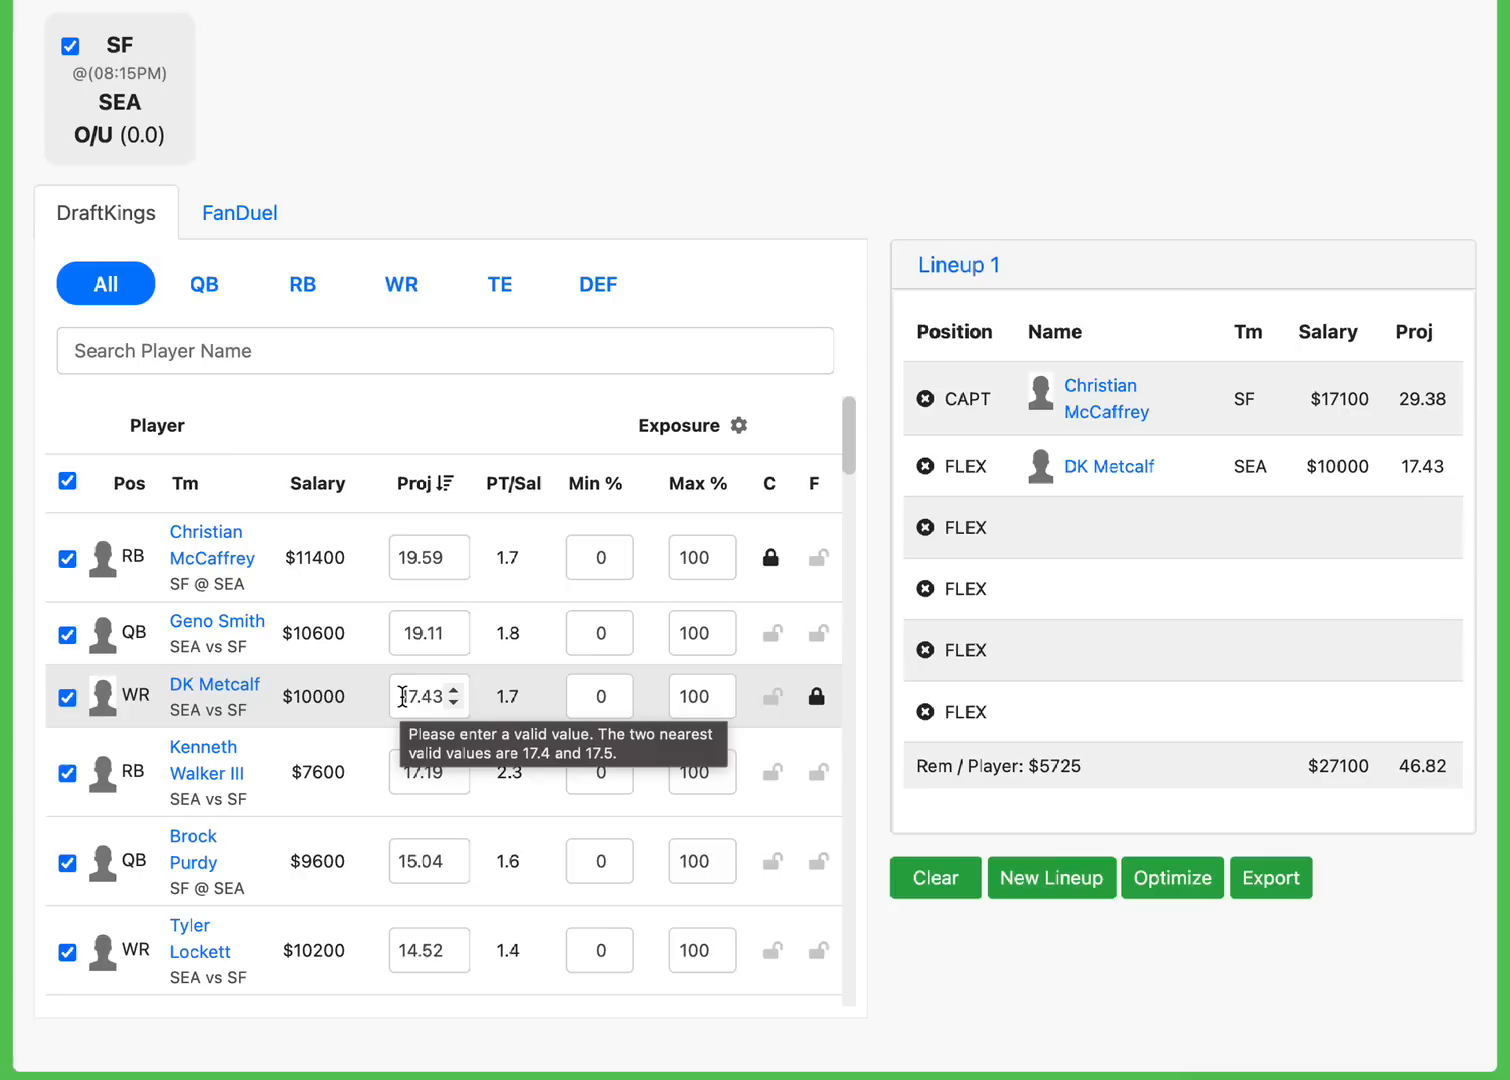
{"action": "mouse_move", "coordinate": [336, 708]}
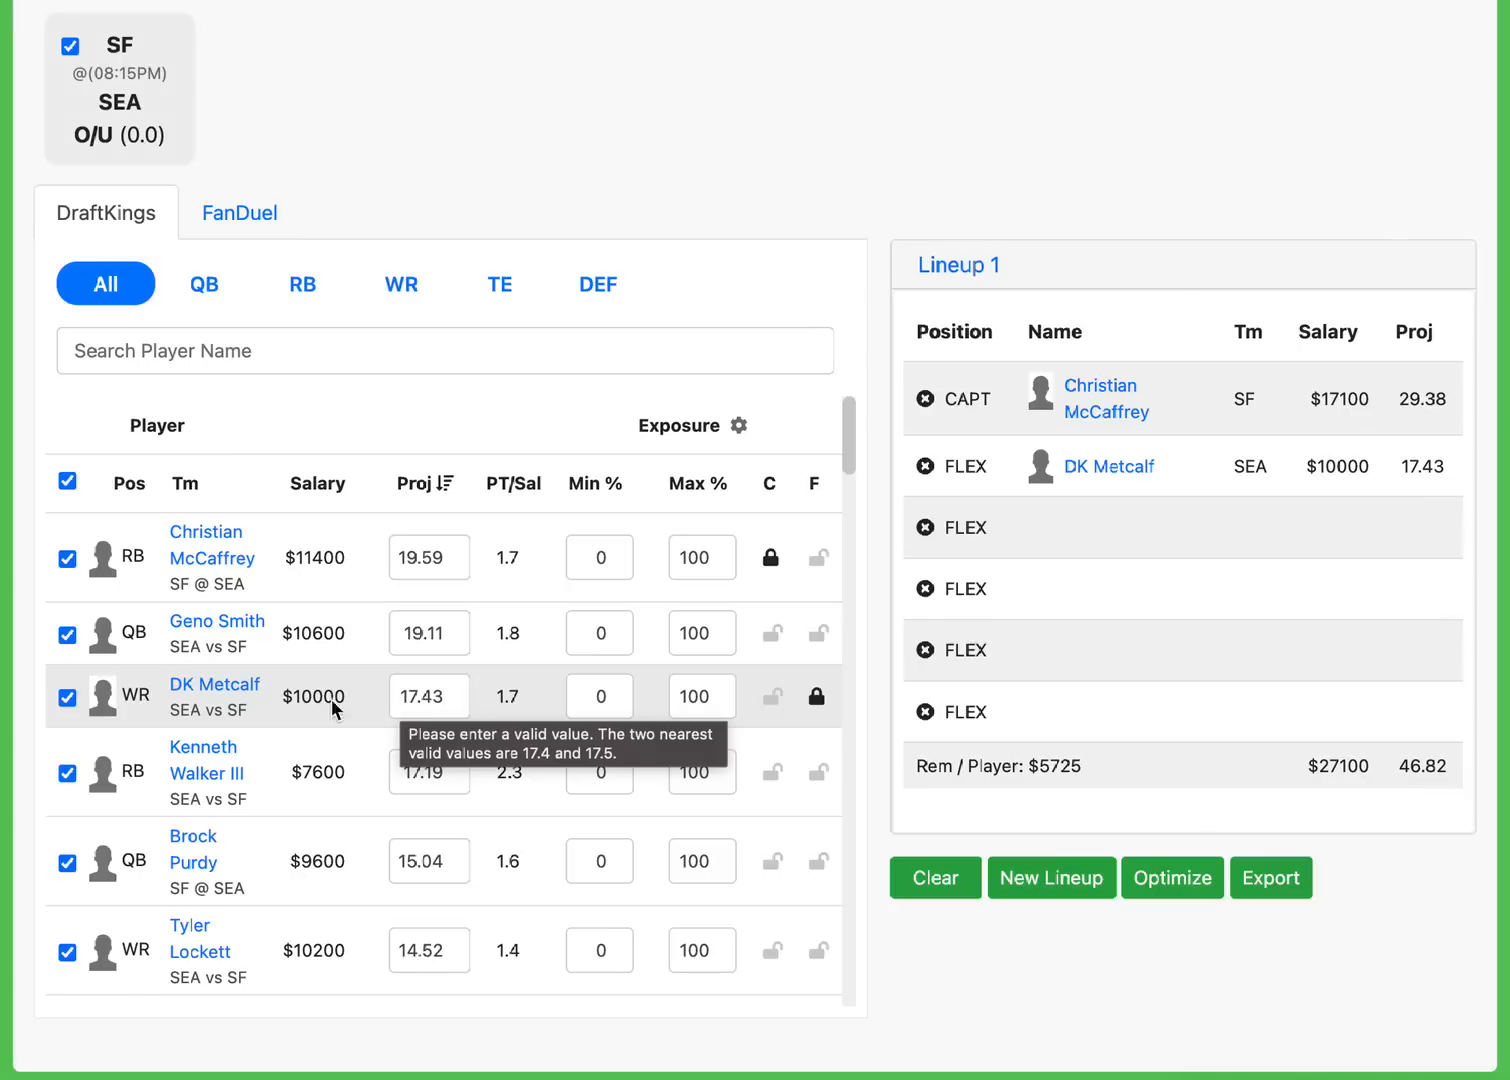
{"action": "mouse_move", "coordinate": [214, 684]}
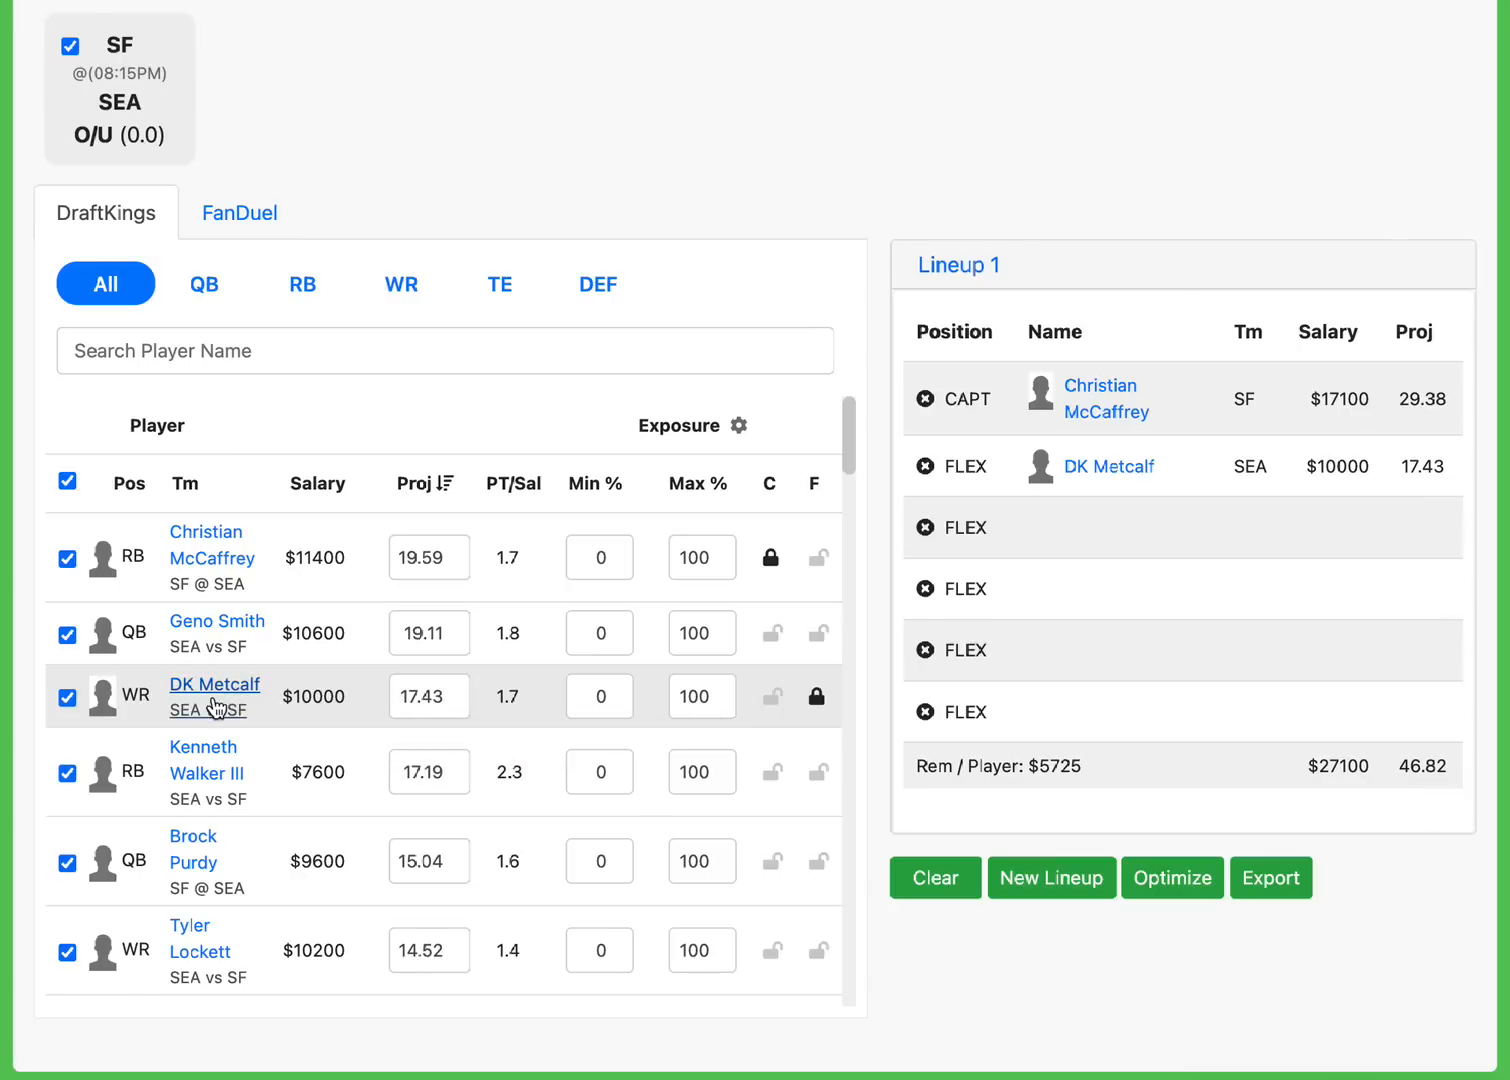
{"action": "mouse_move", "coordinate": [248, 800]}
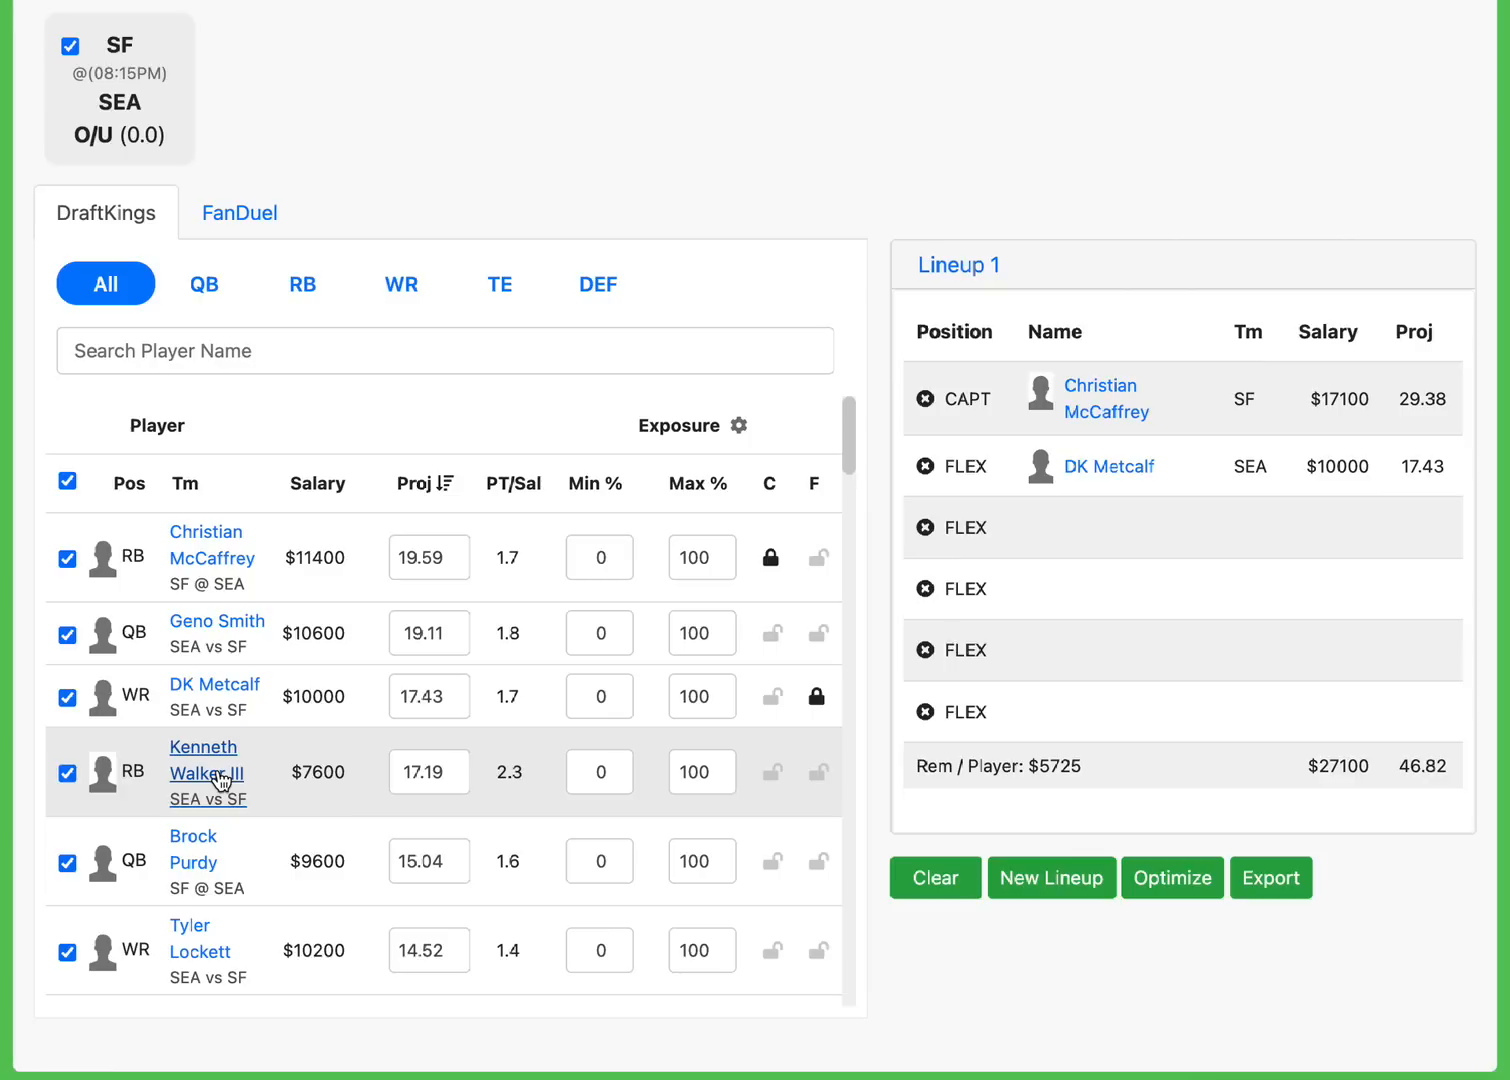
{"action": "mouse_move", "coordinate": [262, 764]}
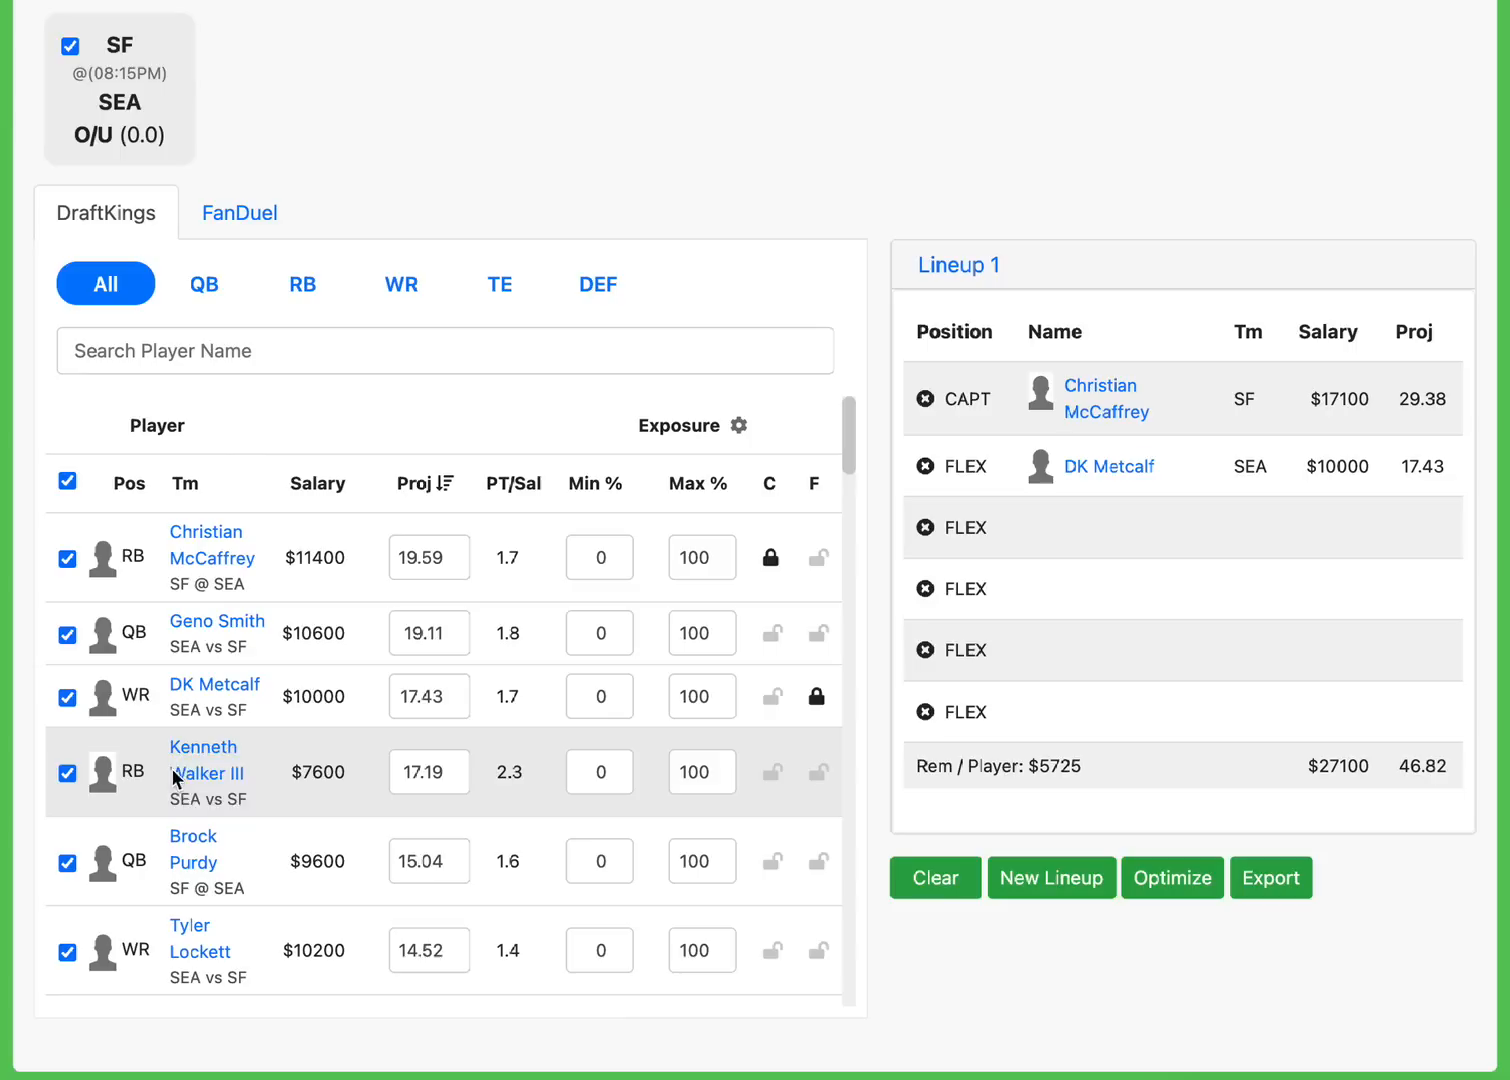
{"action": "mouse_move", "coordinate": [204, 772]}
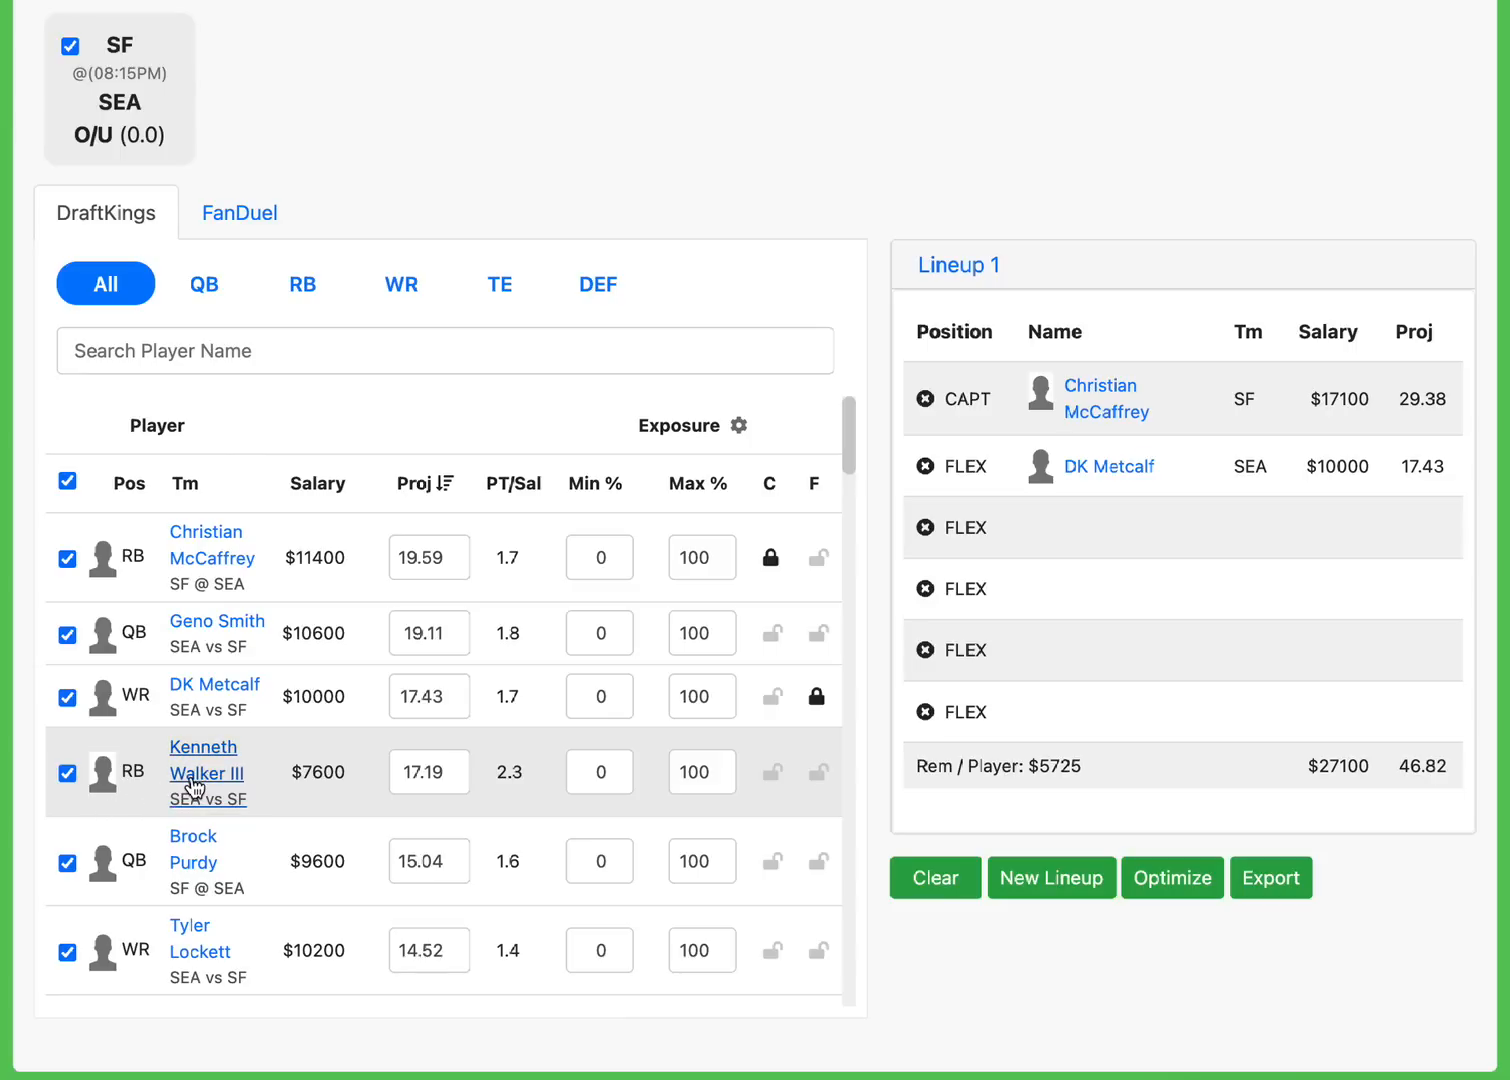
{"action": "mouse_move", "coordinate": [200, 792]}
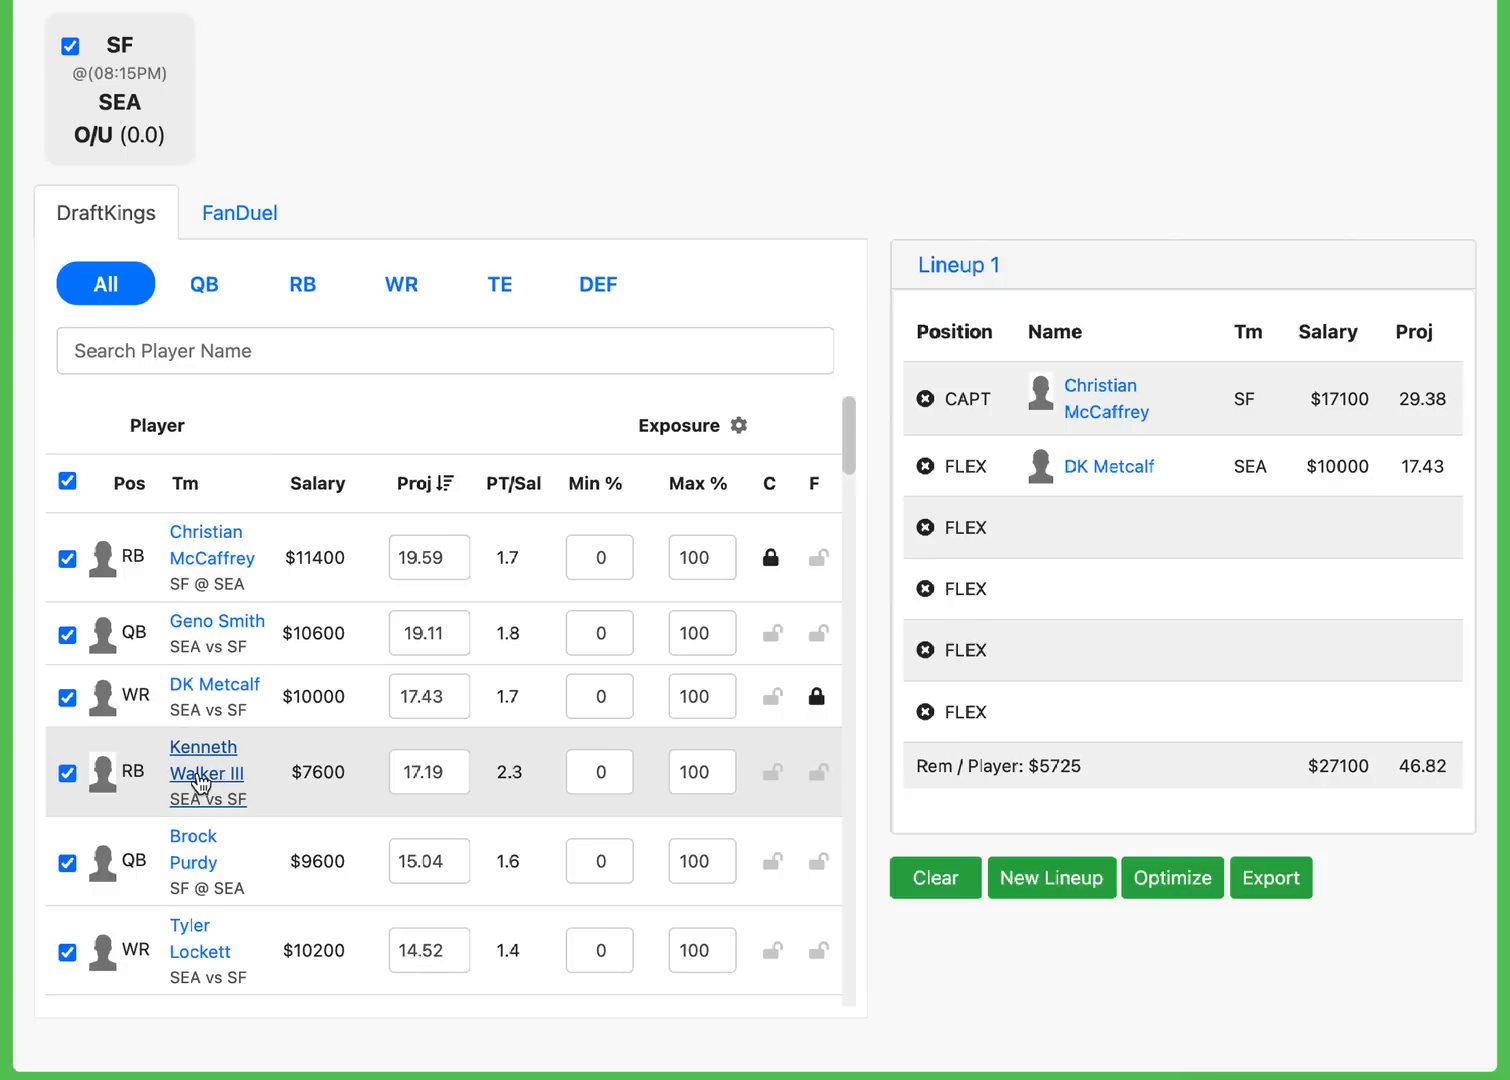
{"action": "mouse_move", "coordinate": [188, 800]}
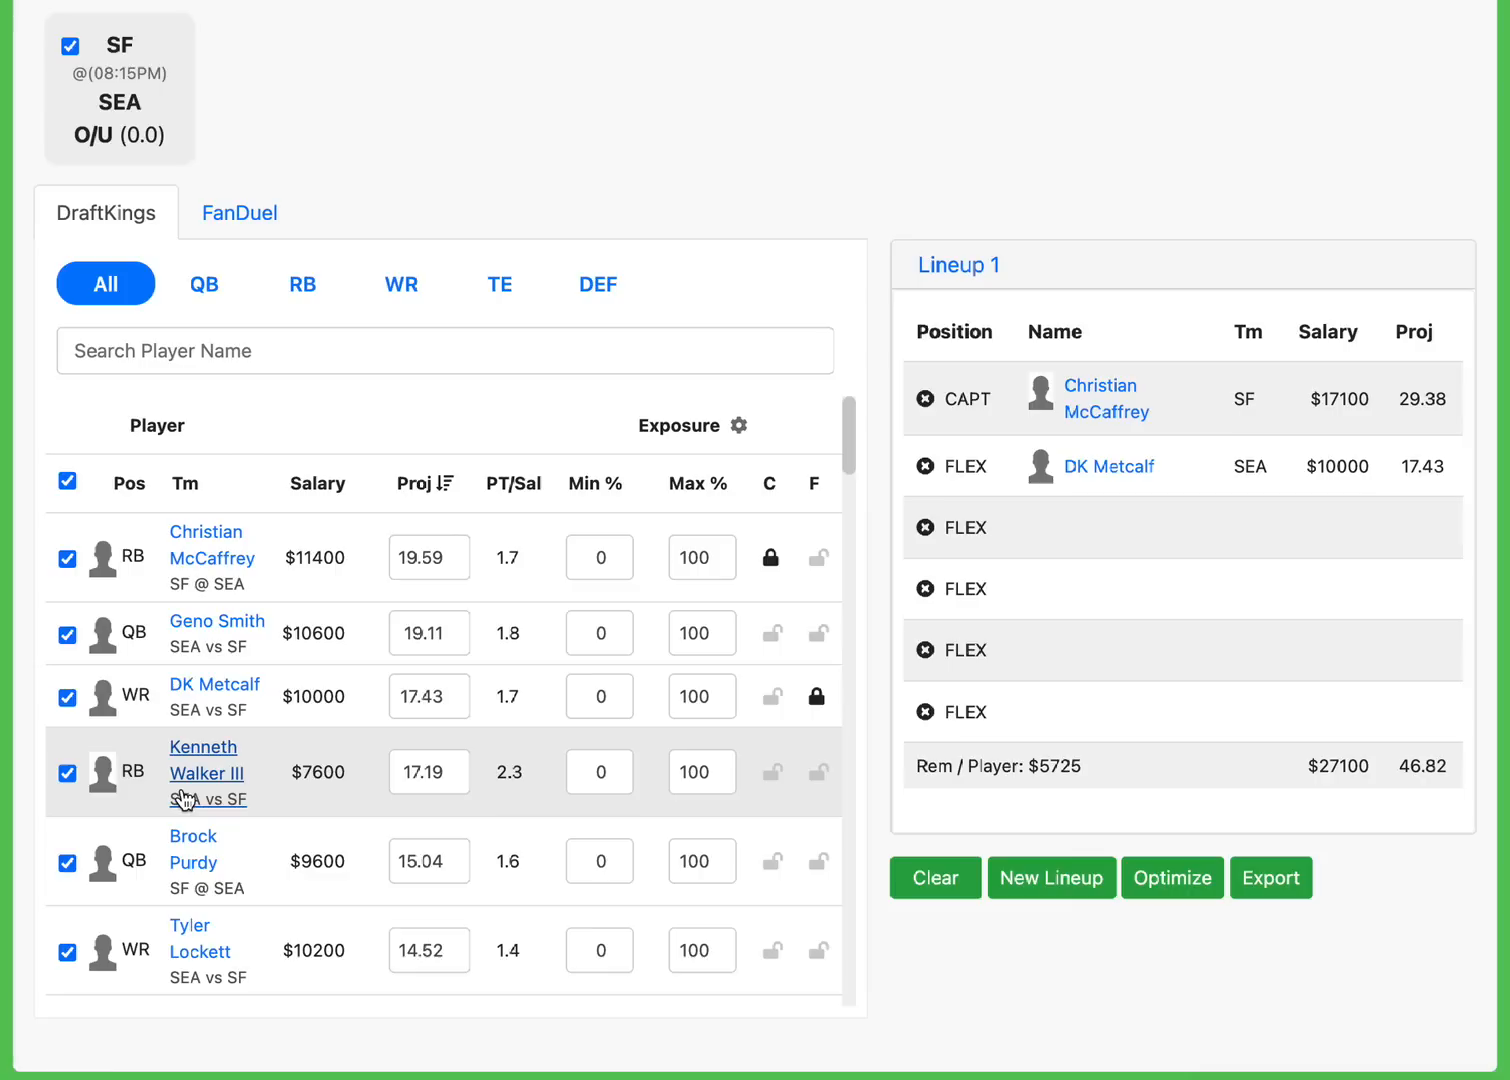
Lower Kenneth Walker III's projection from 17.19 to 12 (PT/Sal 1.6).
{"action": "left_click", "coordinate": [428, 772]}
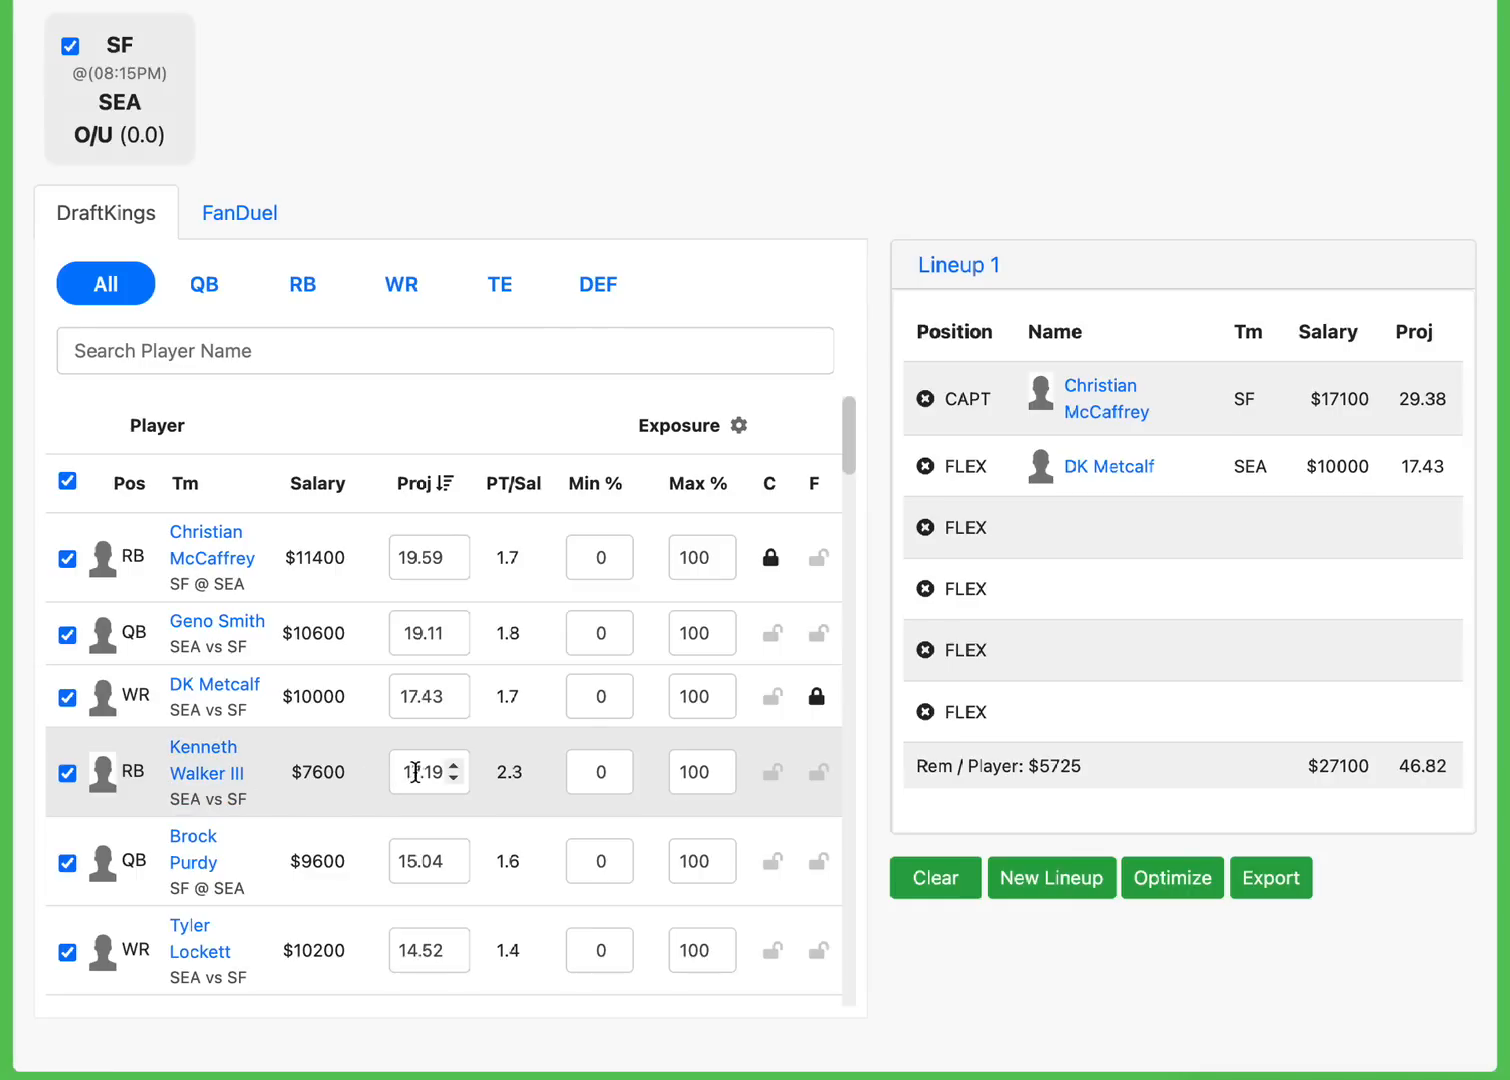
{"action": "left_click", "coordinate": [420, 772]}
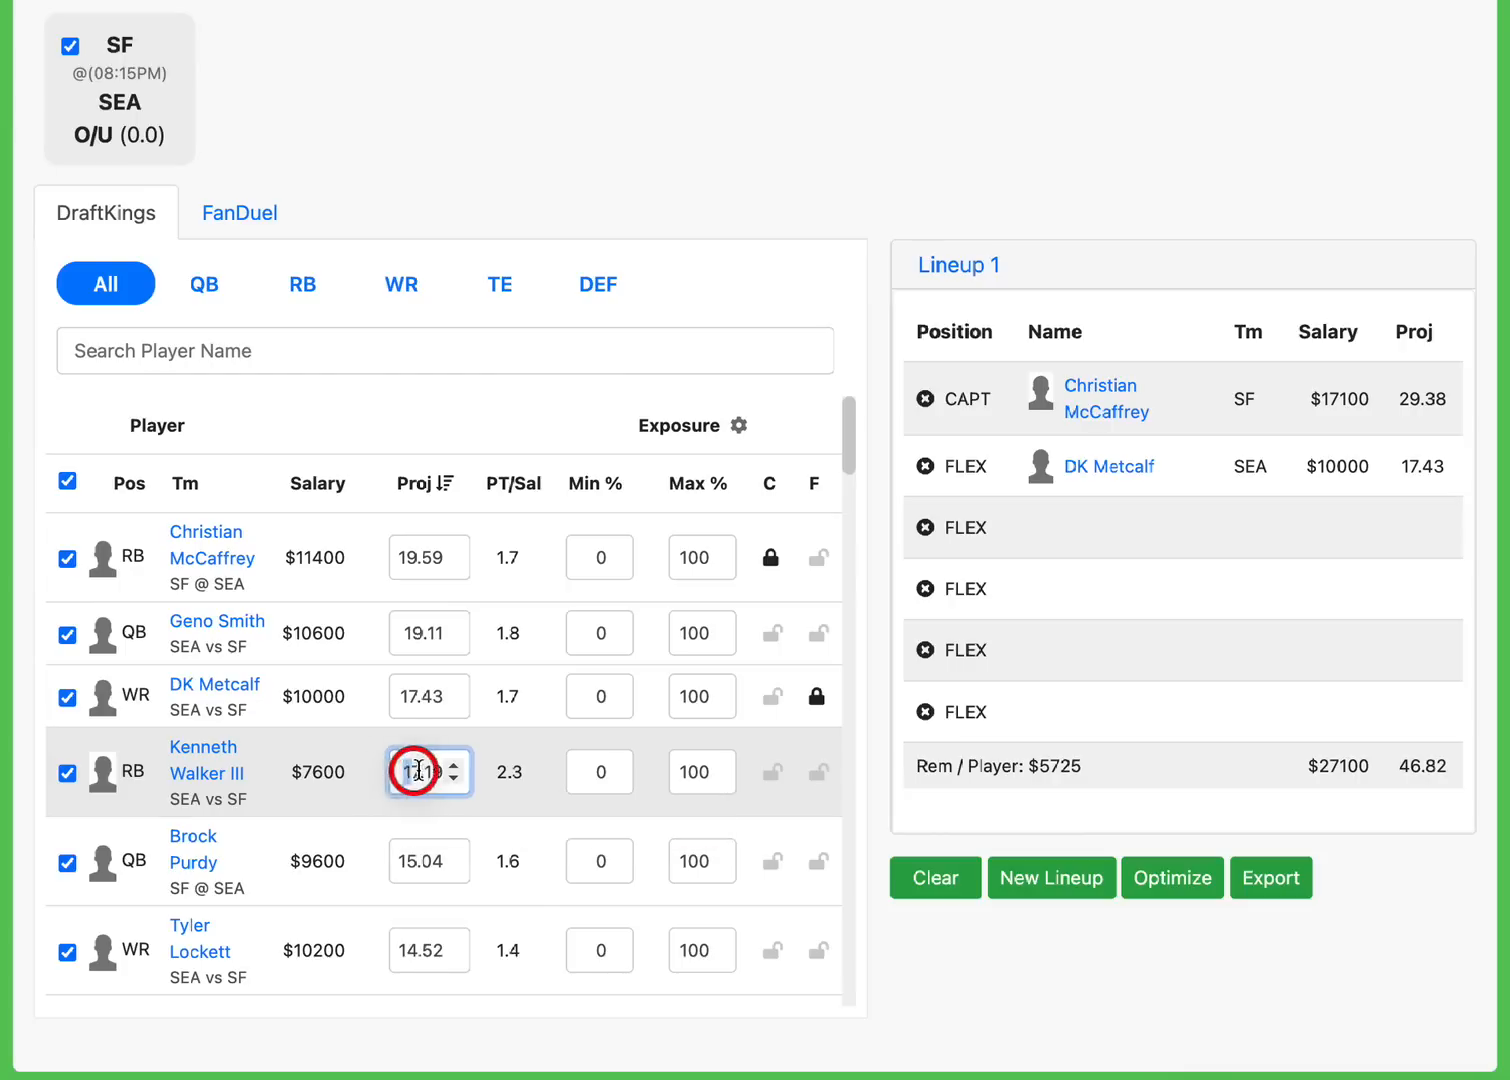
{"action": "type", "text": "12"}
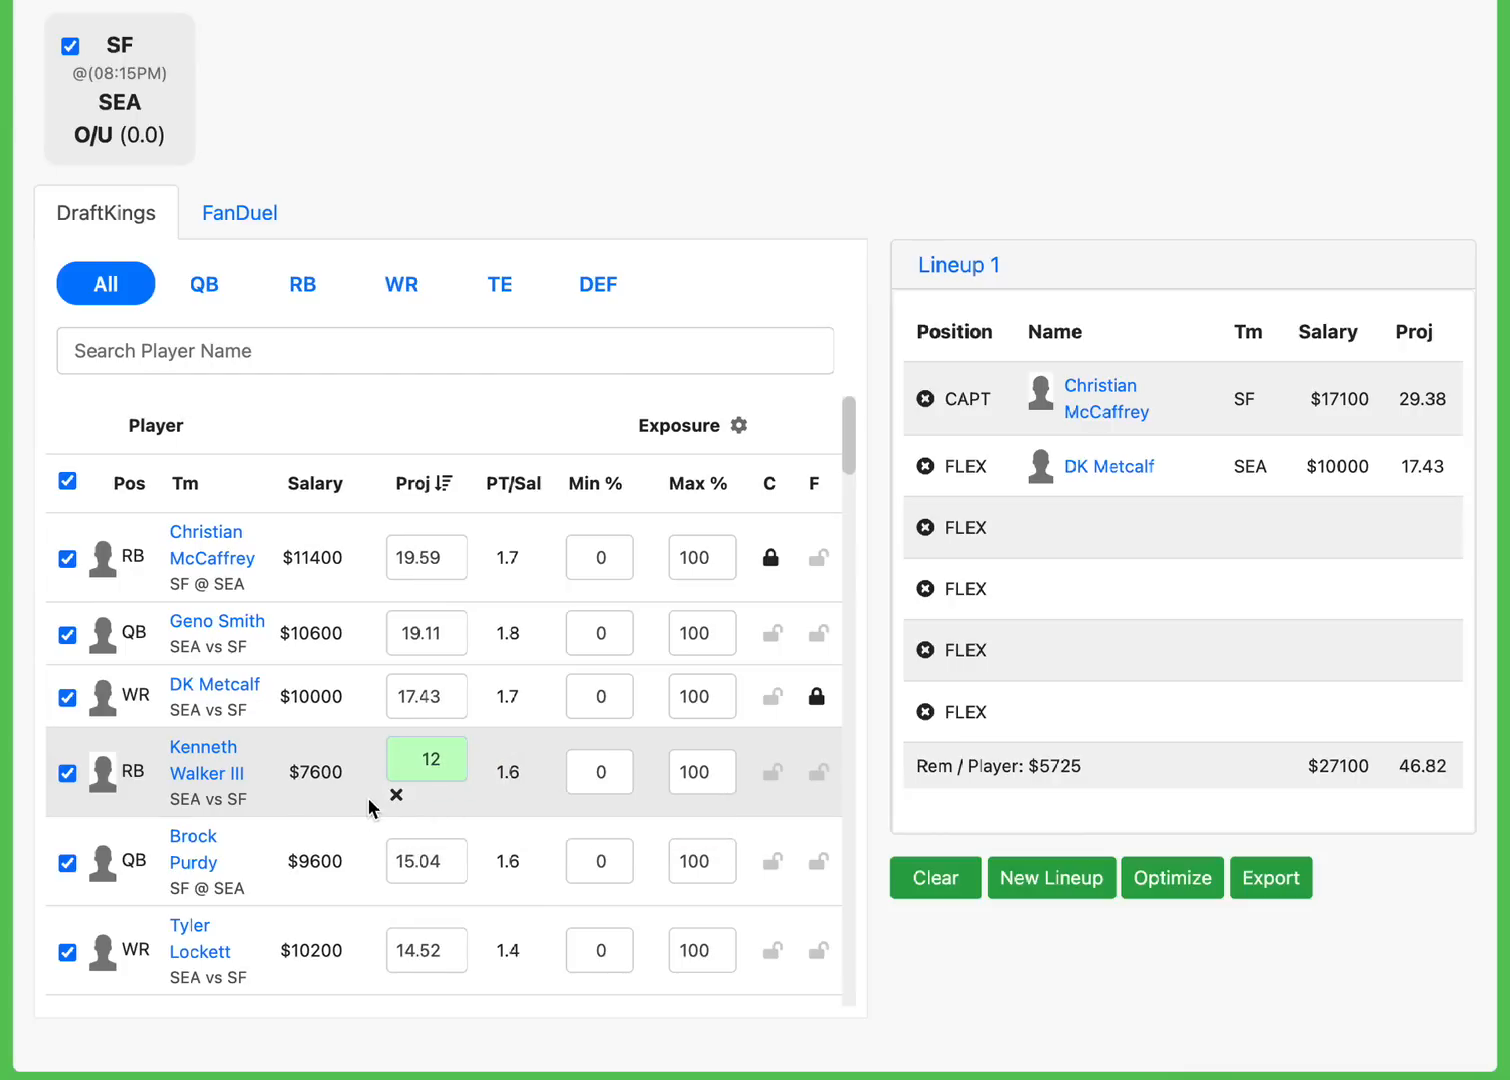
{"action": "left_click", "coordinate": [428, 758]}
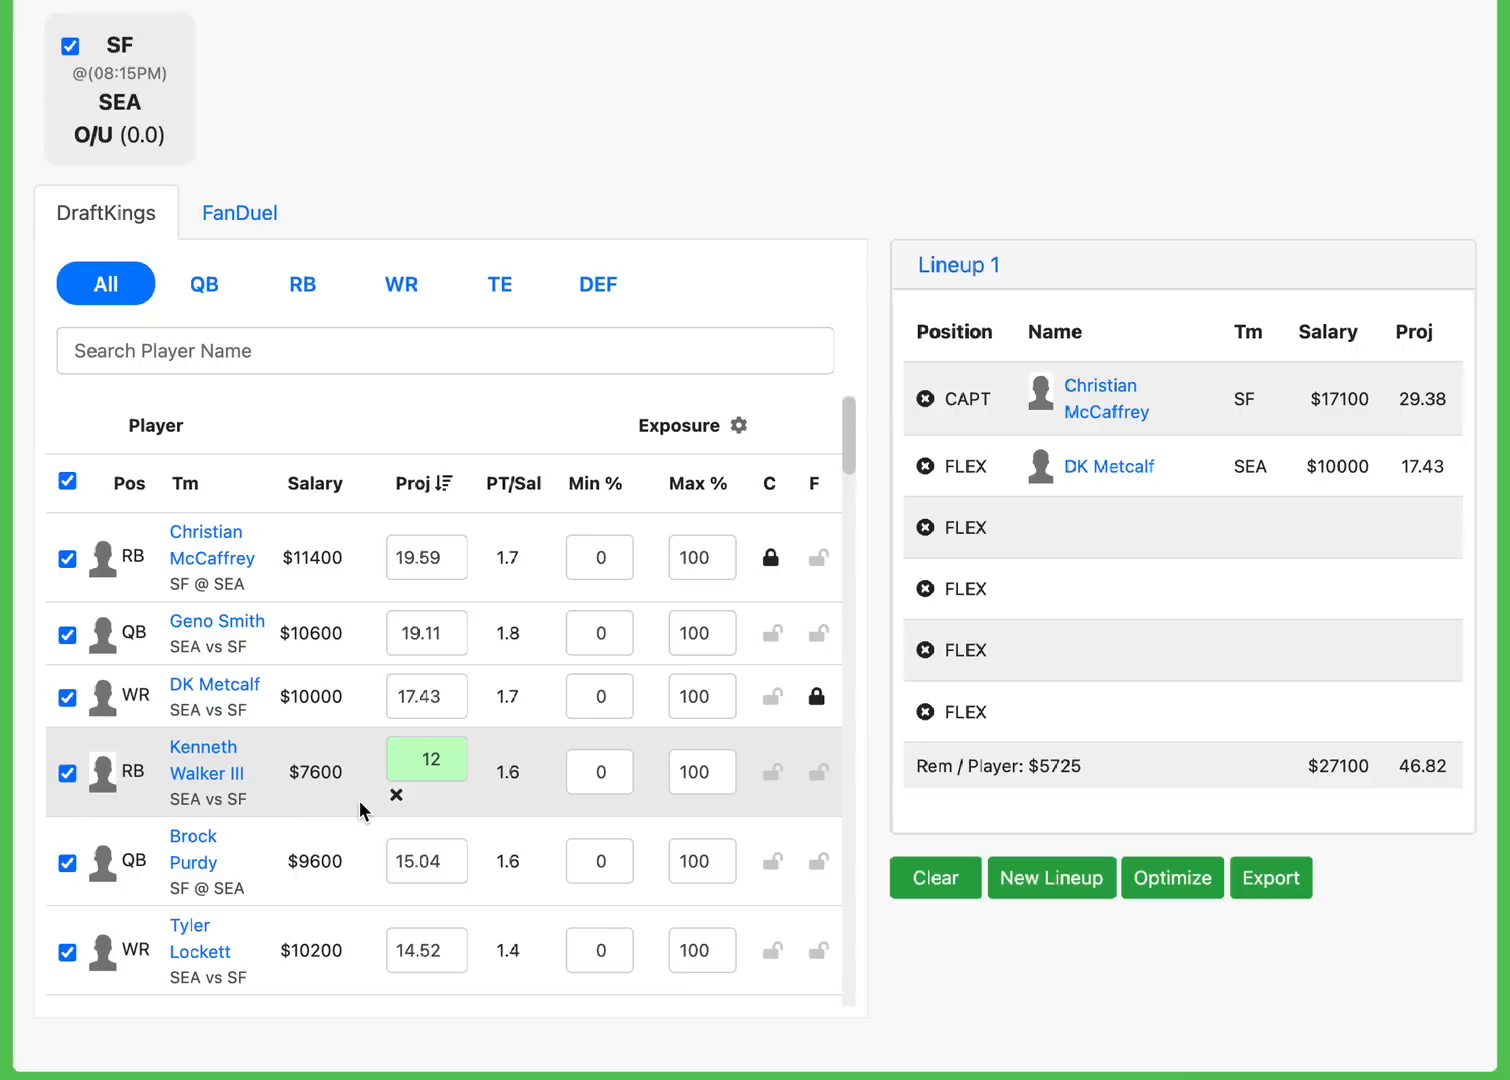
{"action": "mouse_move", "coordinate": [164, 784]}
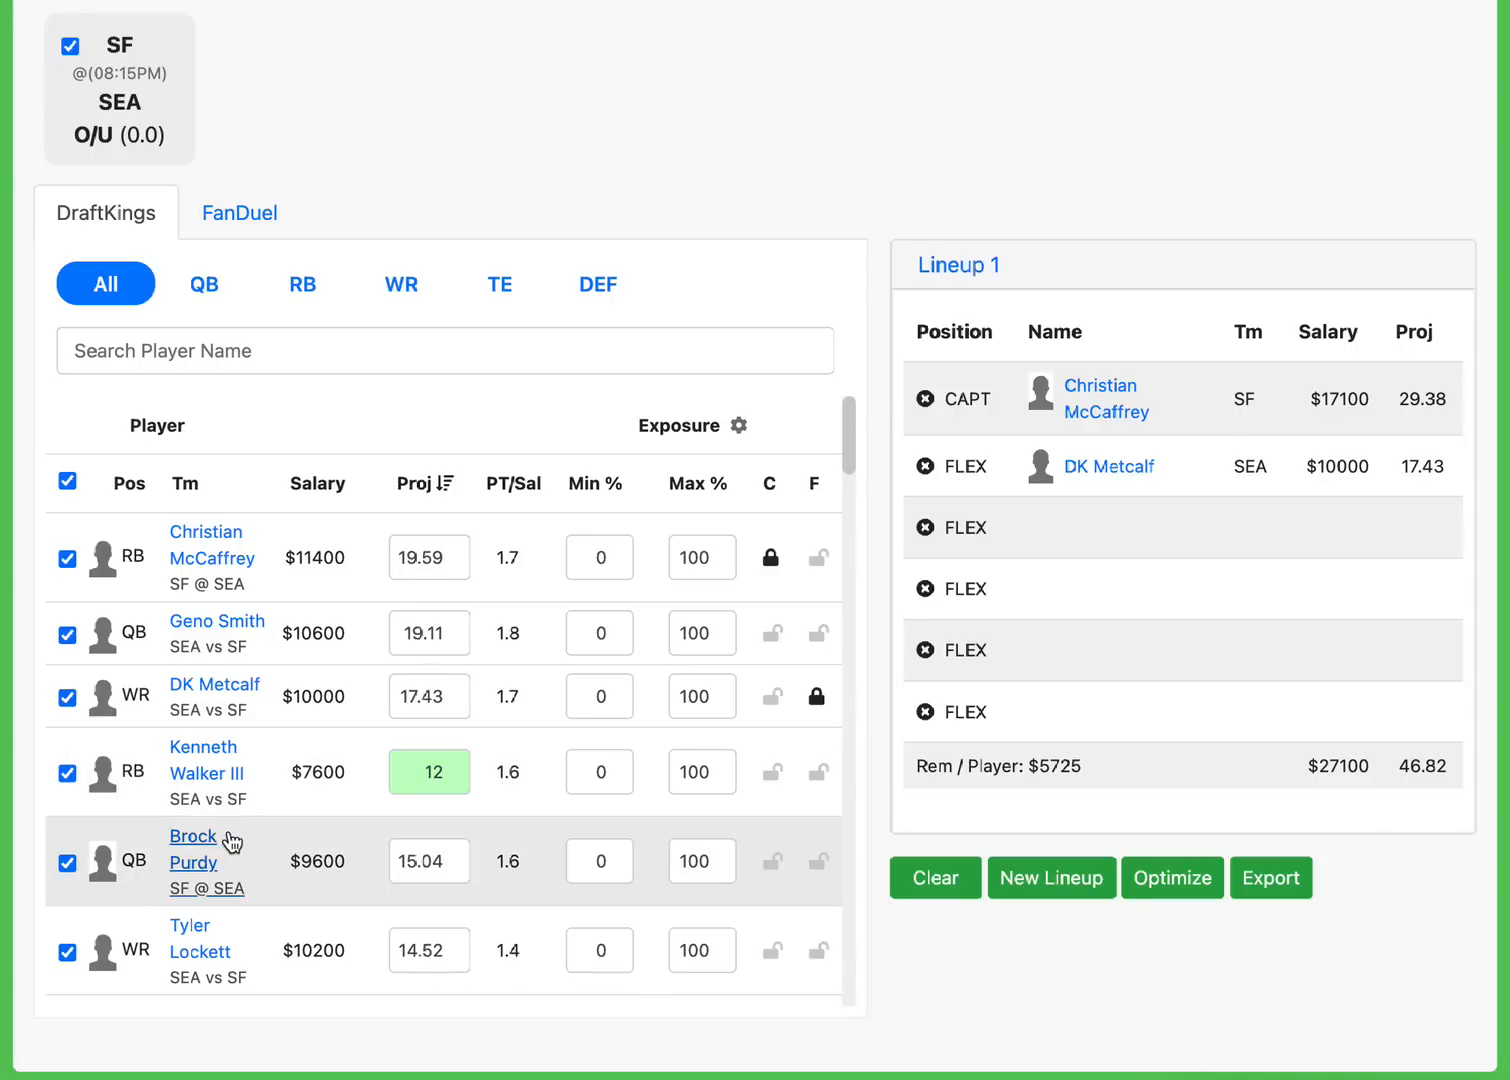
Lock Ray-Ray McCloud III into a FLEX spot, reaching $28,300 and 51.11 projected.
{"action": "scroll", "scroll_direction": "down", "scroll_amount": 3}
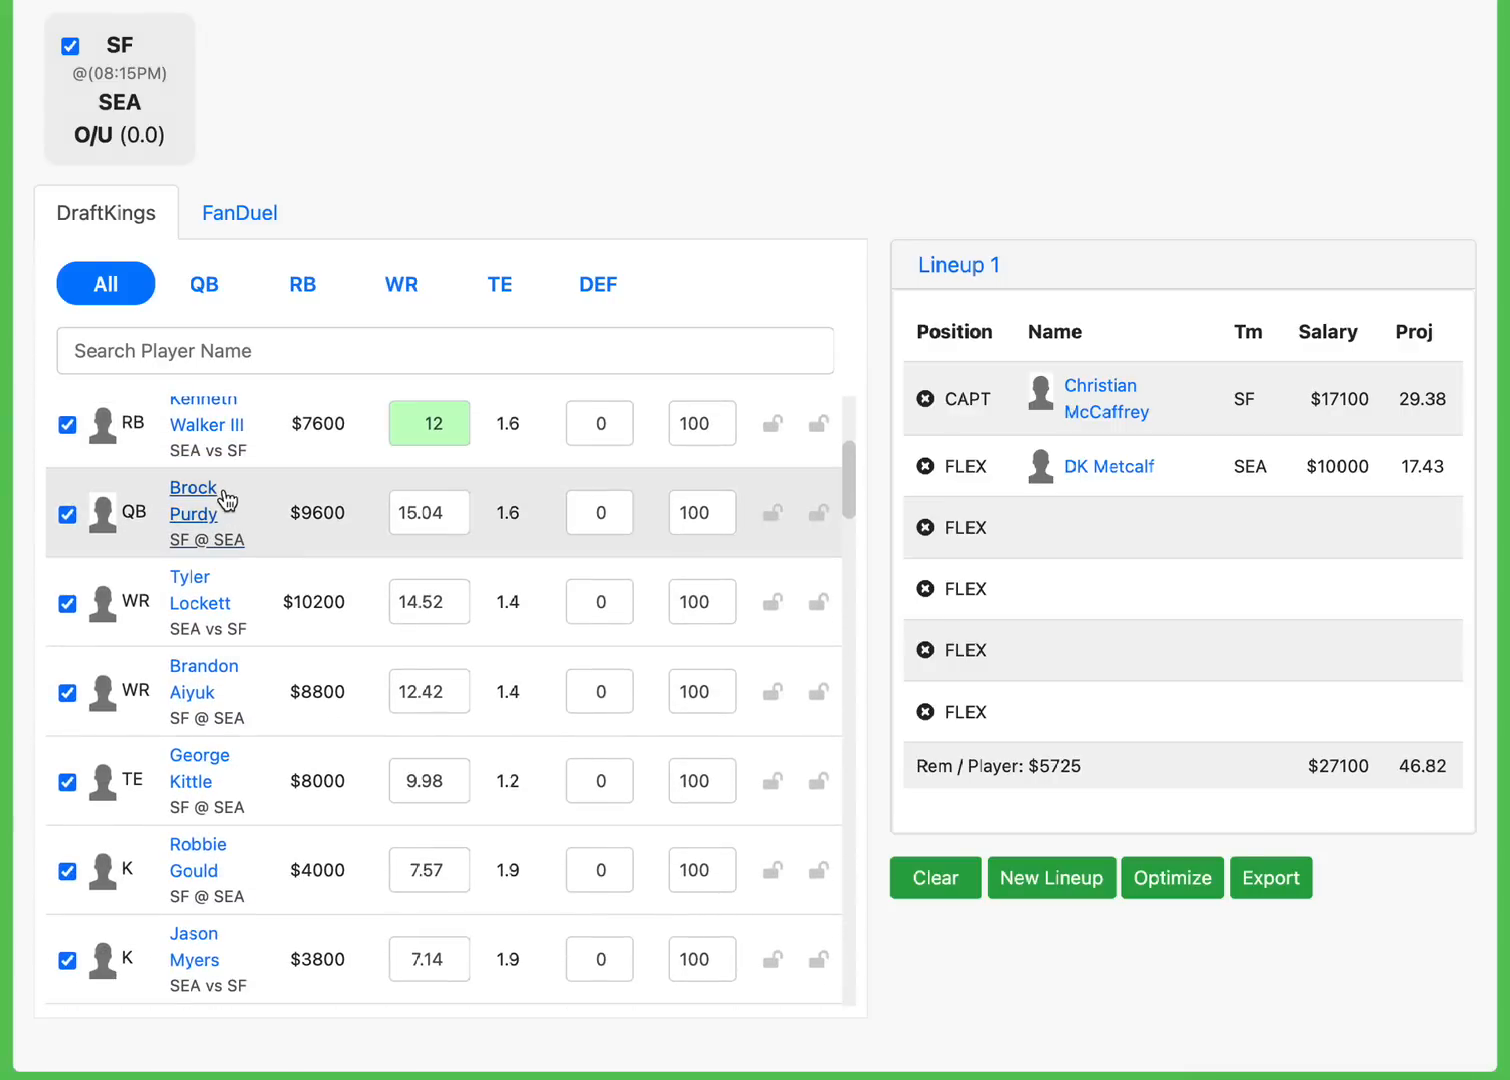
{"action": "mouse_move", "coordinate": [330, 512]}
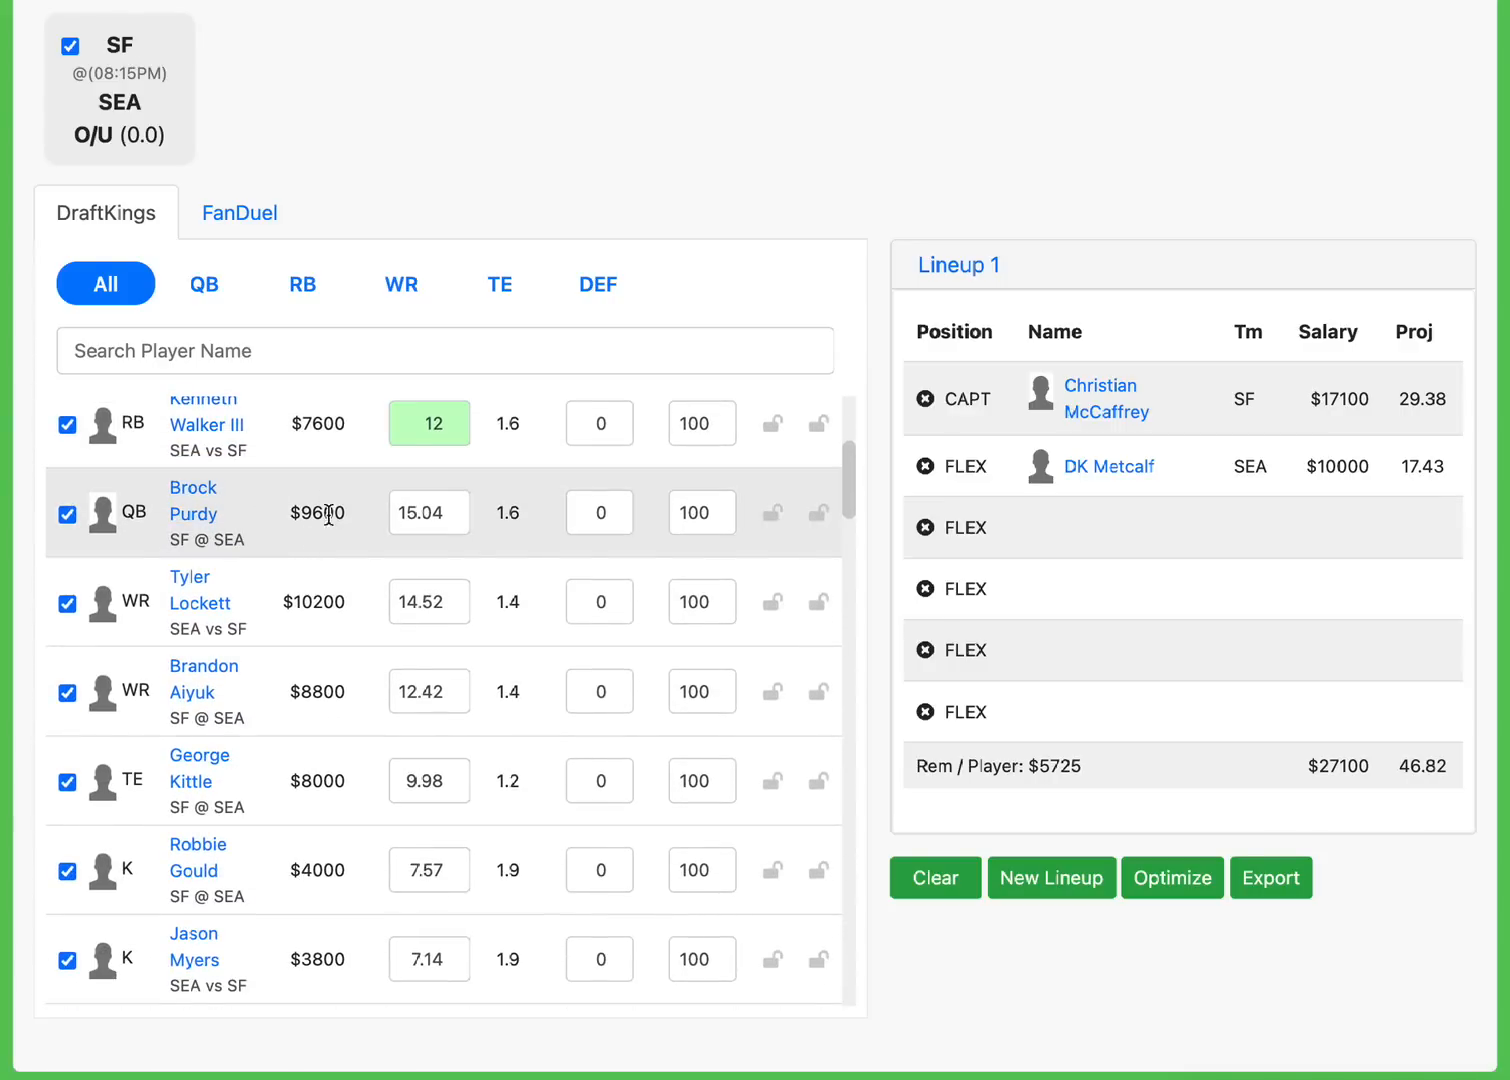
{"action": "mouse_move", "coordinate": [208, 514]}
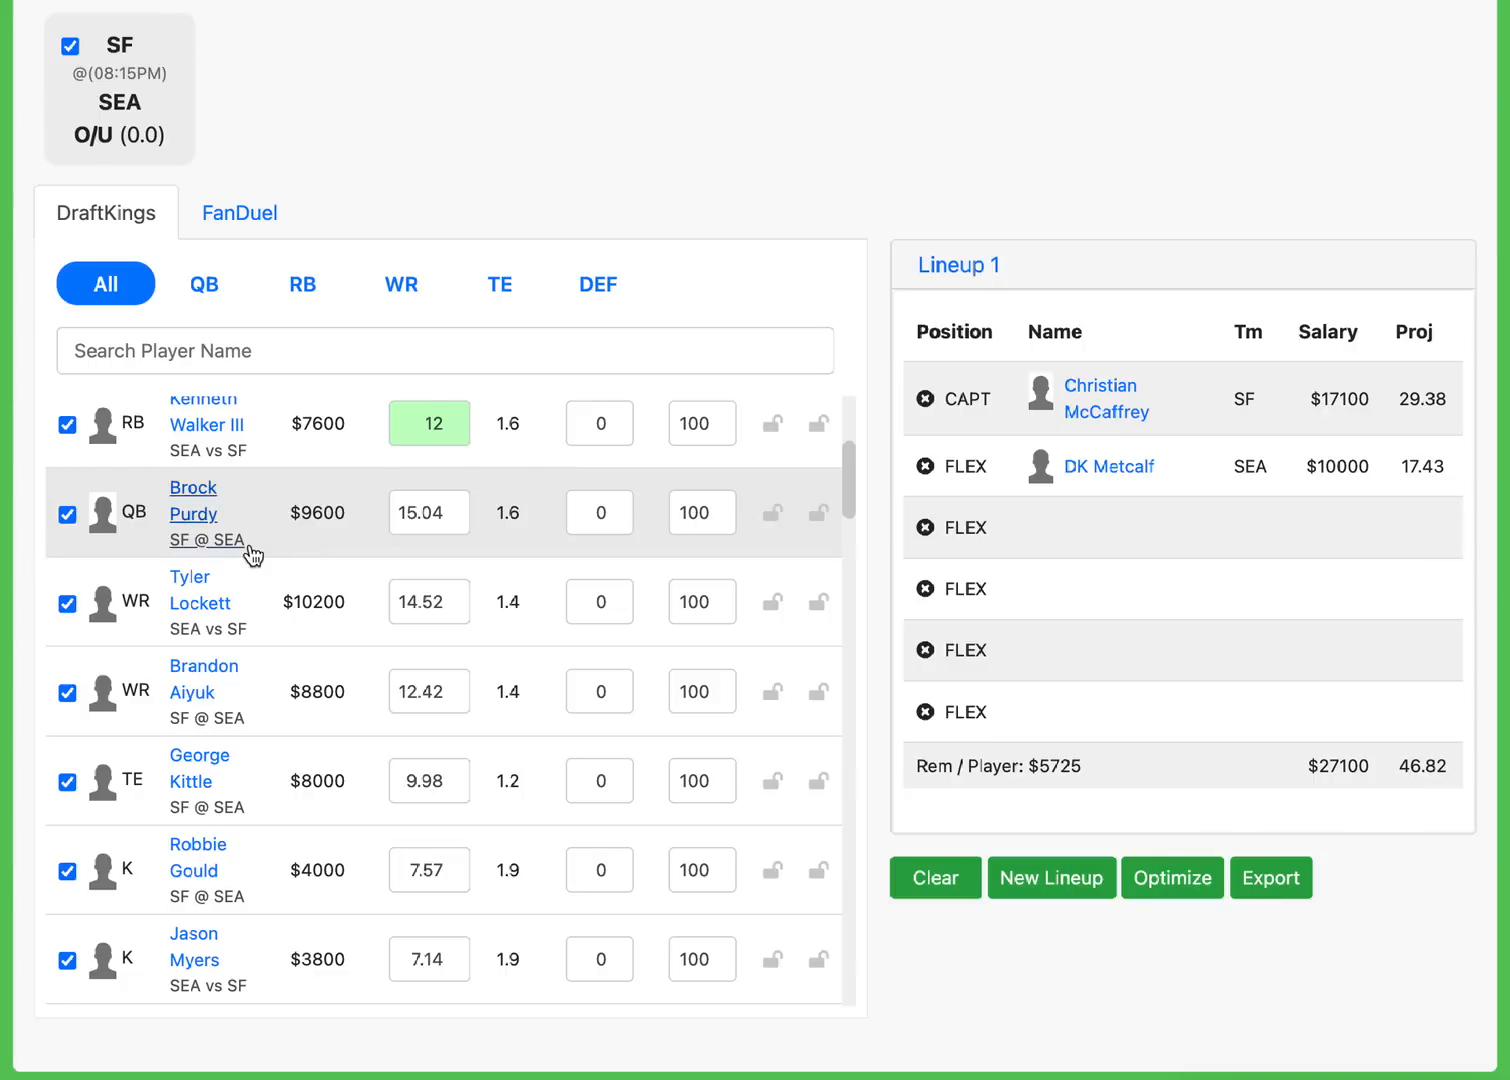
{"action": "mouse_move", "coordinate": [288, 544]}
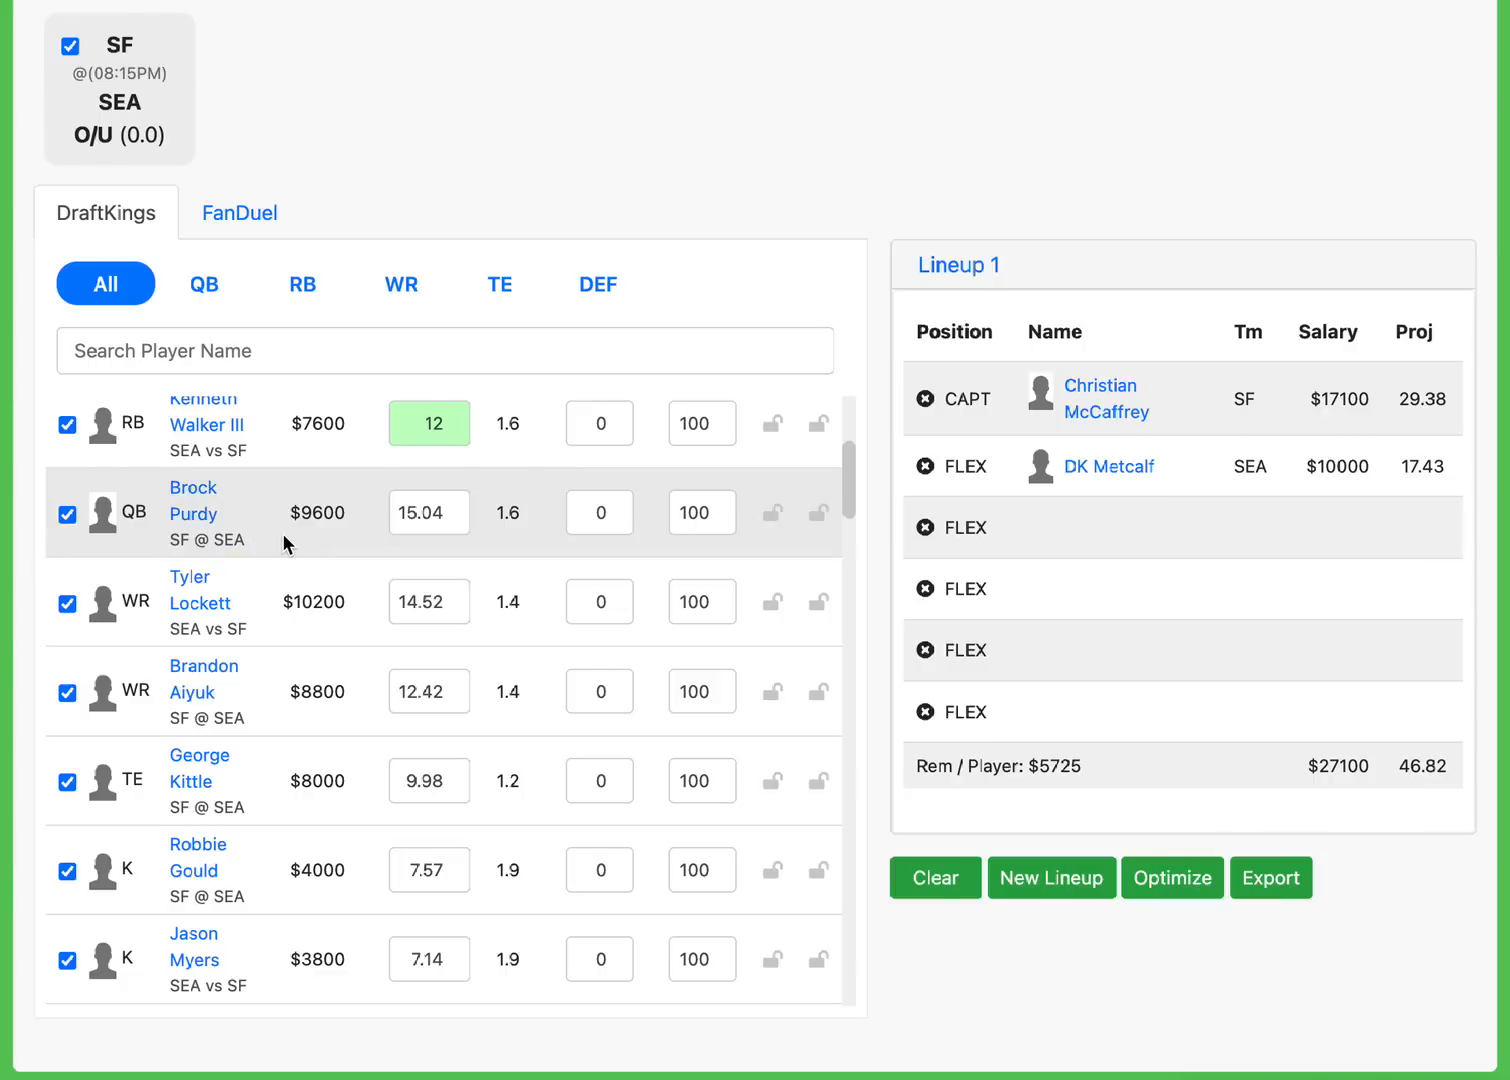
{"action": "mouse_move", "coordinate": [272, 518]}
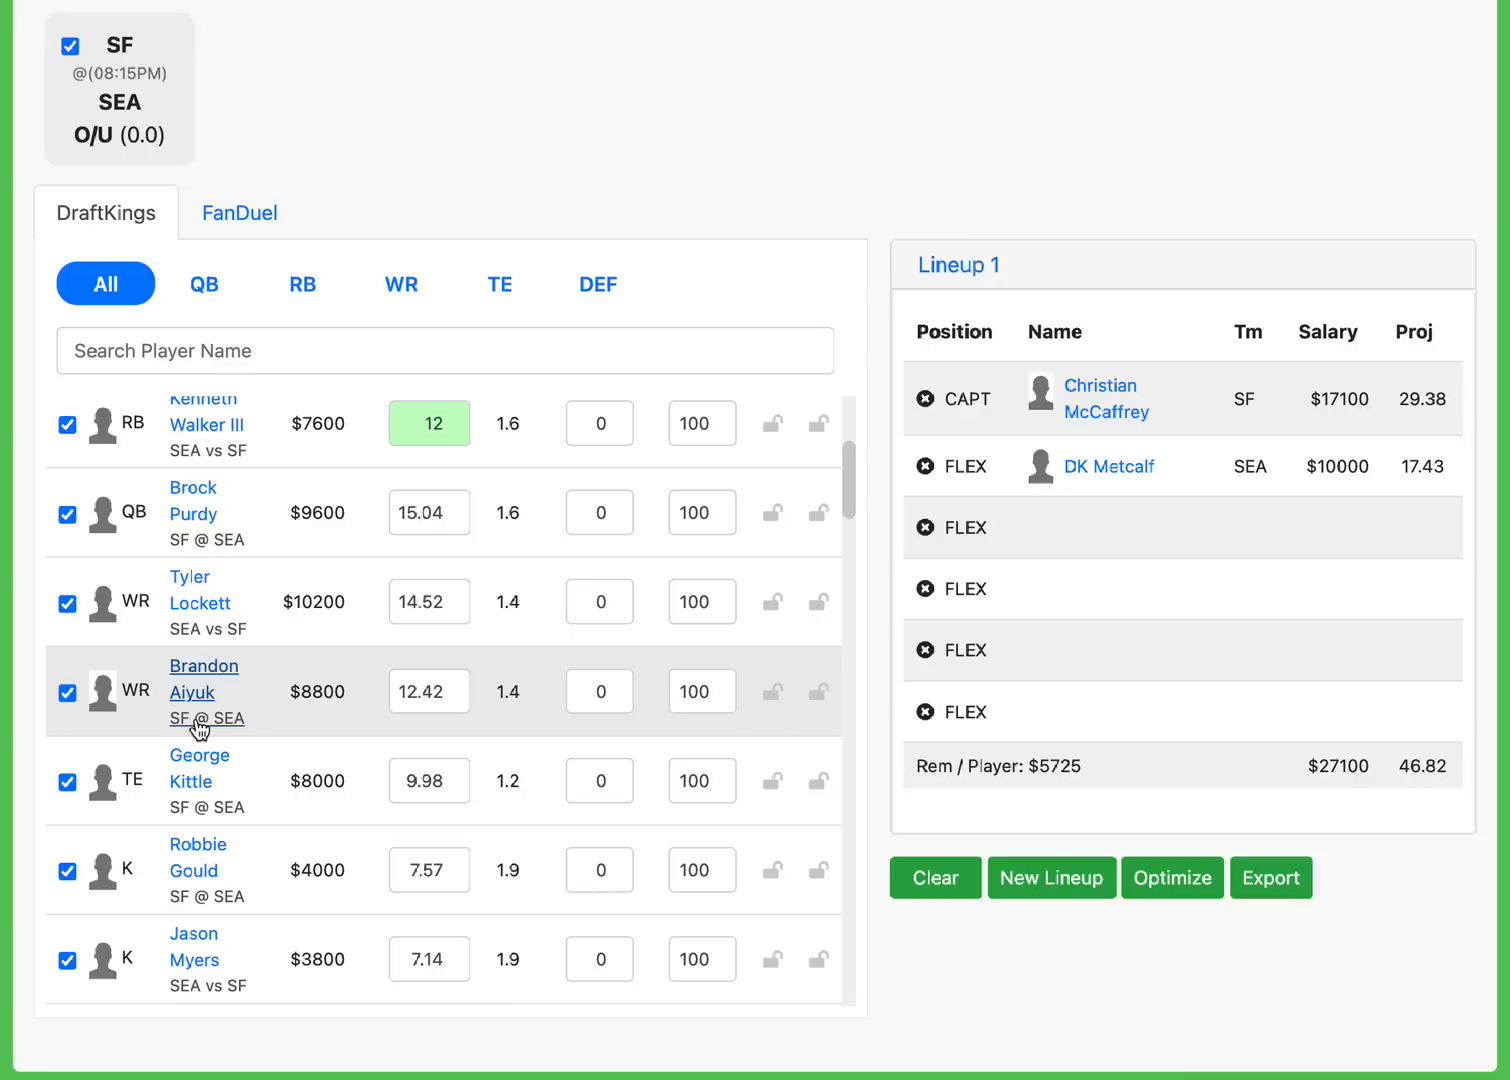
{"action": "mouse_move", "coordinate": [280, 698]}
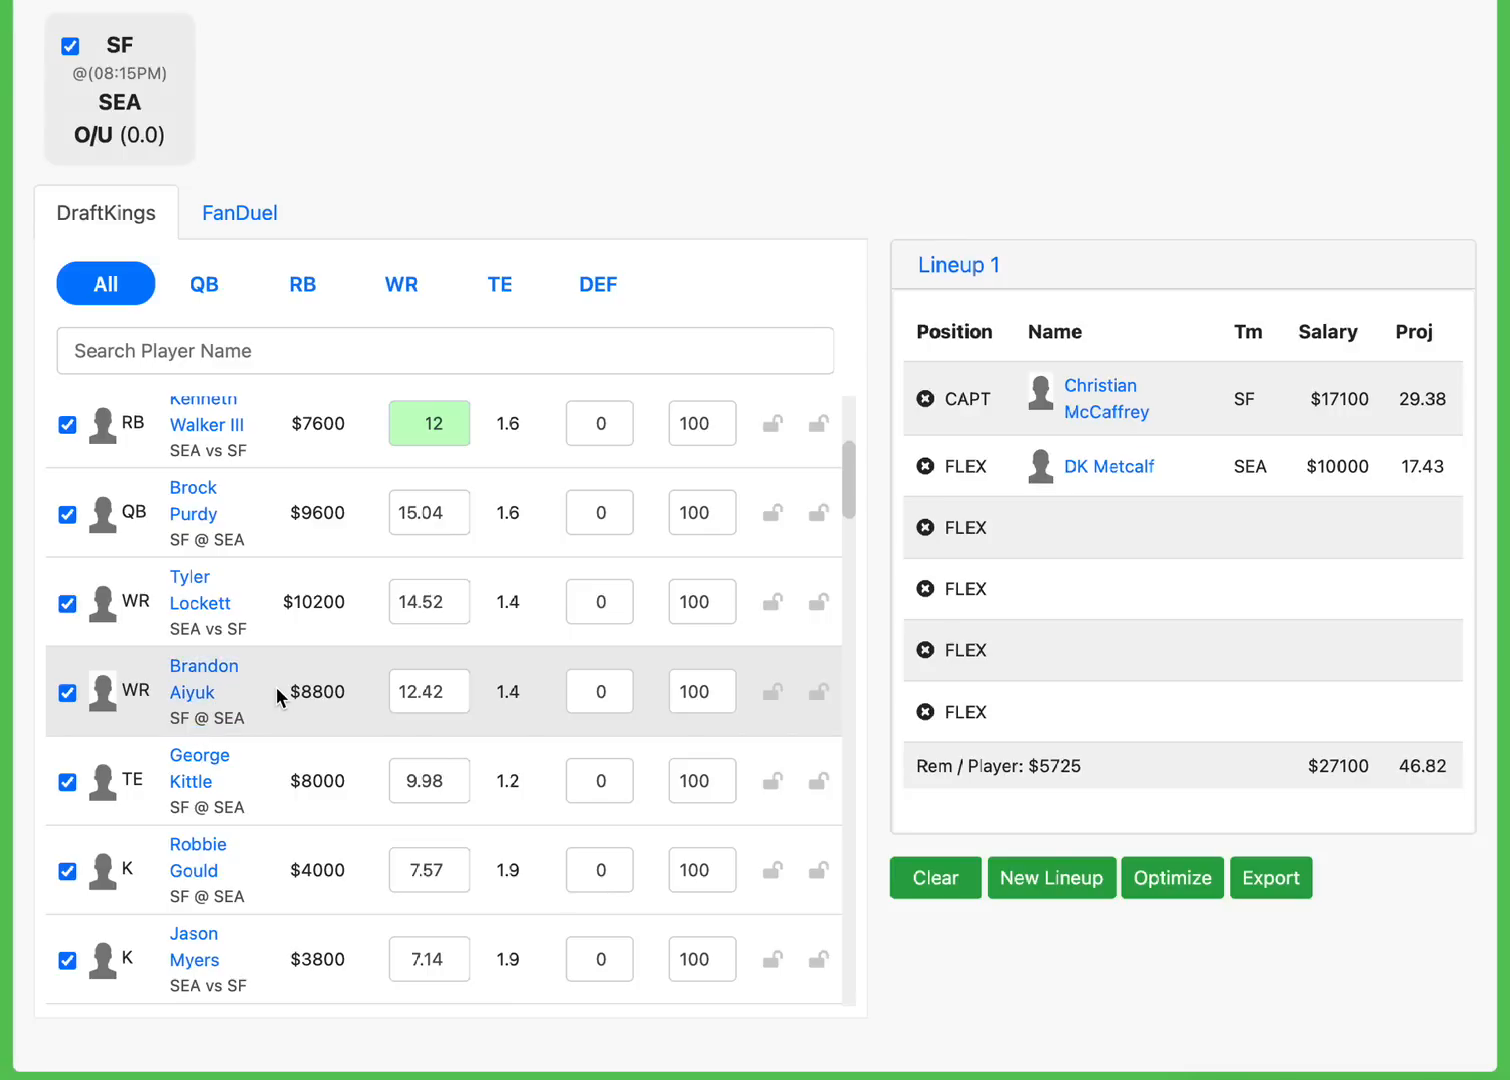
{"action": "mouse_move", "coordinate": [290, 700]}
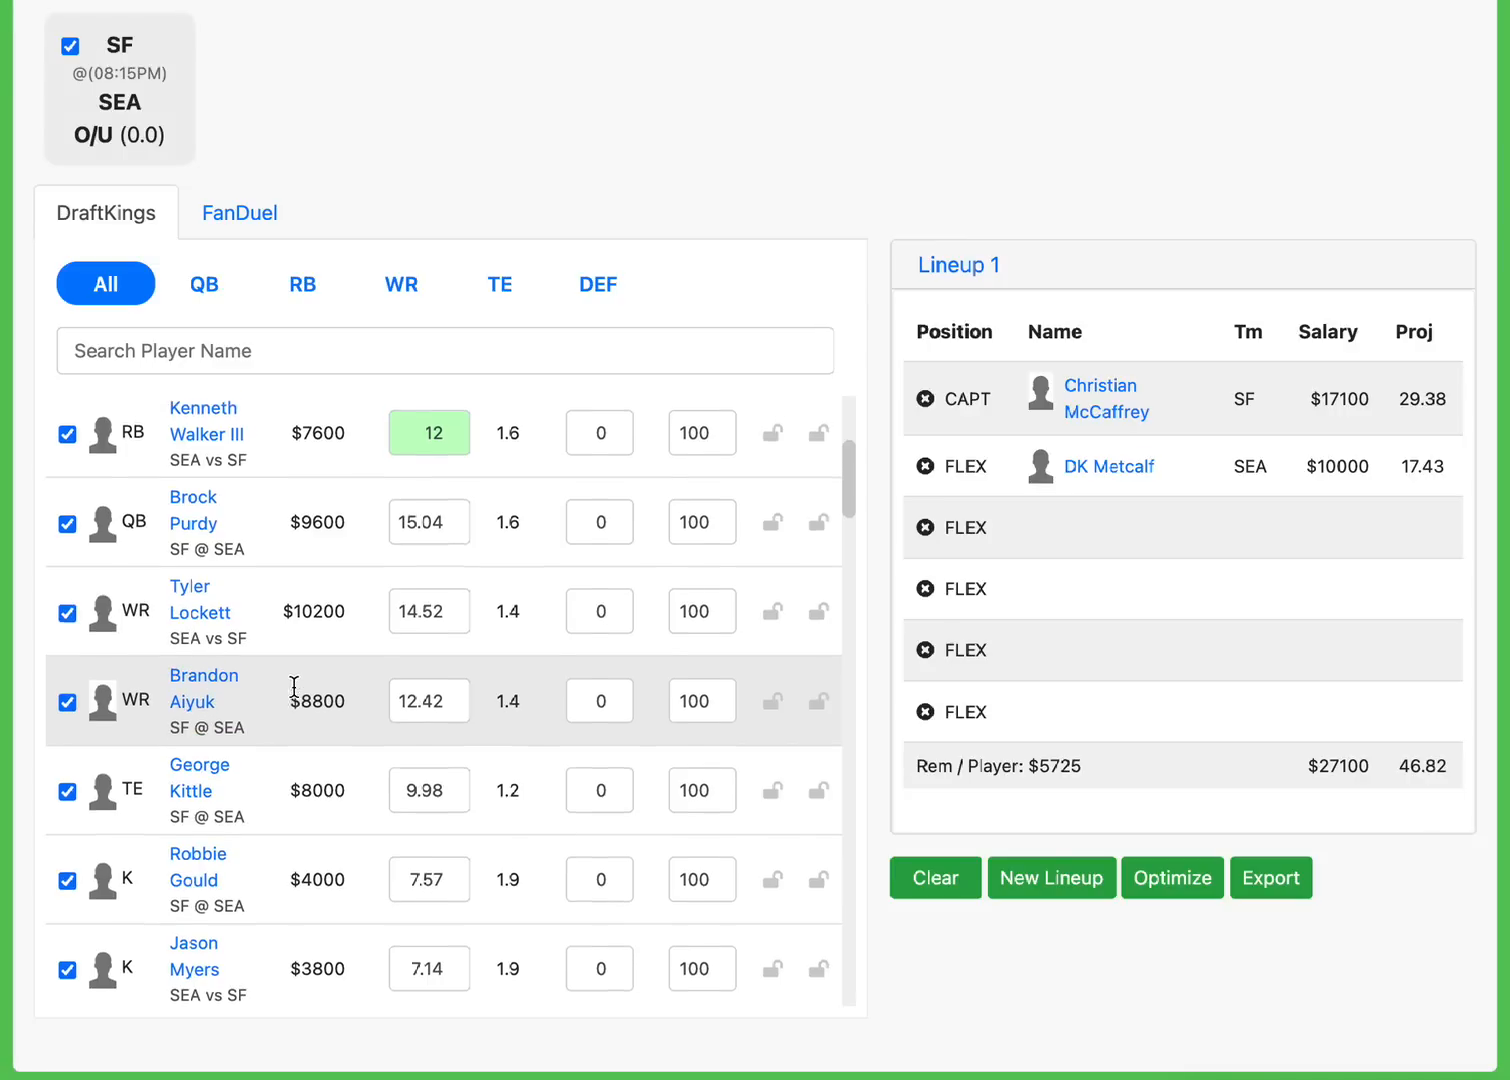
{"action": "scroll", "scroll_direction": "down", "scroll_amount": 3}
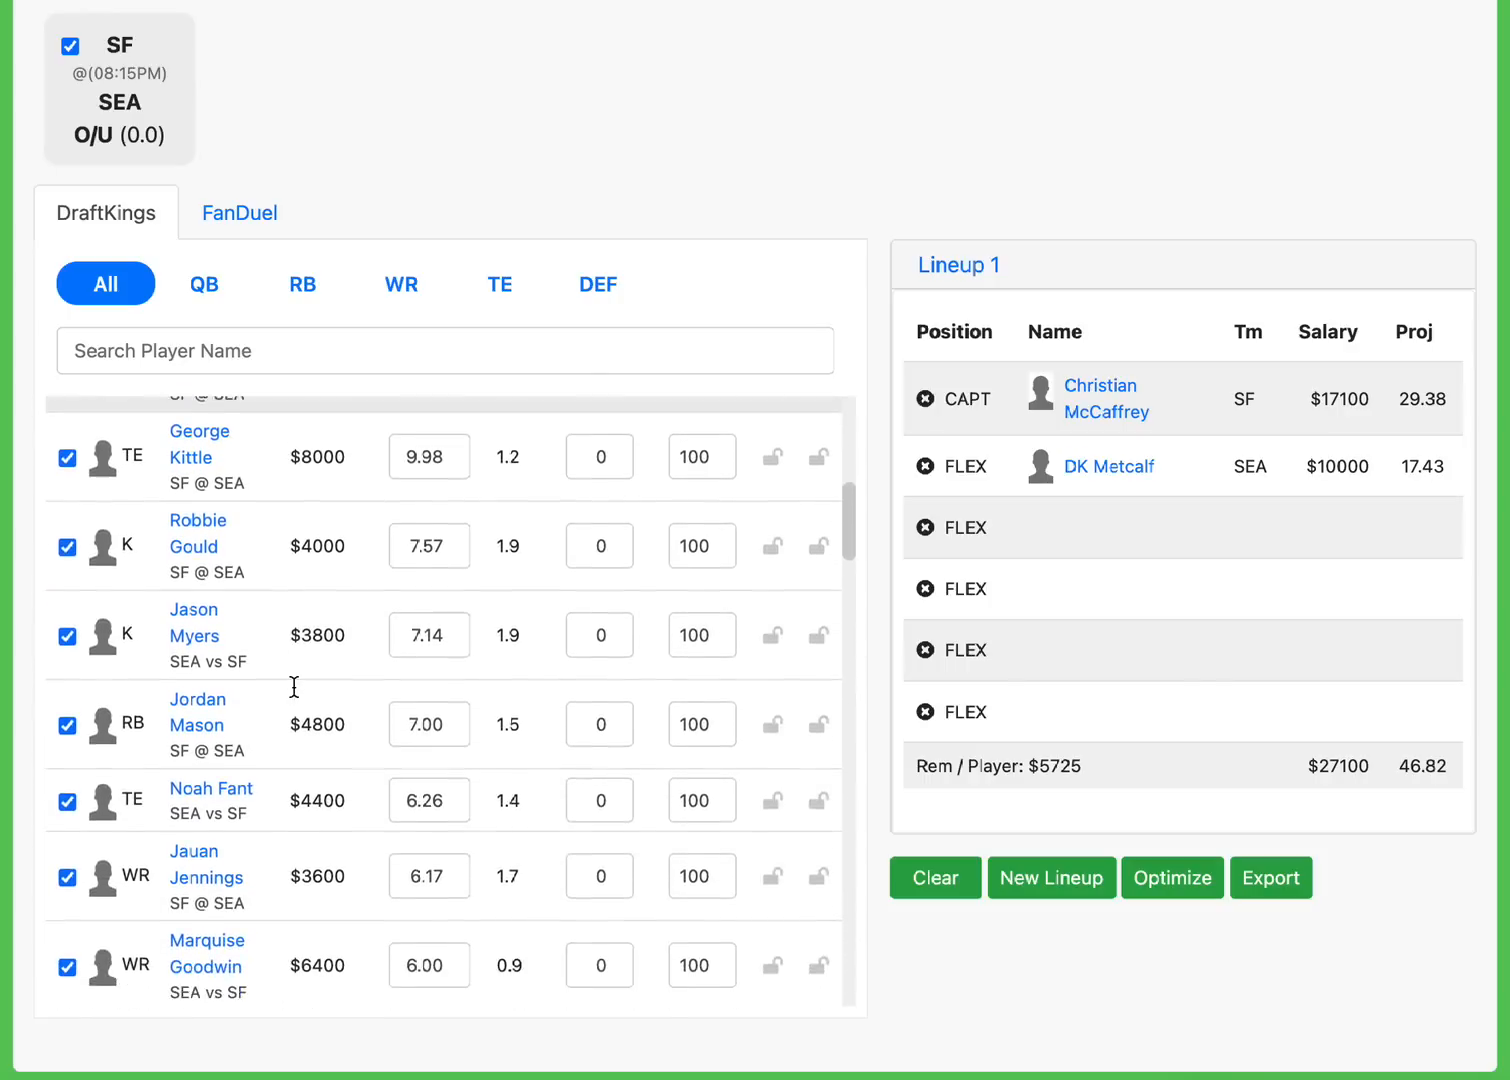
{"action": "scroll", "scroll_direction": "down", "scroll_amount": 3}
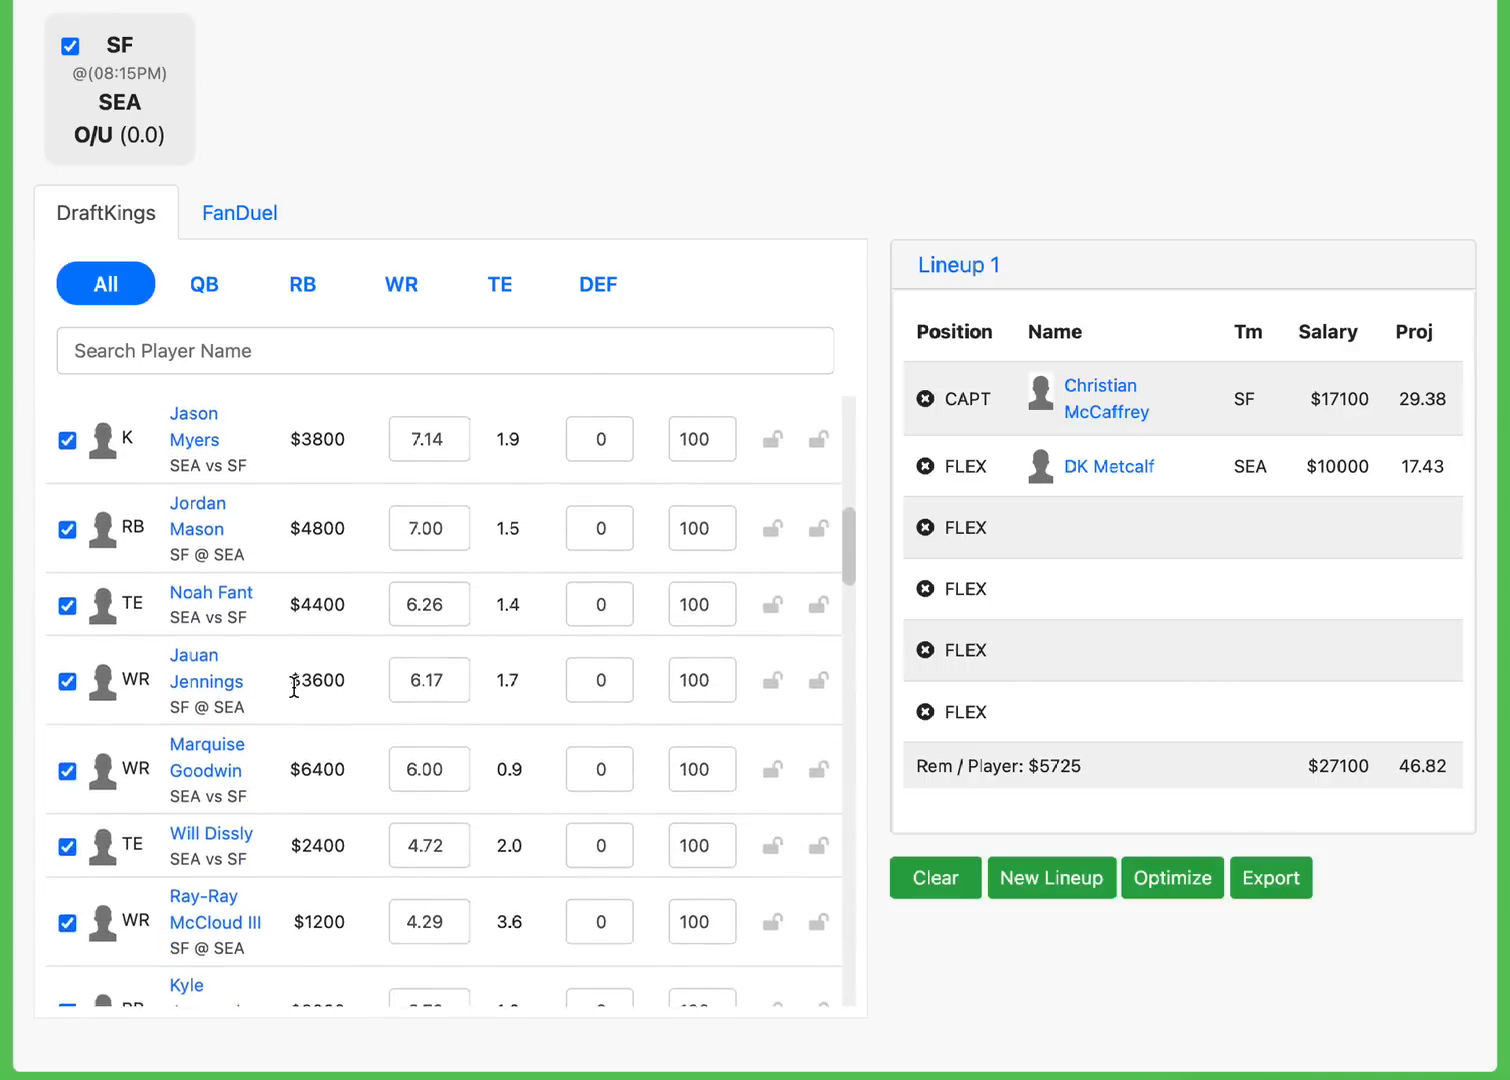
{"action": "left_click", "coordinate": [816, 920]}
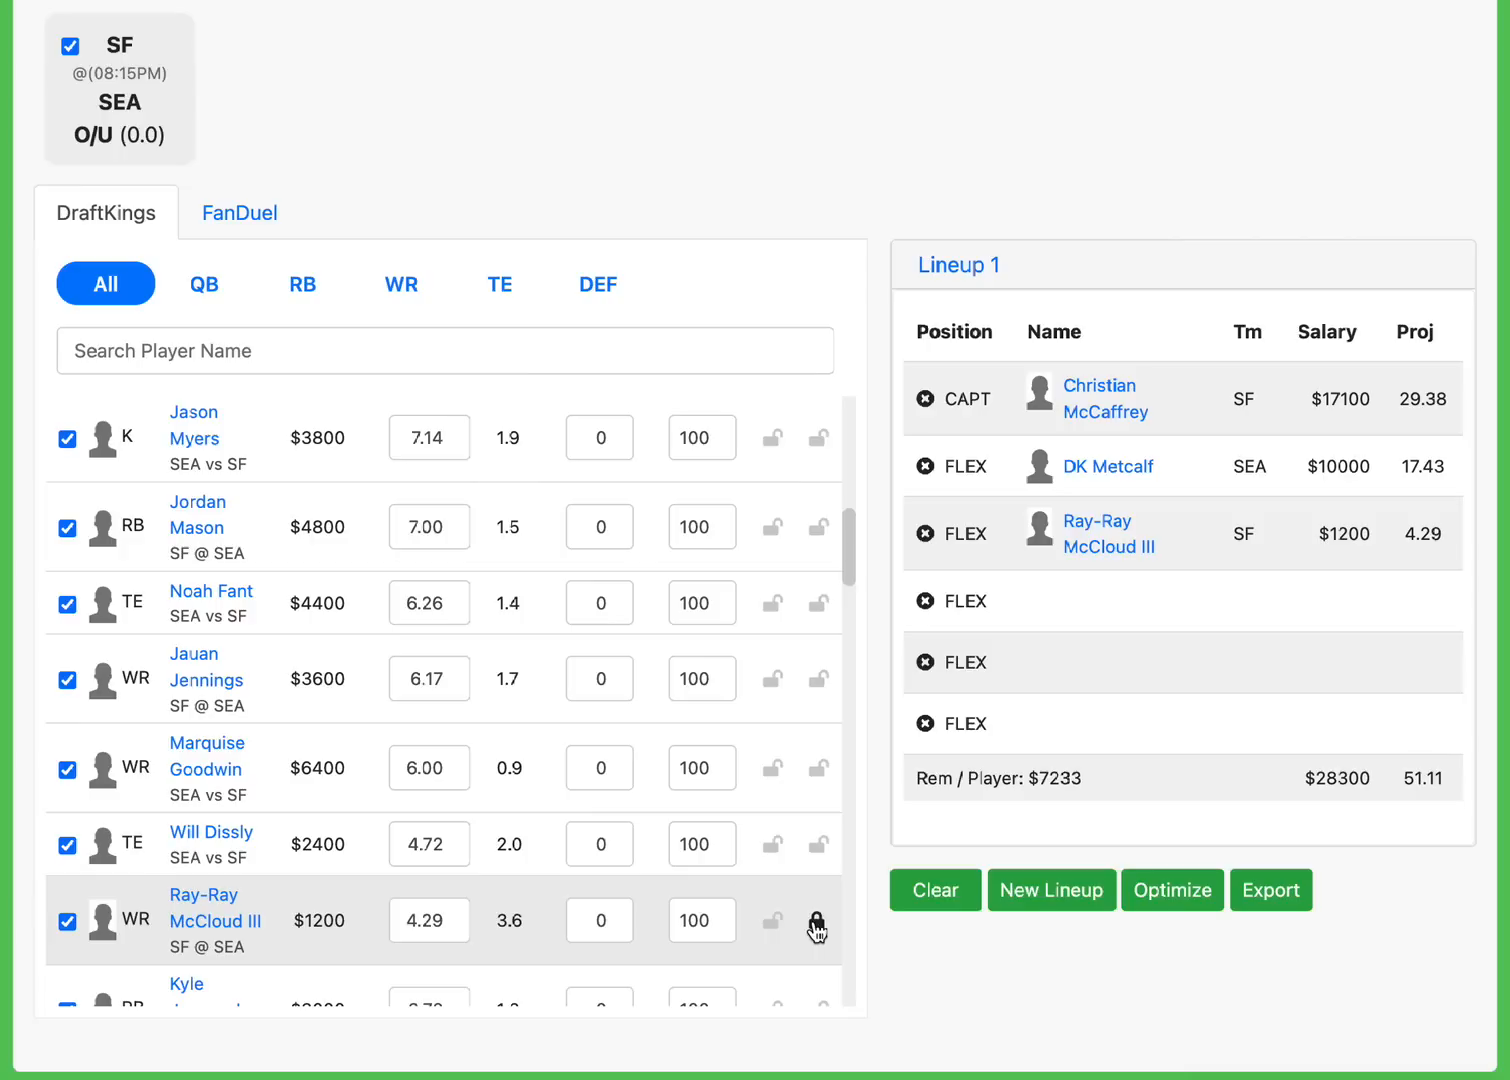
{"action": "left_click", "coordinate": [816, 920]}
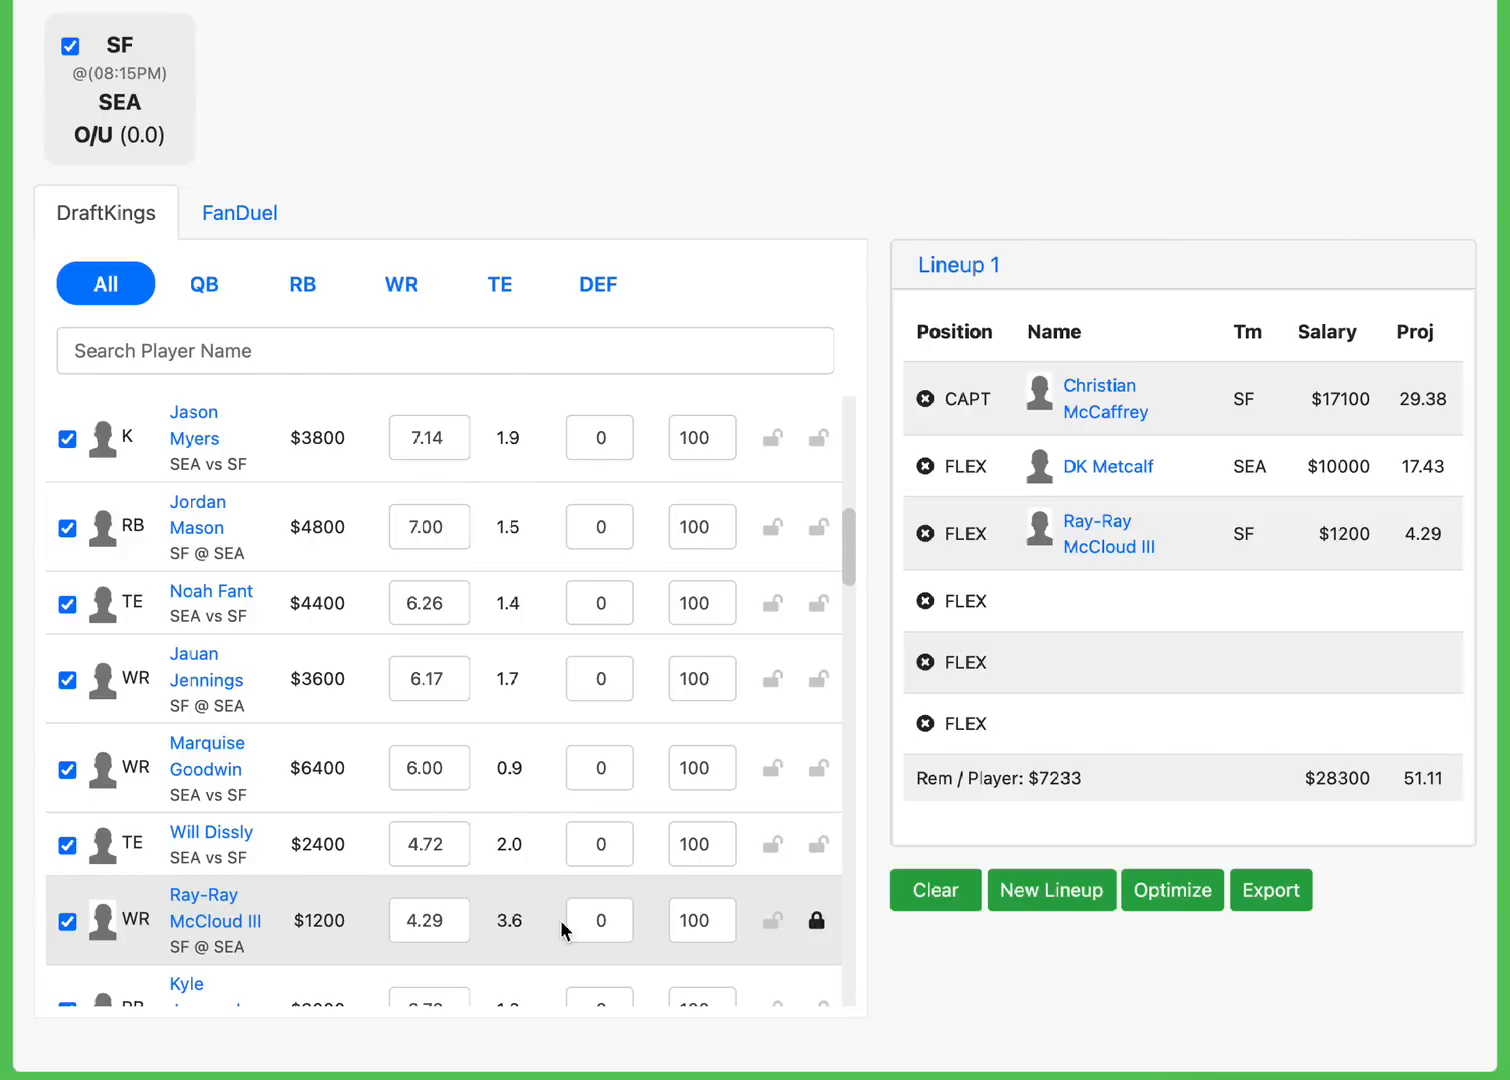
{"action": "mouse_move", "coordinate": [210, 920]}
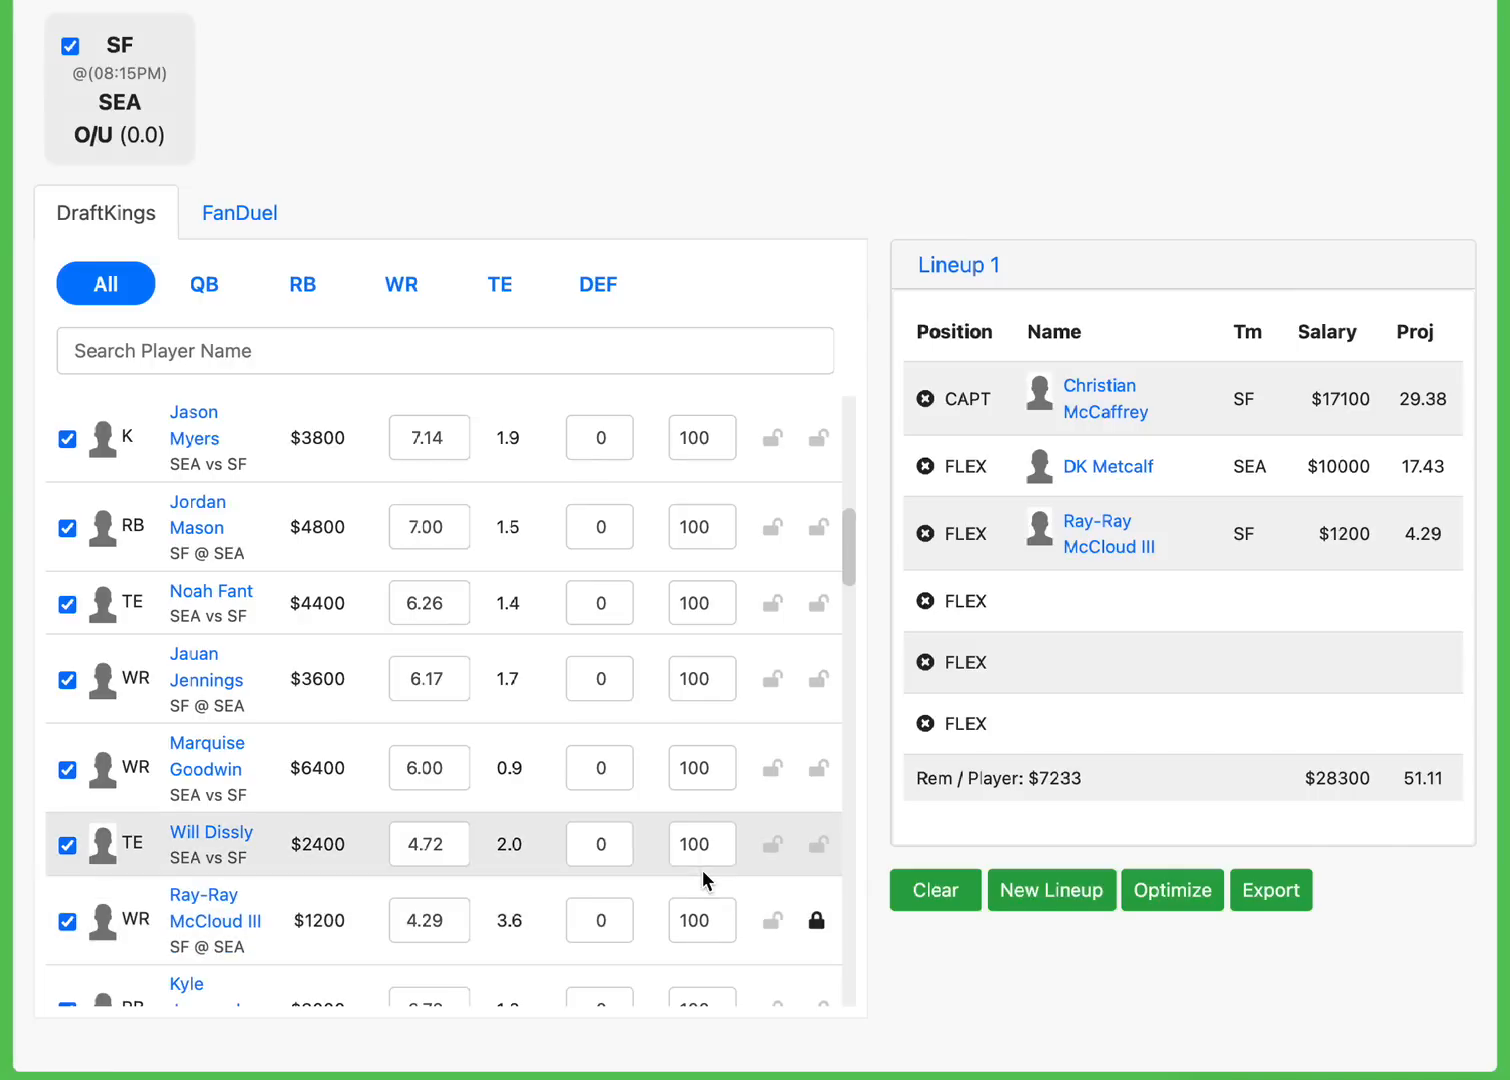
{"action": "mouse_move", "coordinate": [1108, 544]}
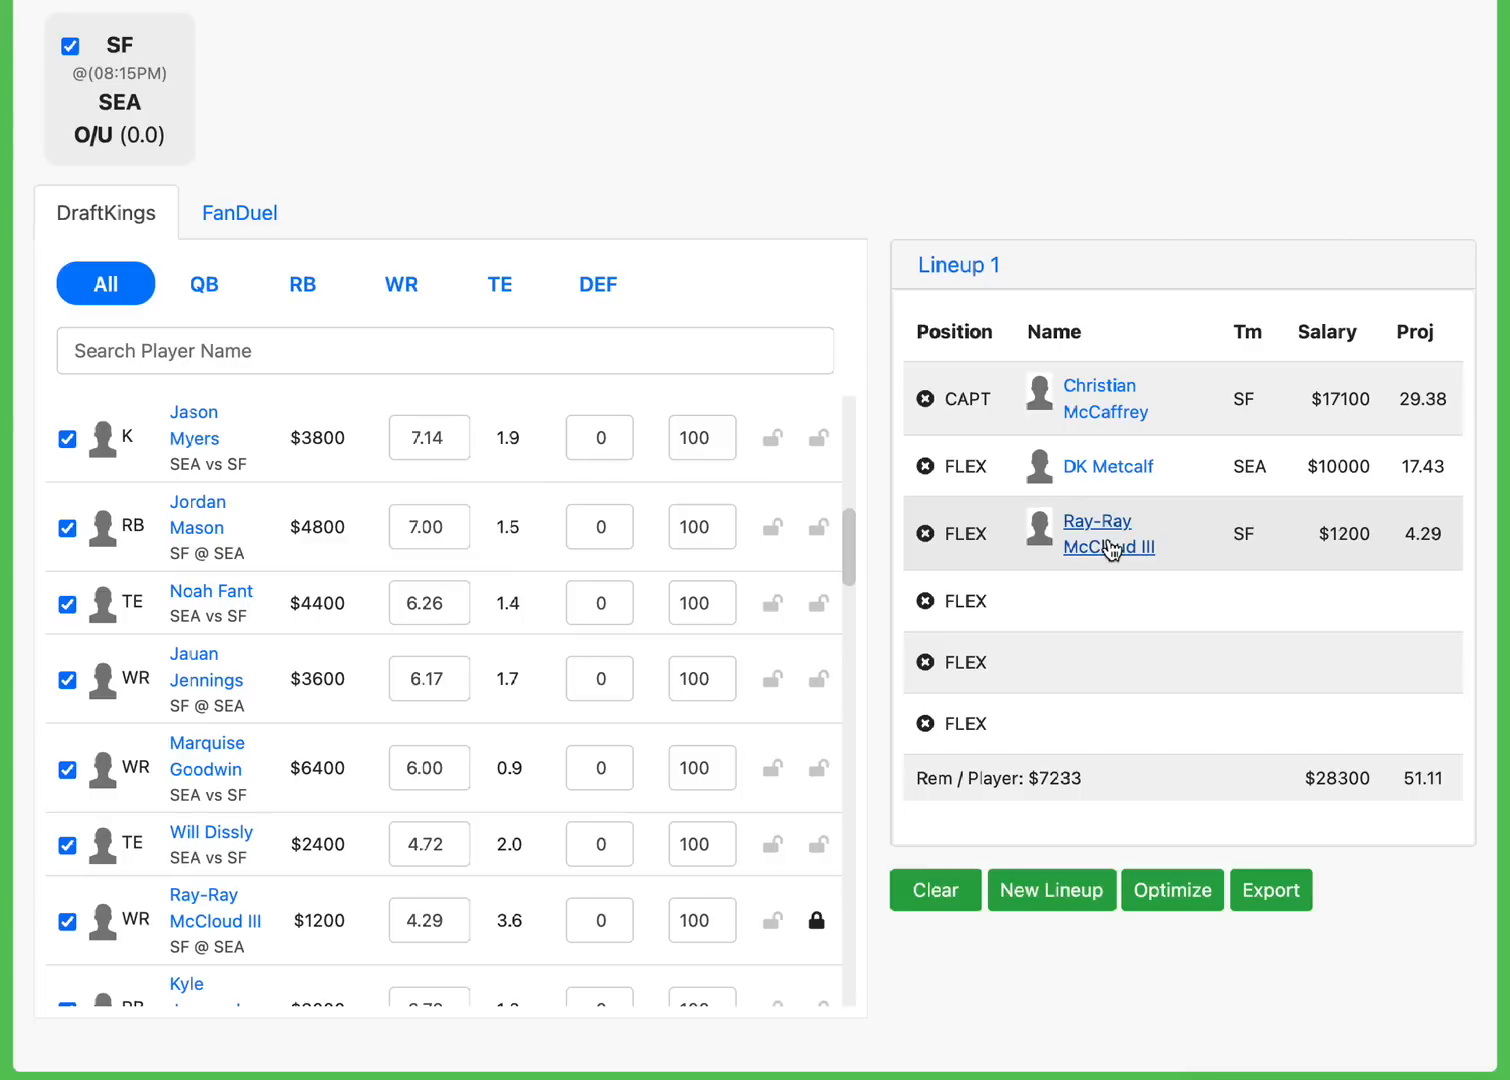
{"action": "mouse_move", "coordinate": [1332, 532]}
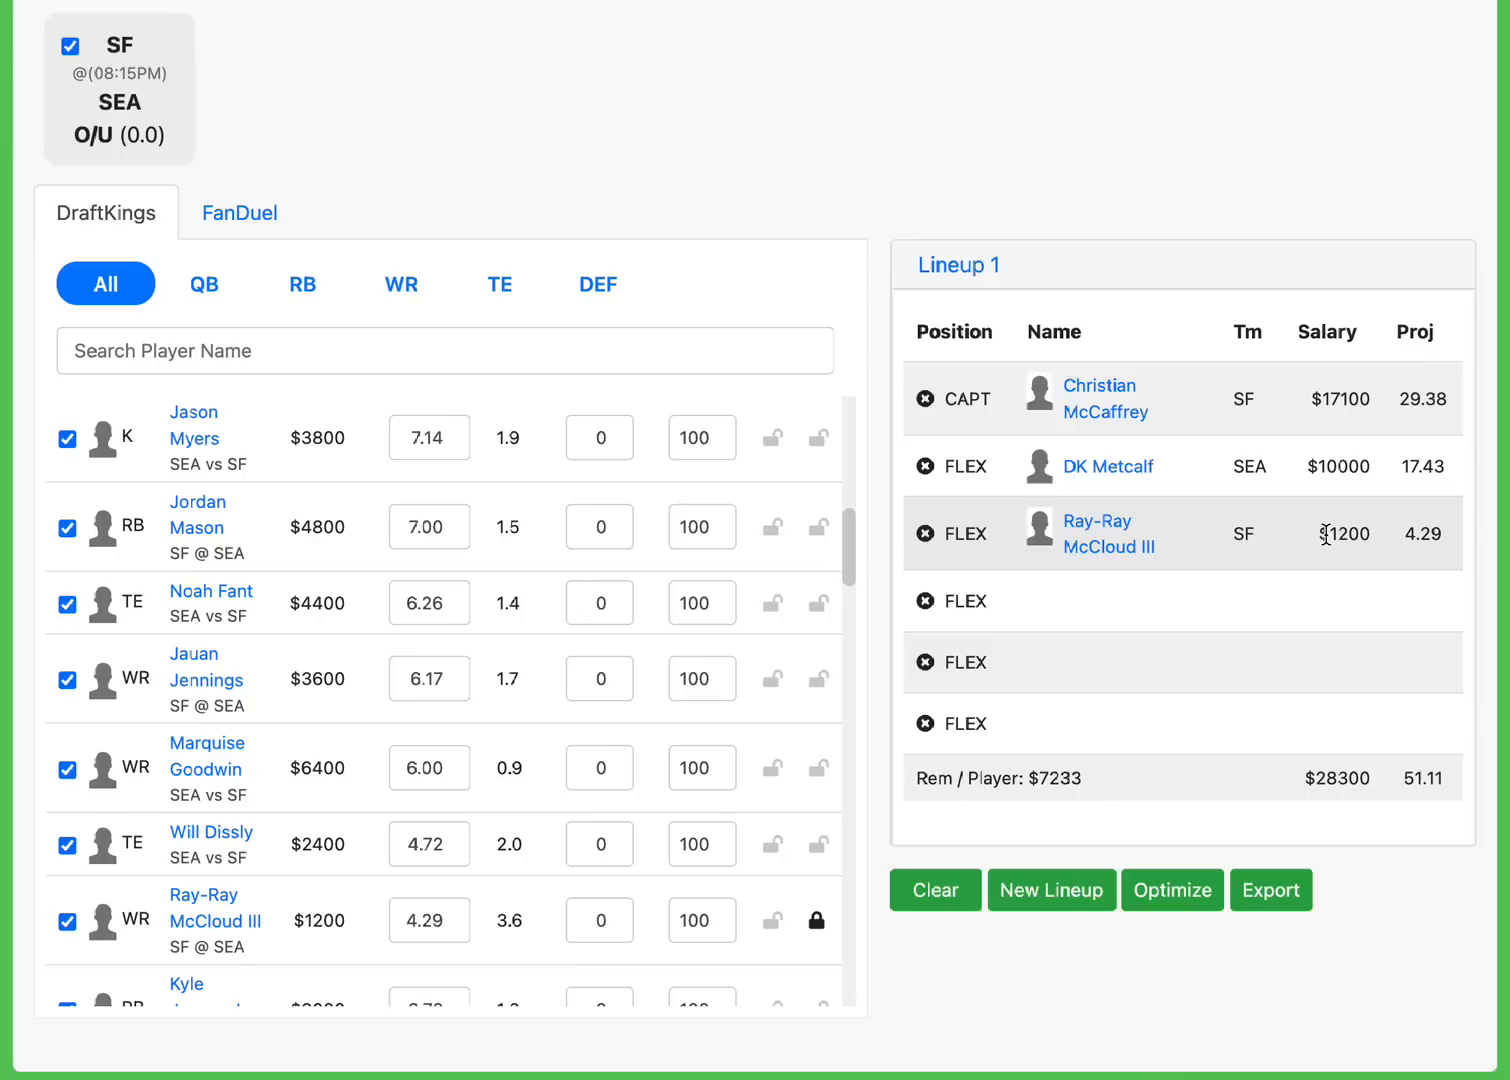
{"action": "mouse_move", "coordinate": [420, 824]}
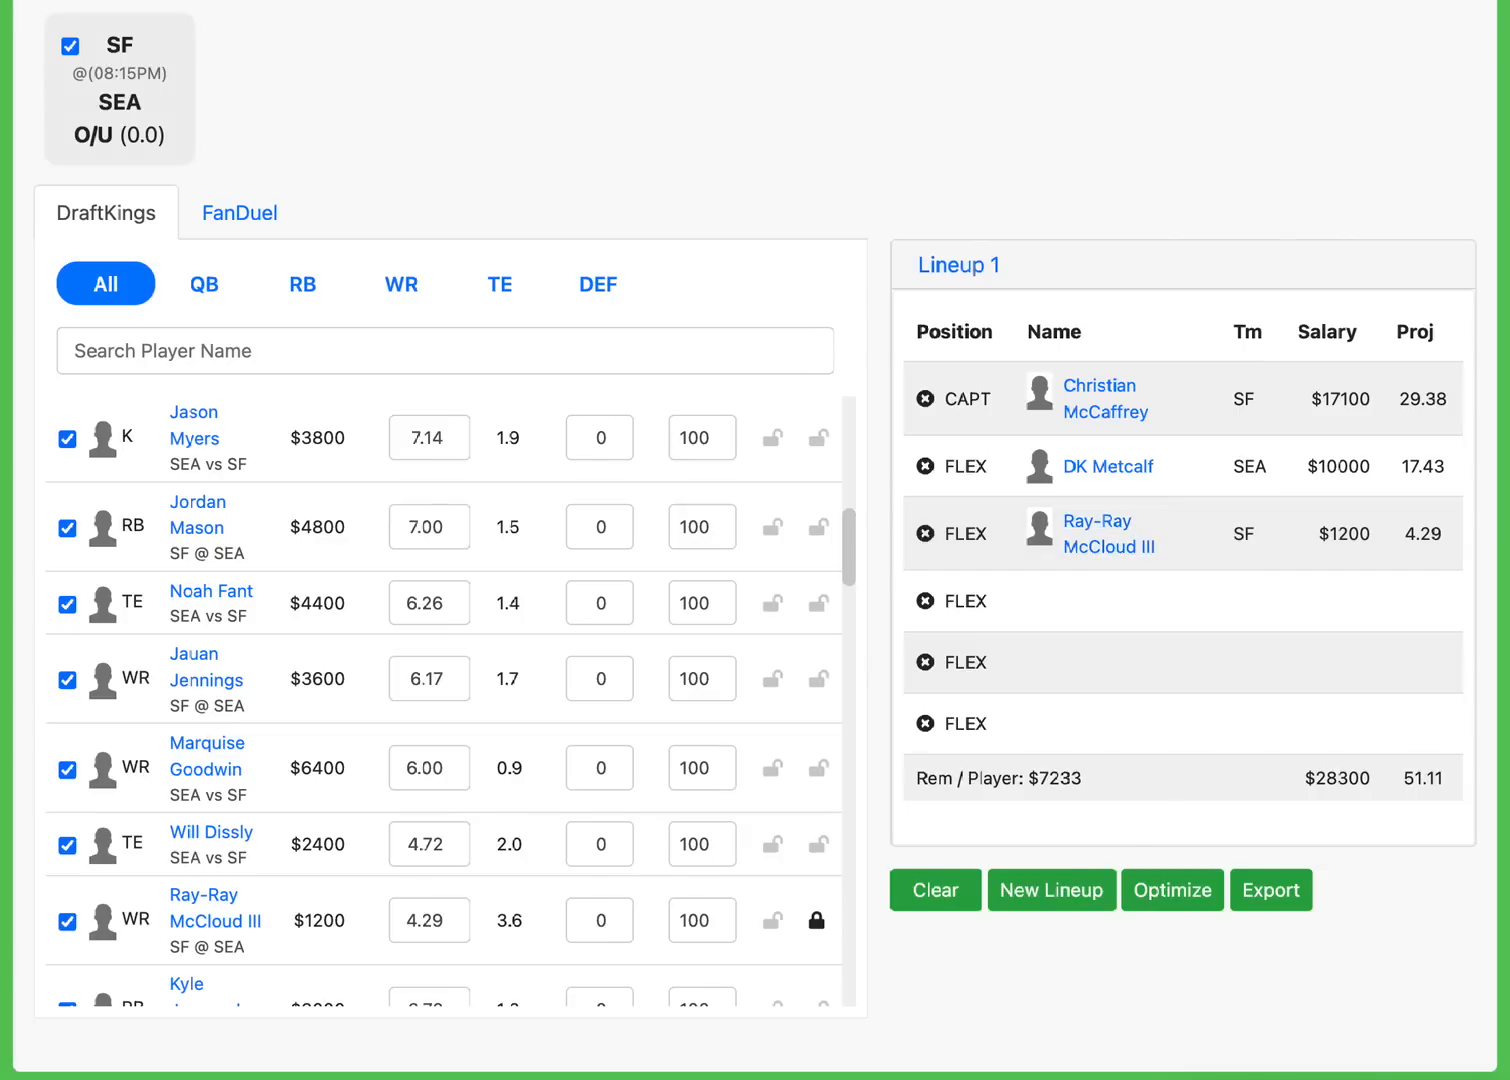
{"action": "mouse_move", "coordinate": [304, 938]}
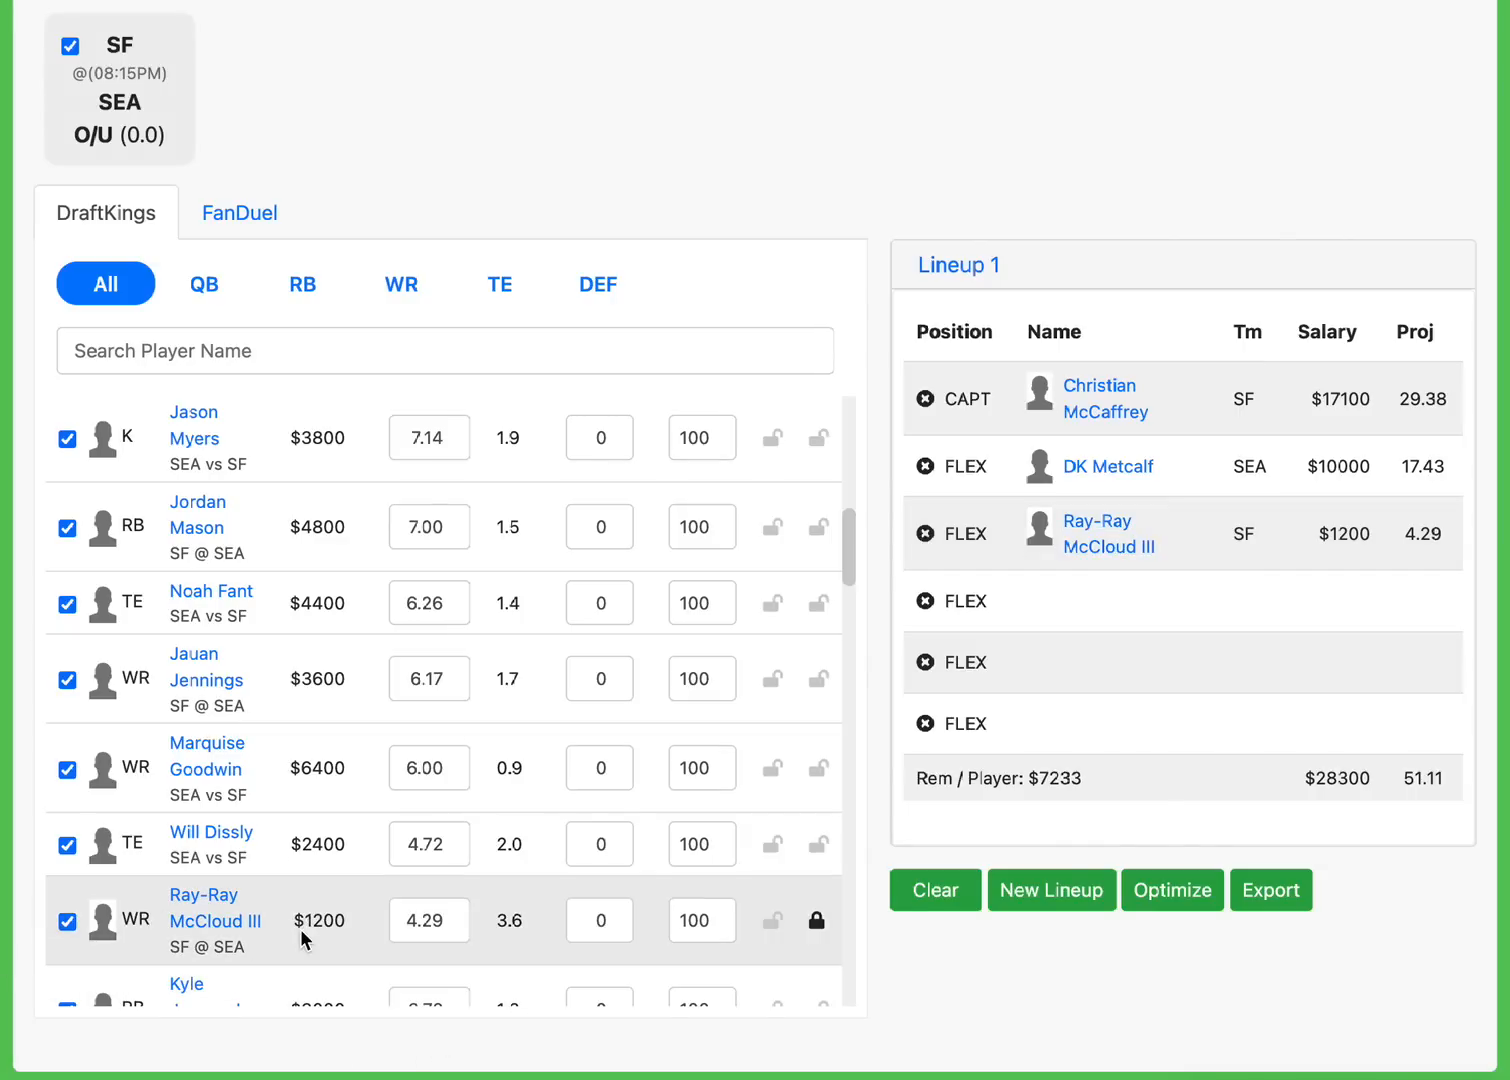
{"action": "mouse_move", "coordinate": [1198, 494]}
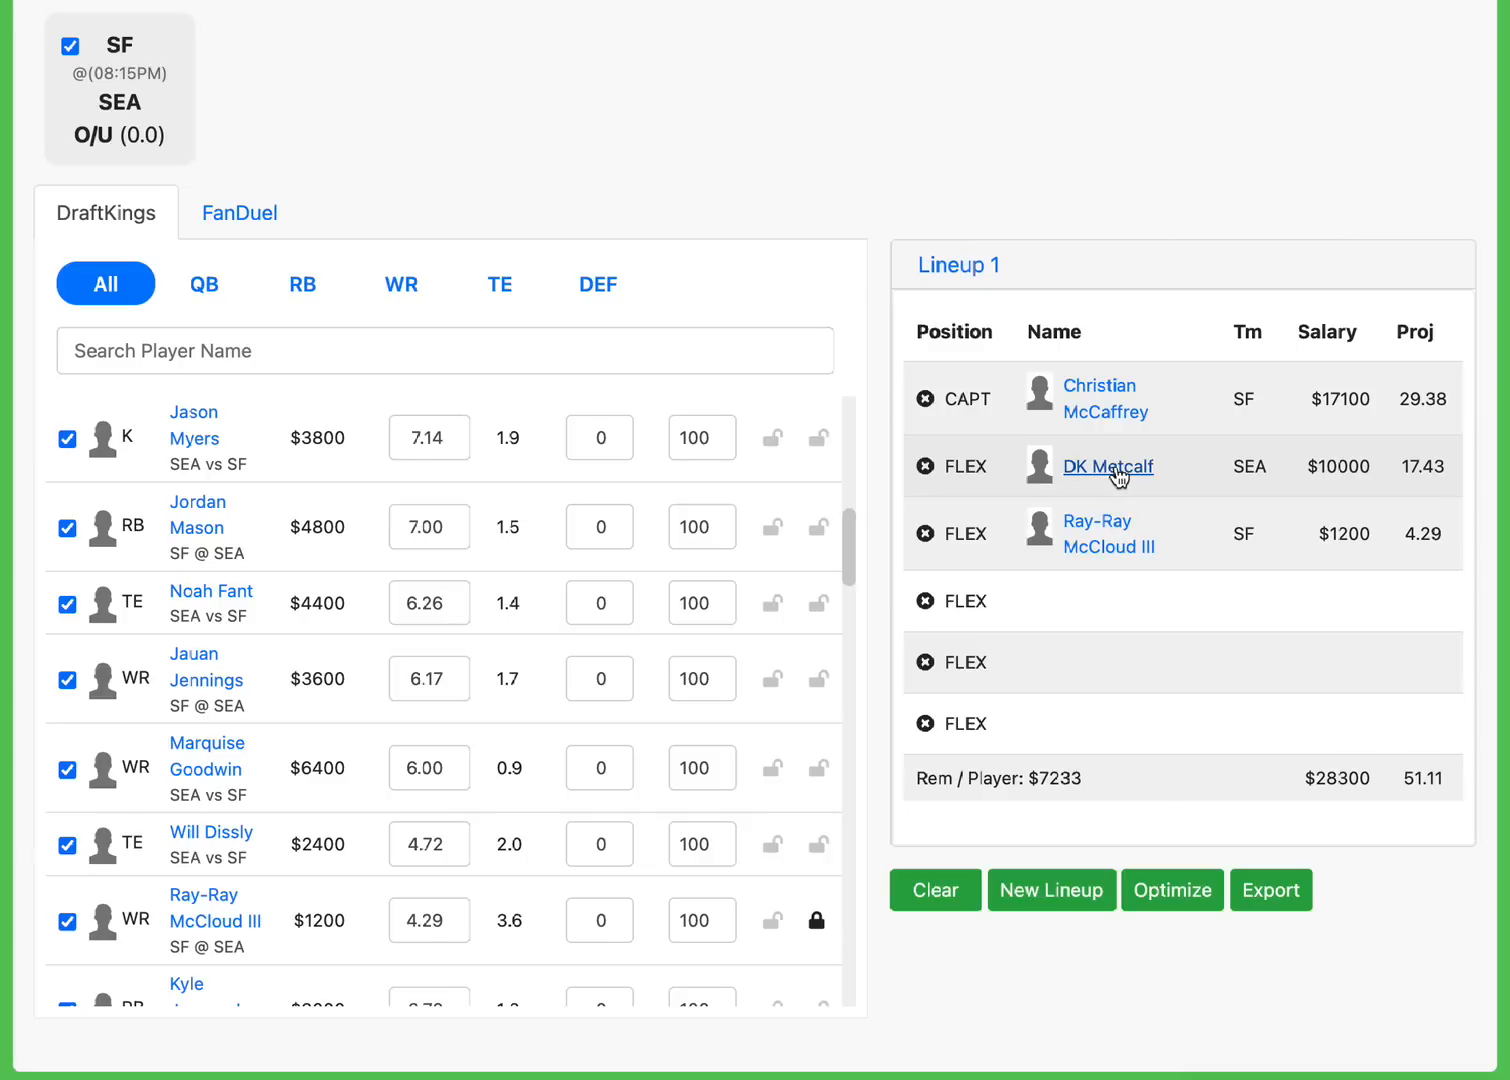
{"action": "mouse_move", "coordinate": [1104, 556]}
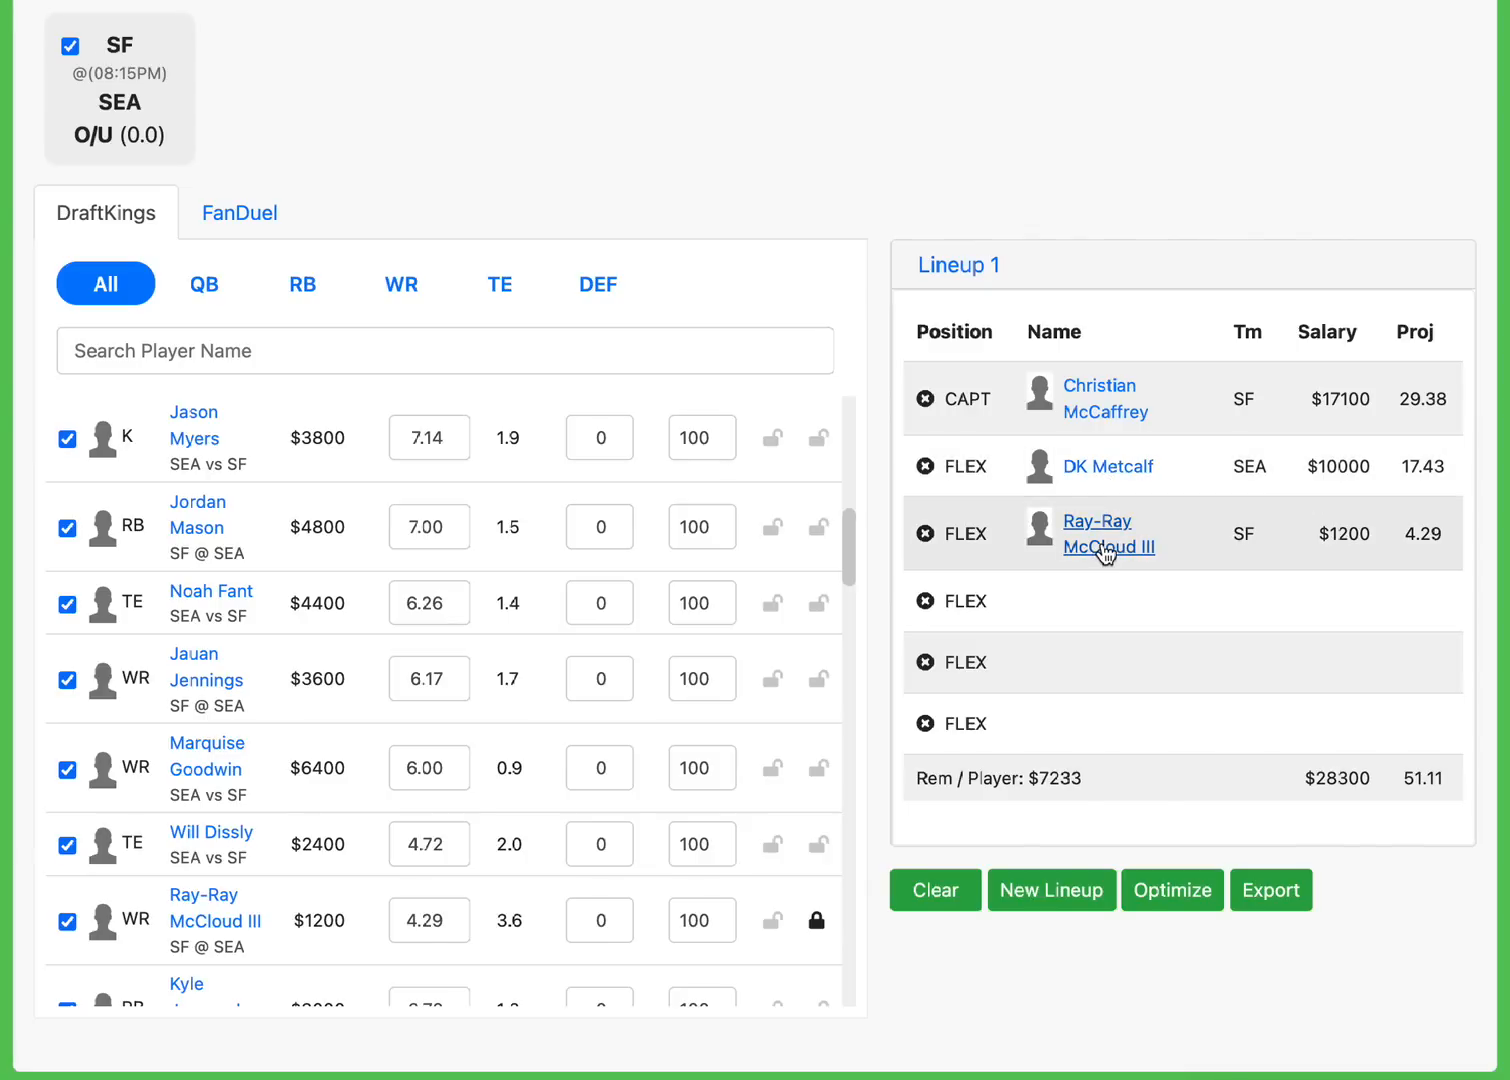
{"action": "mouse_move", "coordinate": [1180, 538]}
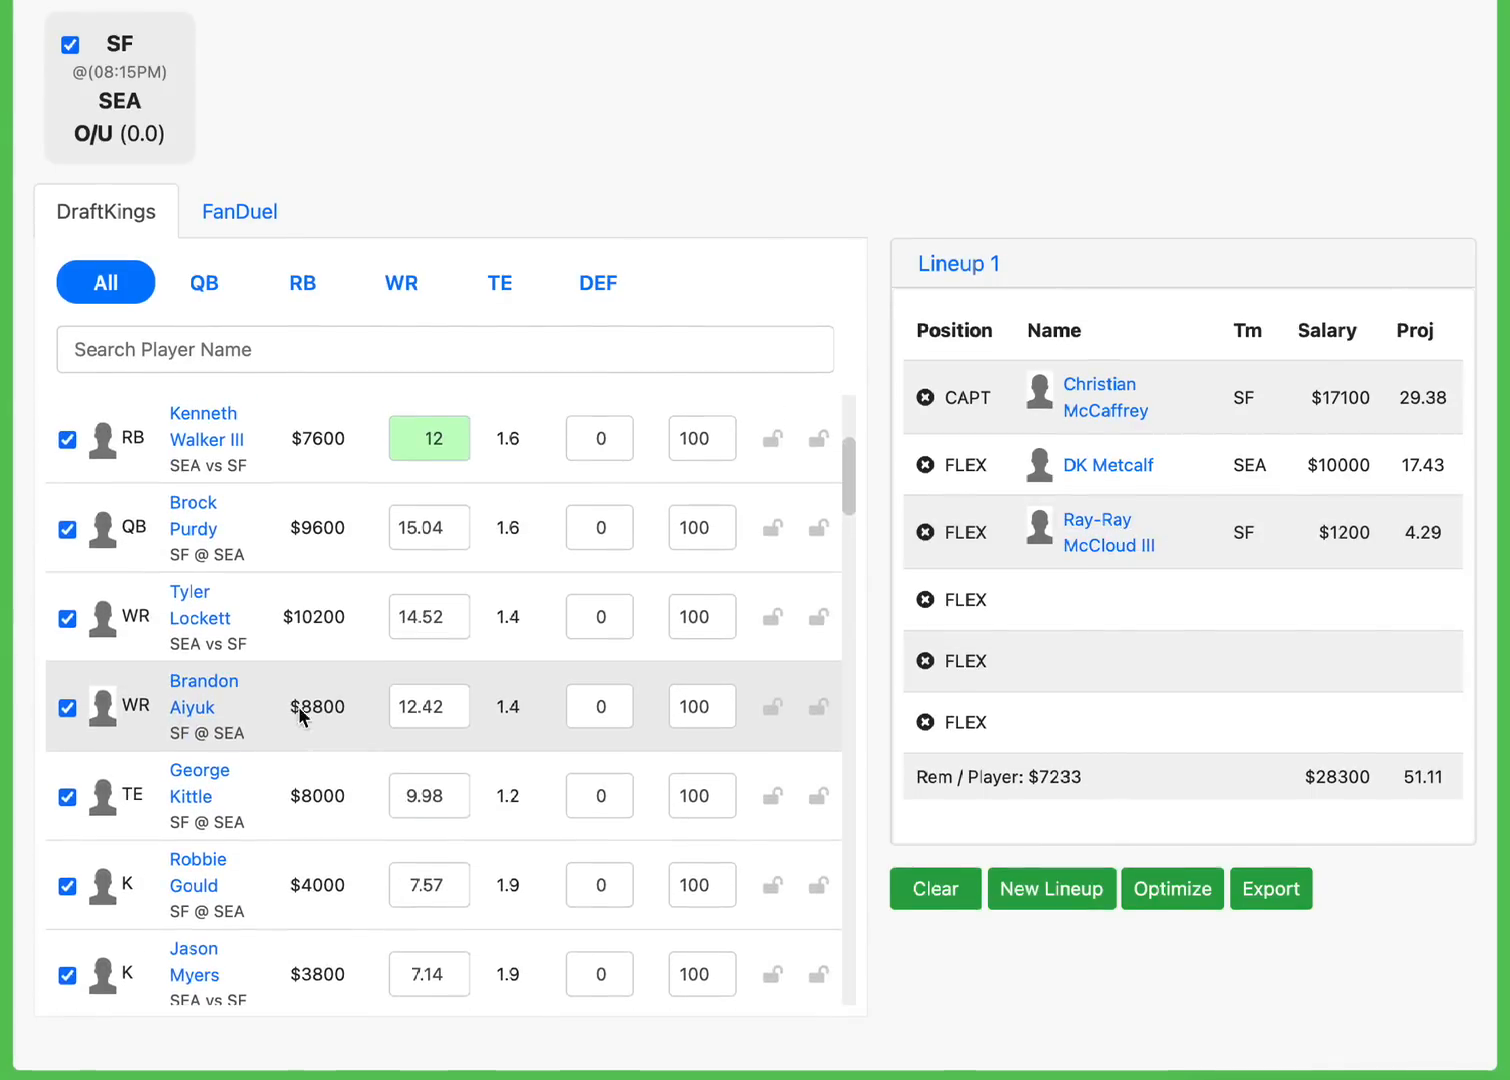
{"action": "scroll", "scroll_direction": "down", "scroll_amount": 3}
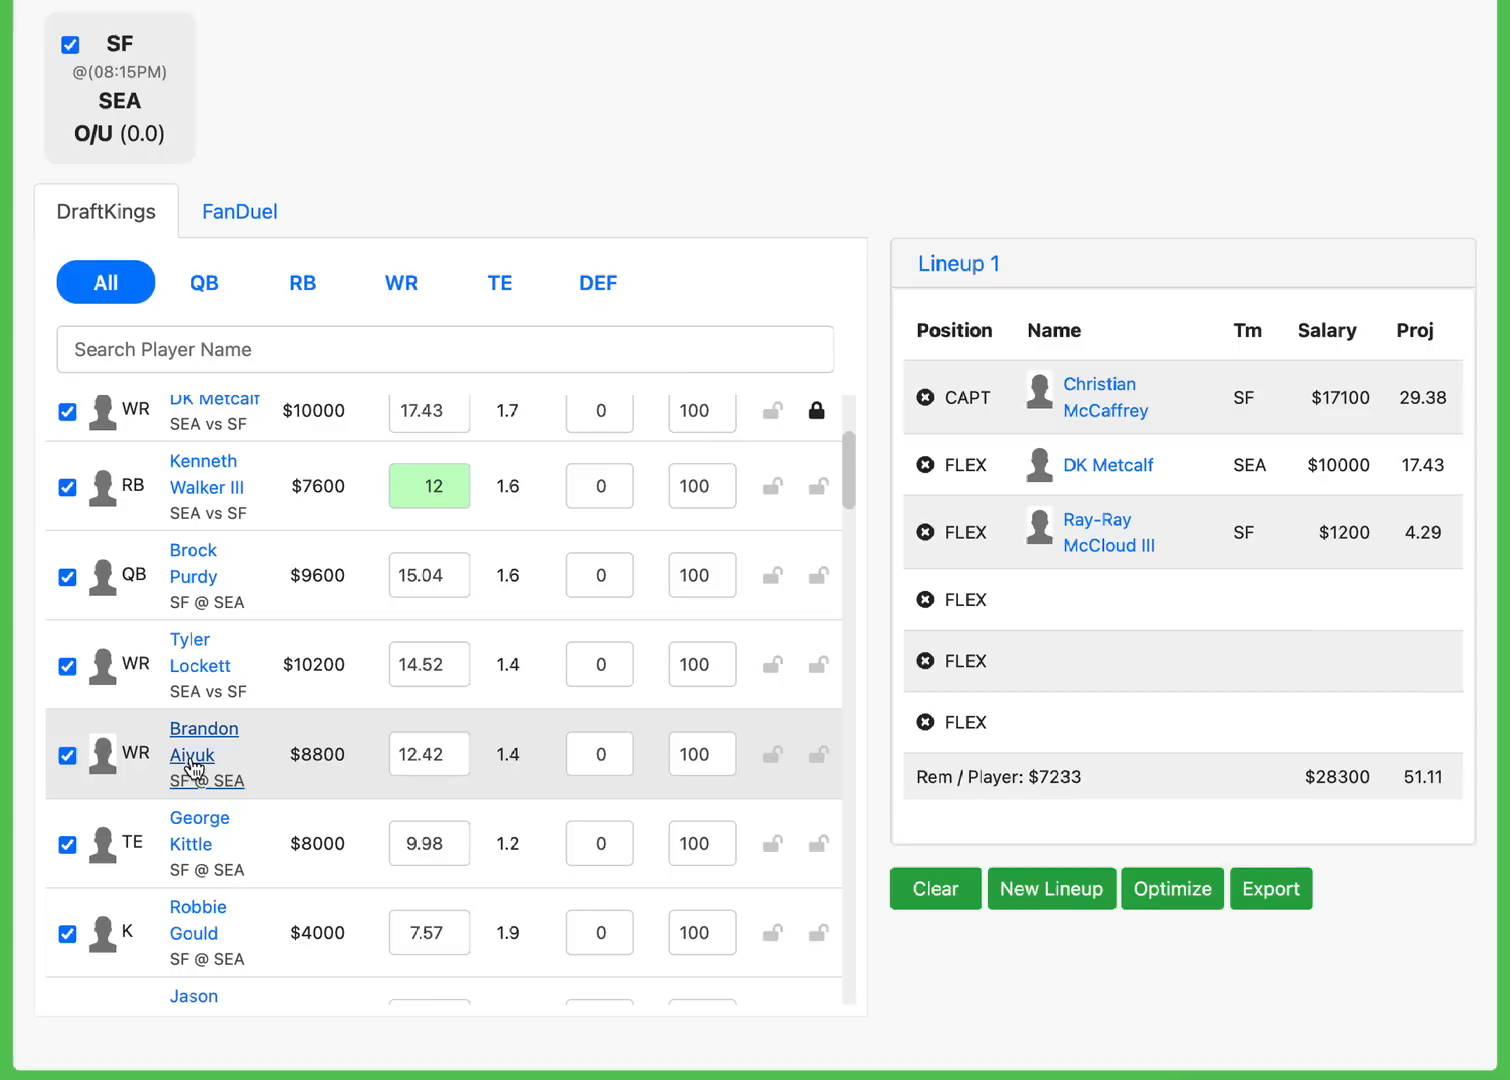
{"action": "mouse_move", "coordinate": [44, 680]}
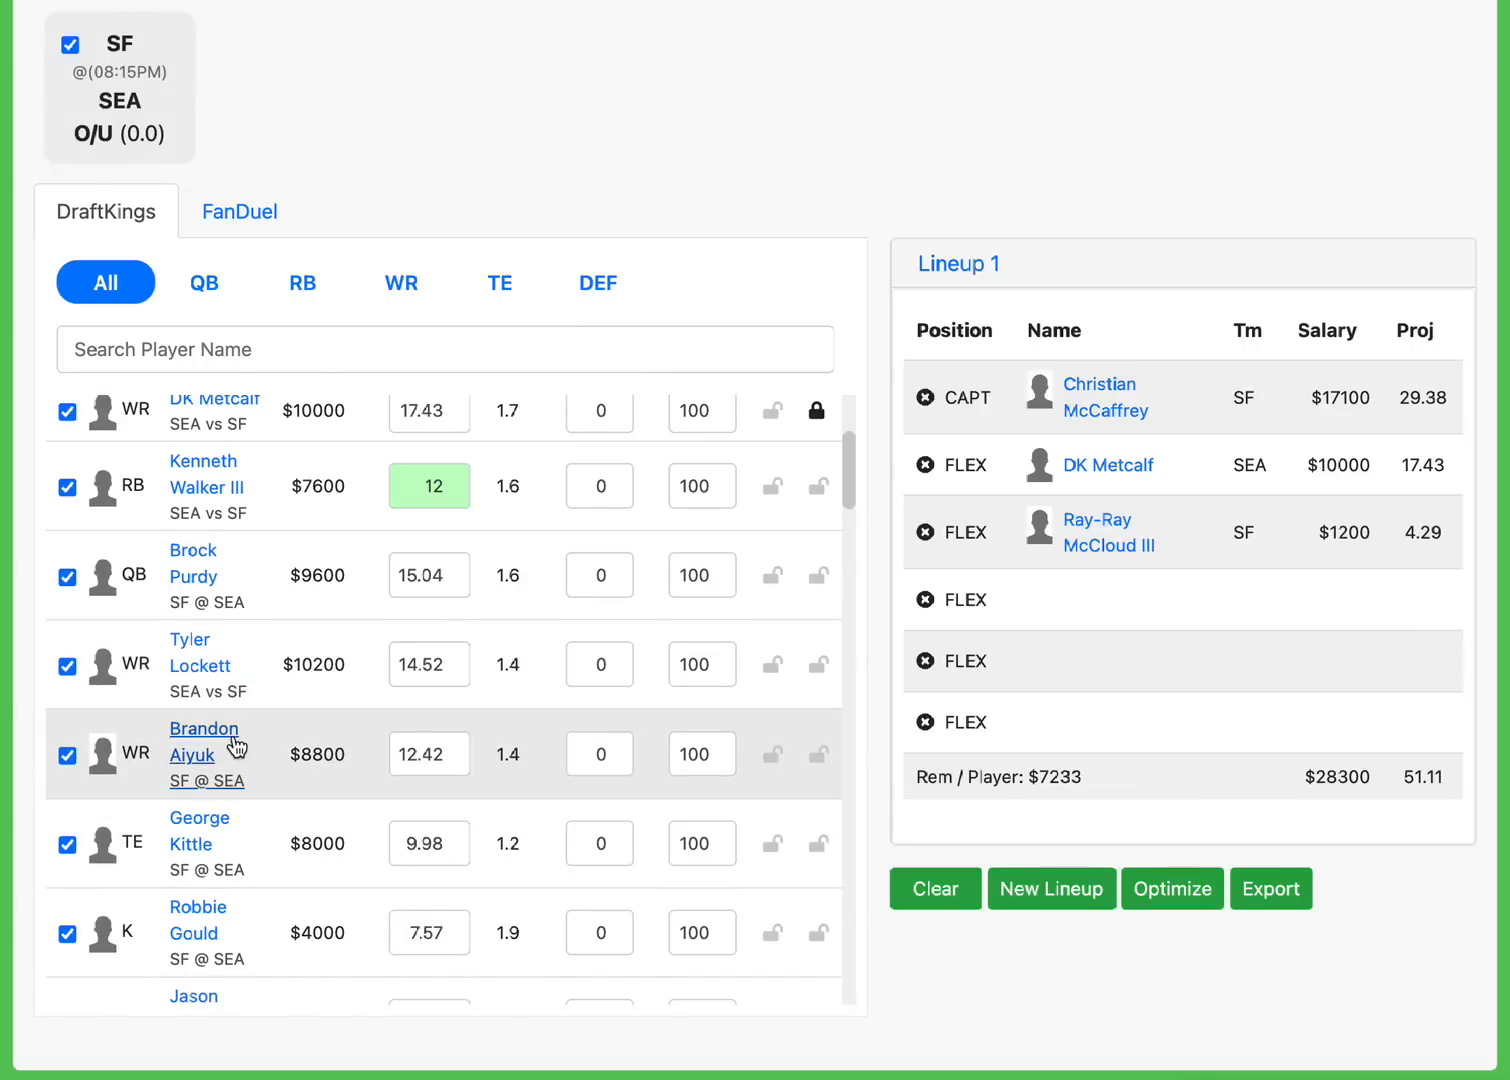
{"action": "mouse_move", "coordinate": [322, 740]}
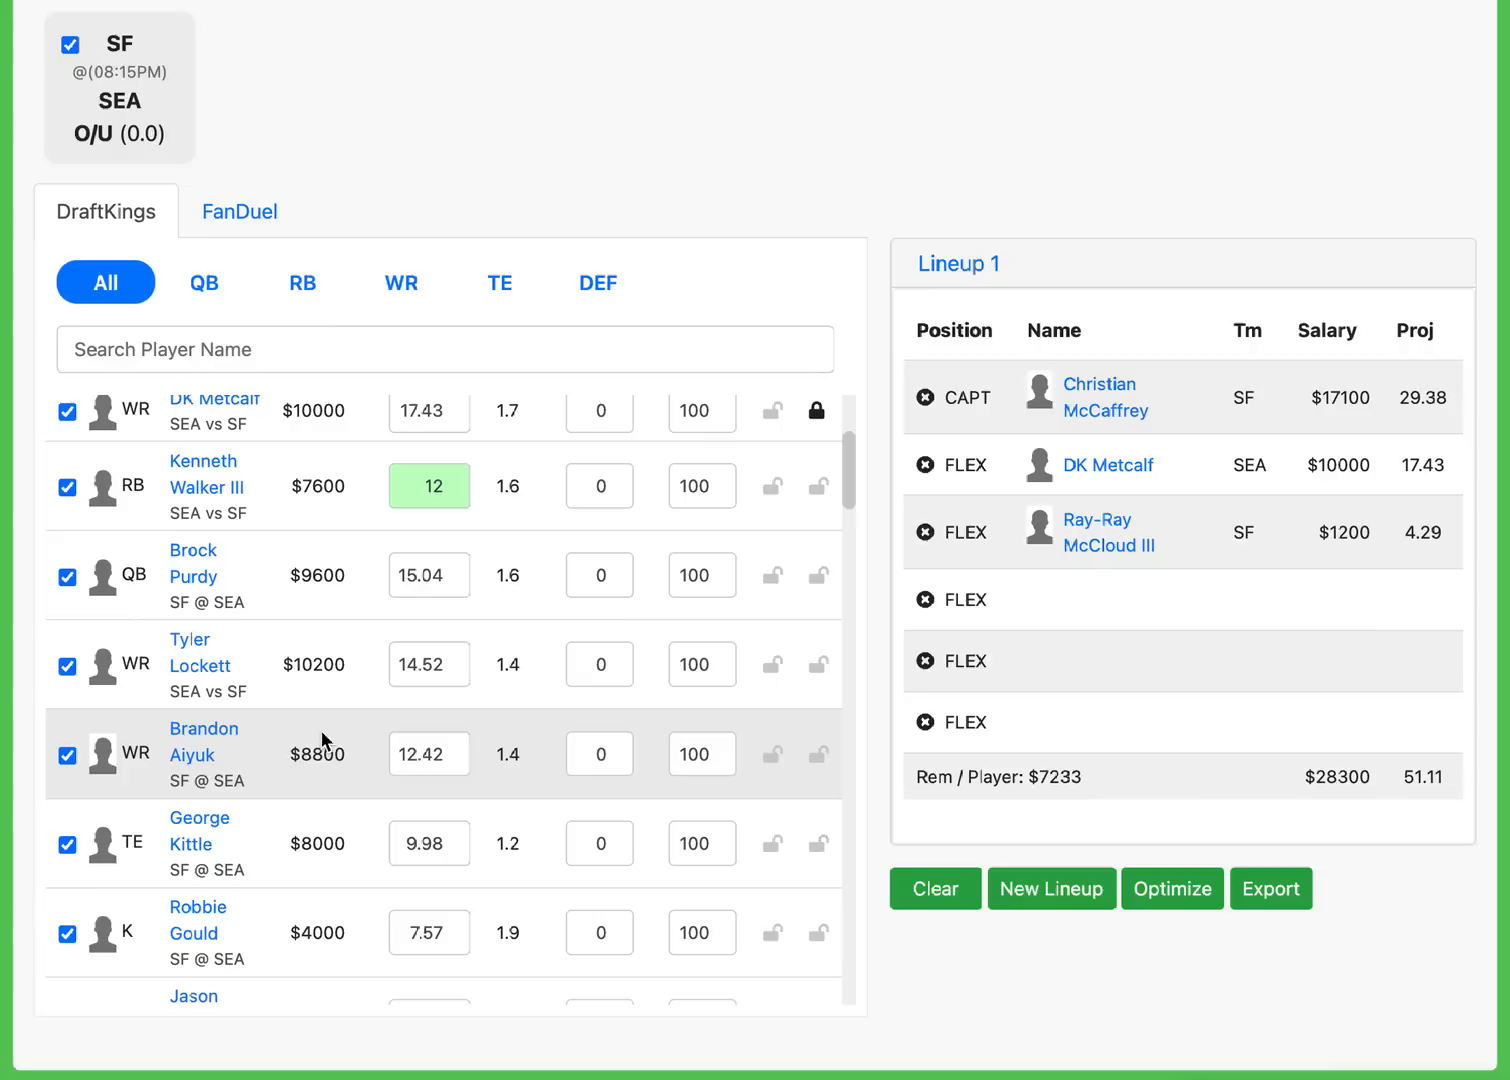
{"action": "scroll", "scroll_direction": "down", "scroll_amount": 3}
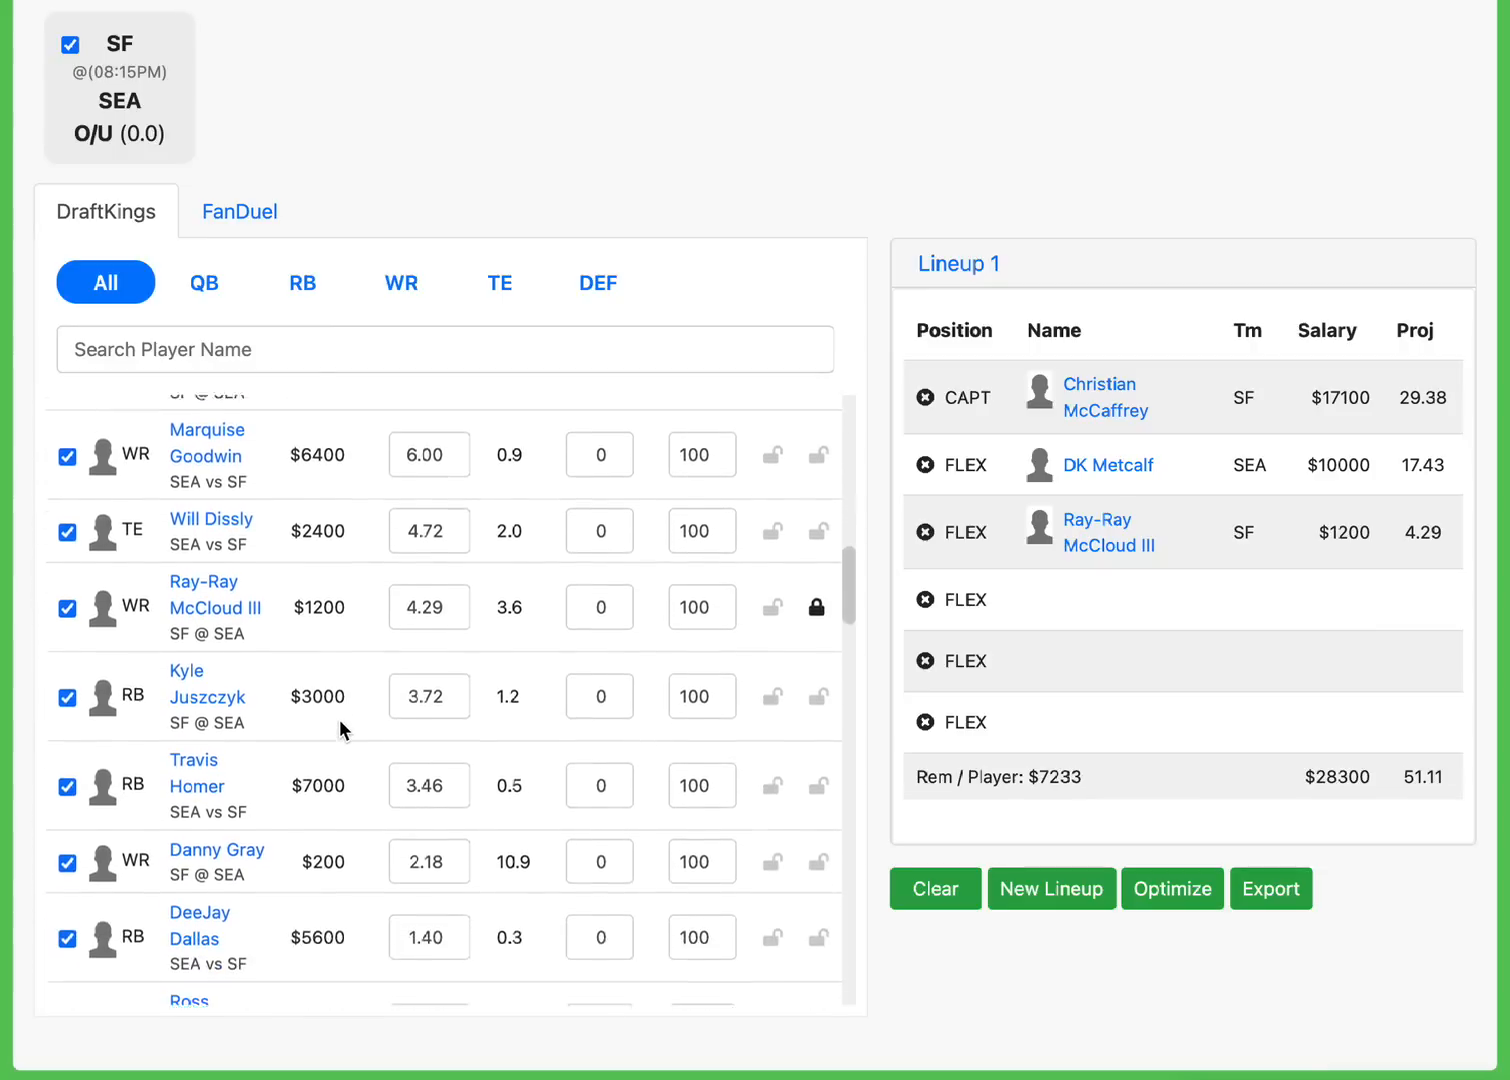
{"action": "scroll", "scroll_direction": "down", "scroll_amount": 3}
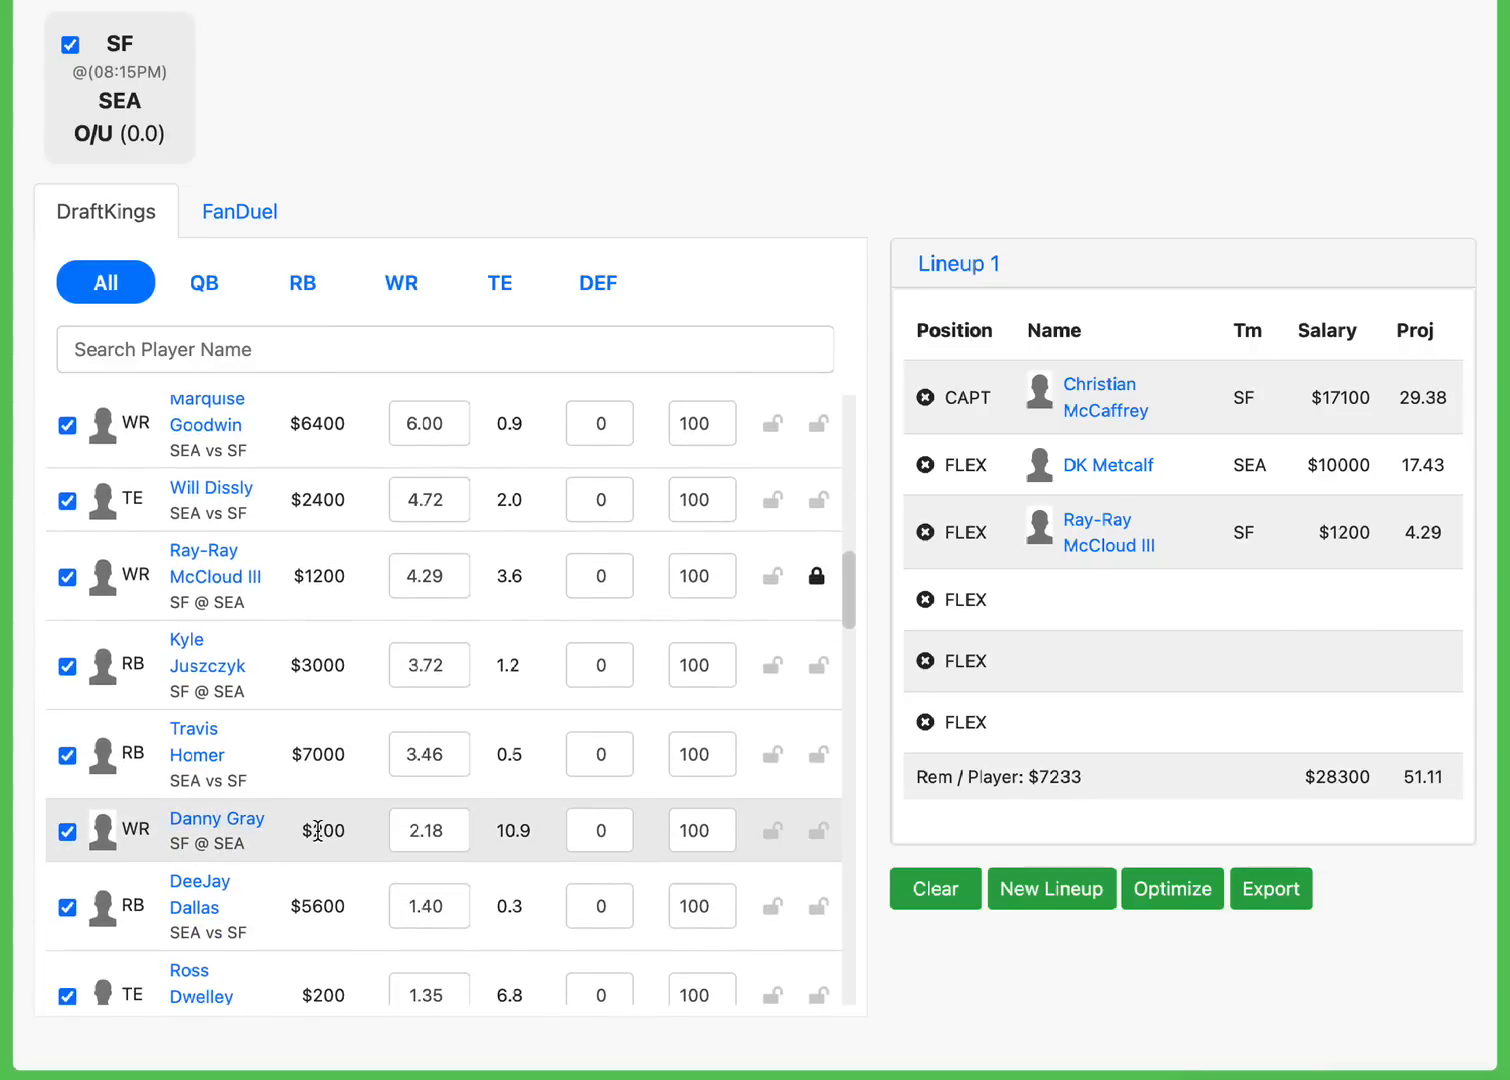
{"action": "mouse_move", "coordinate": [358, 840]}
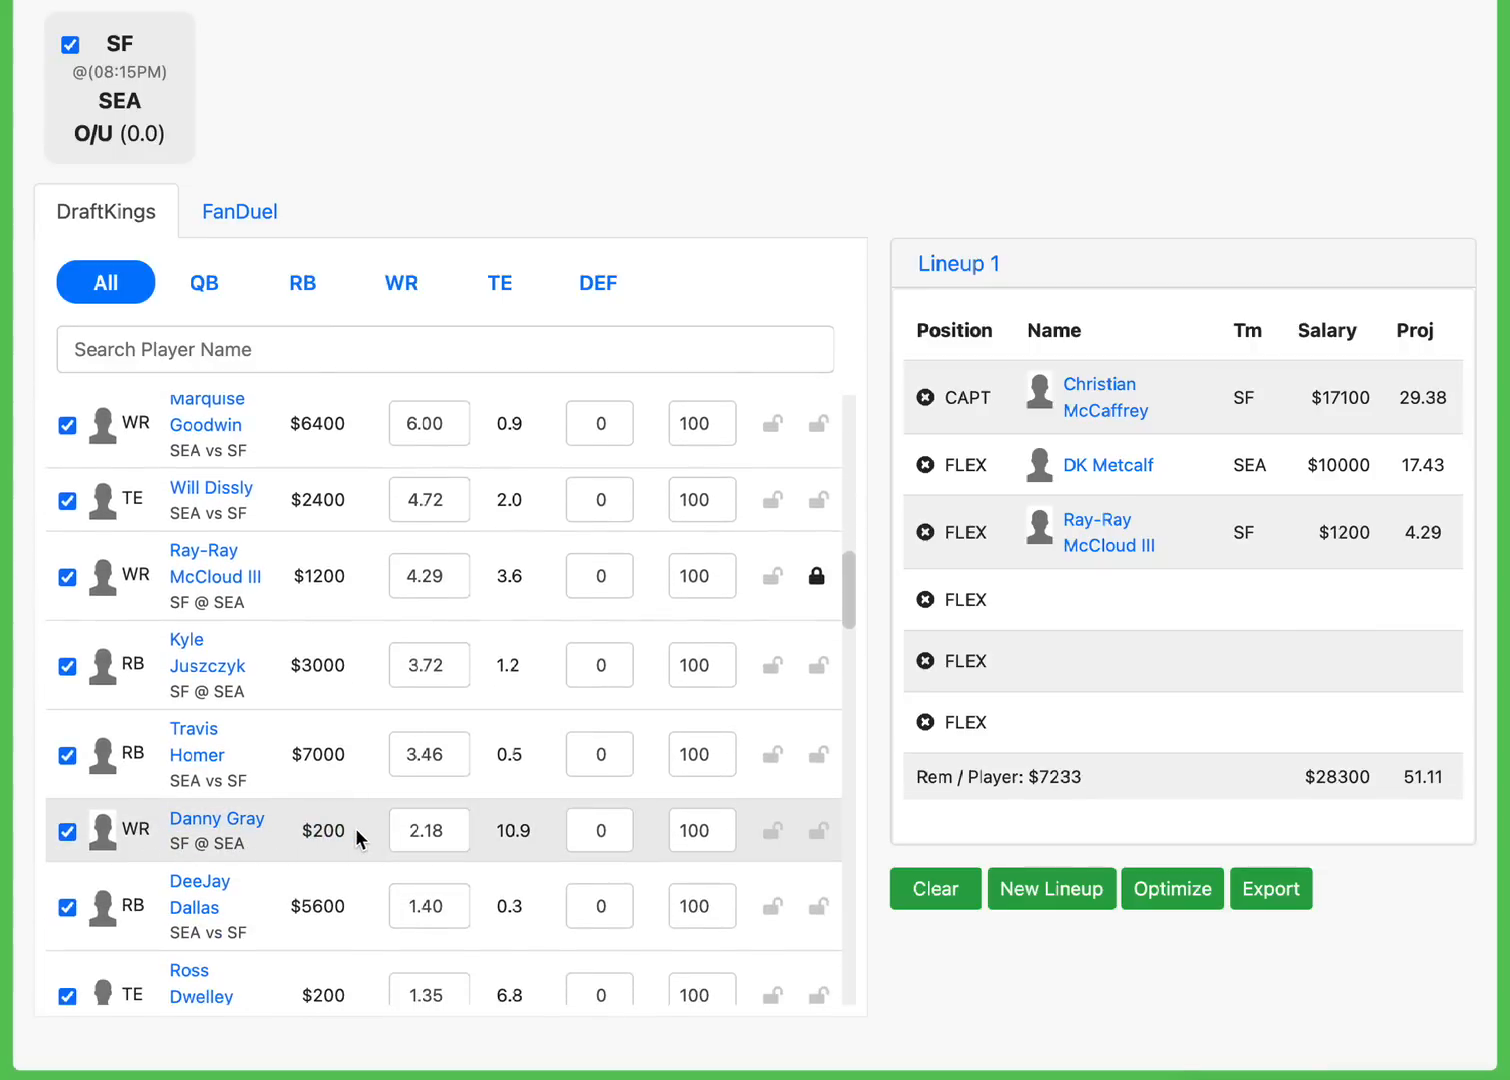
{"action": "mouse_move", "coordinate": [350, 858]}
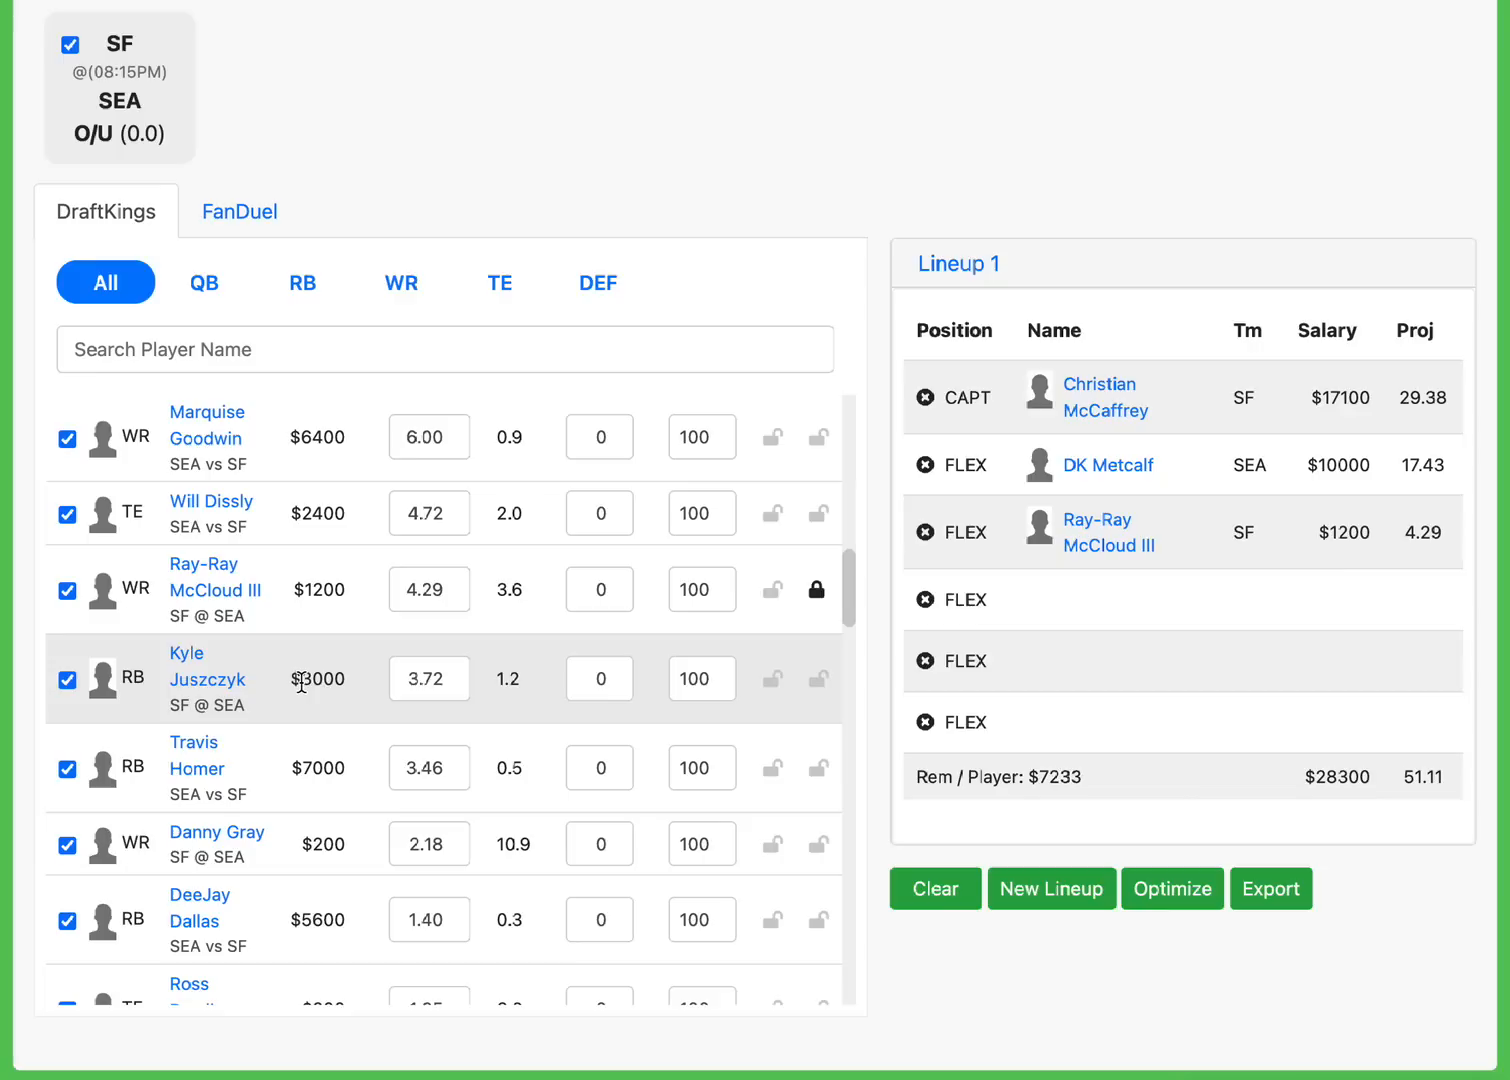
{"action": "mouse_move", "coordinate": [208, 680]}
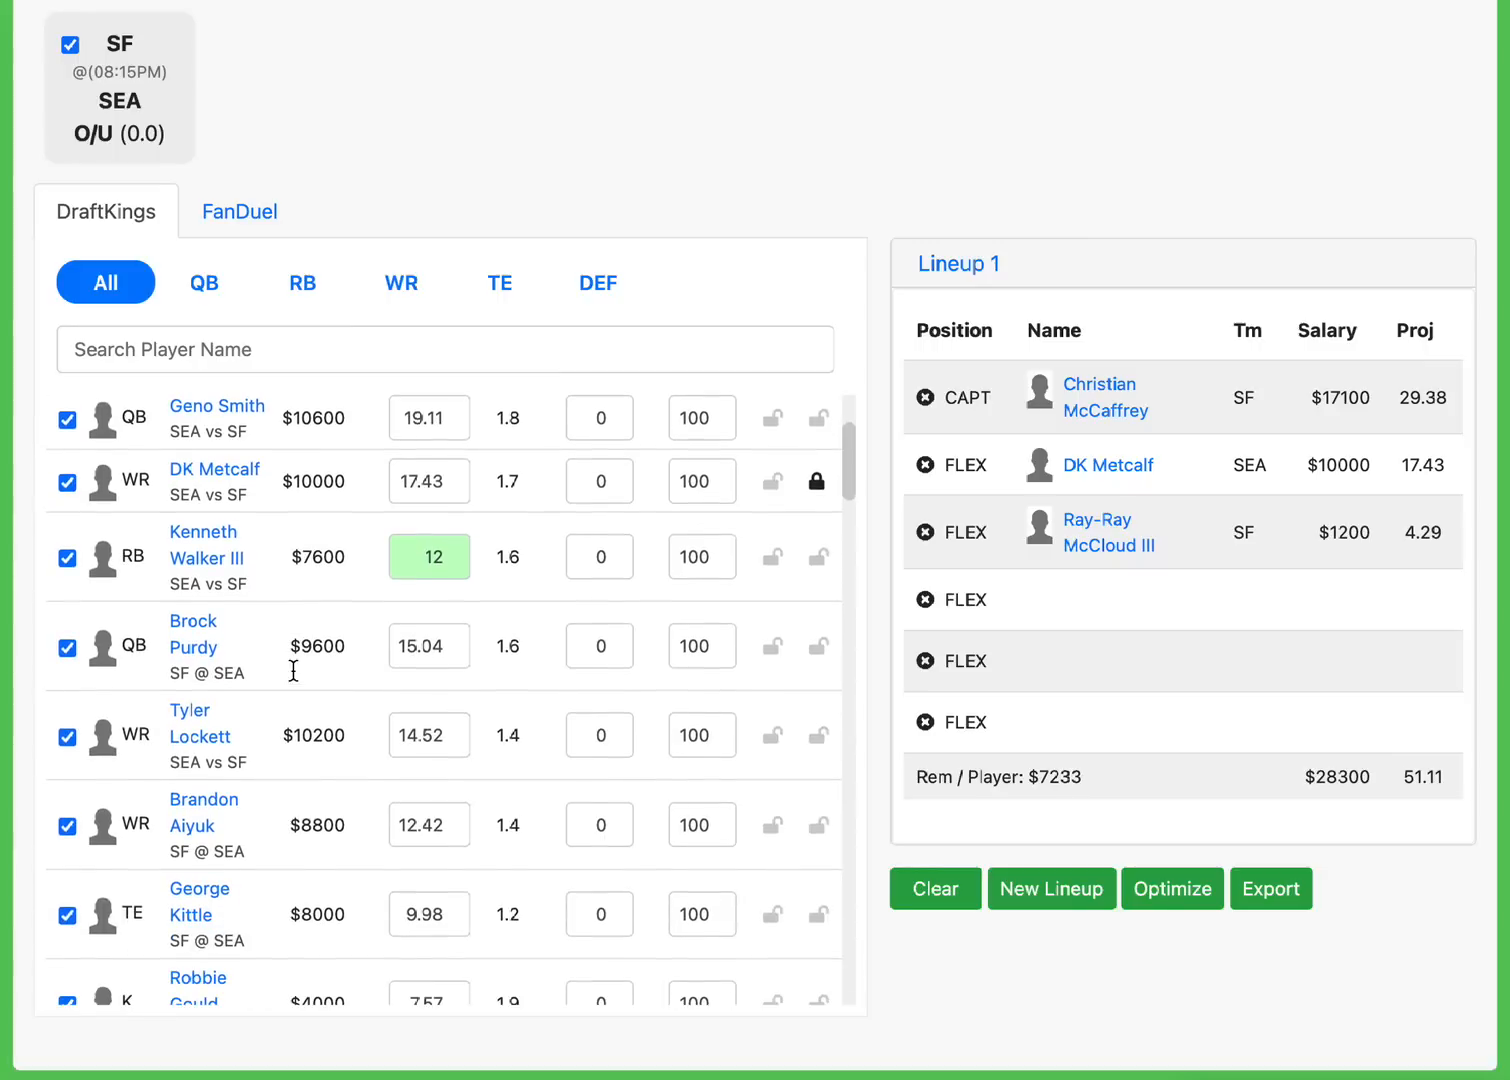
{"action": "scroll", "scroll_direction": "down", "scroll_amount": 3}
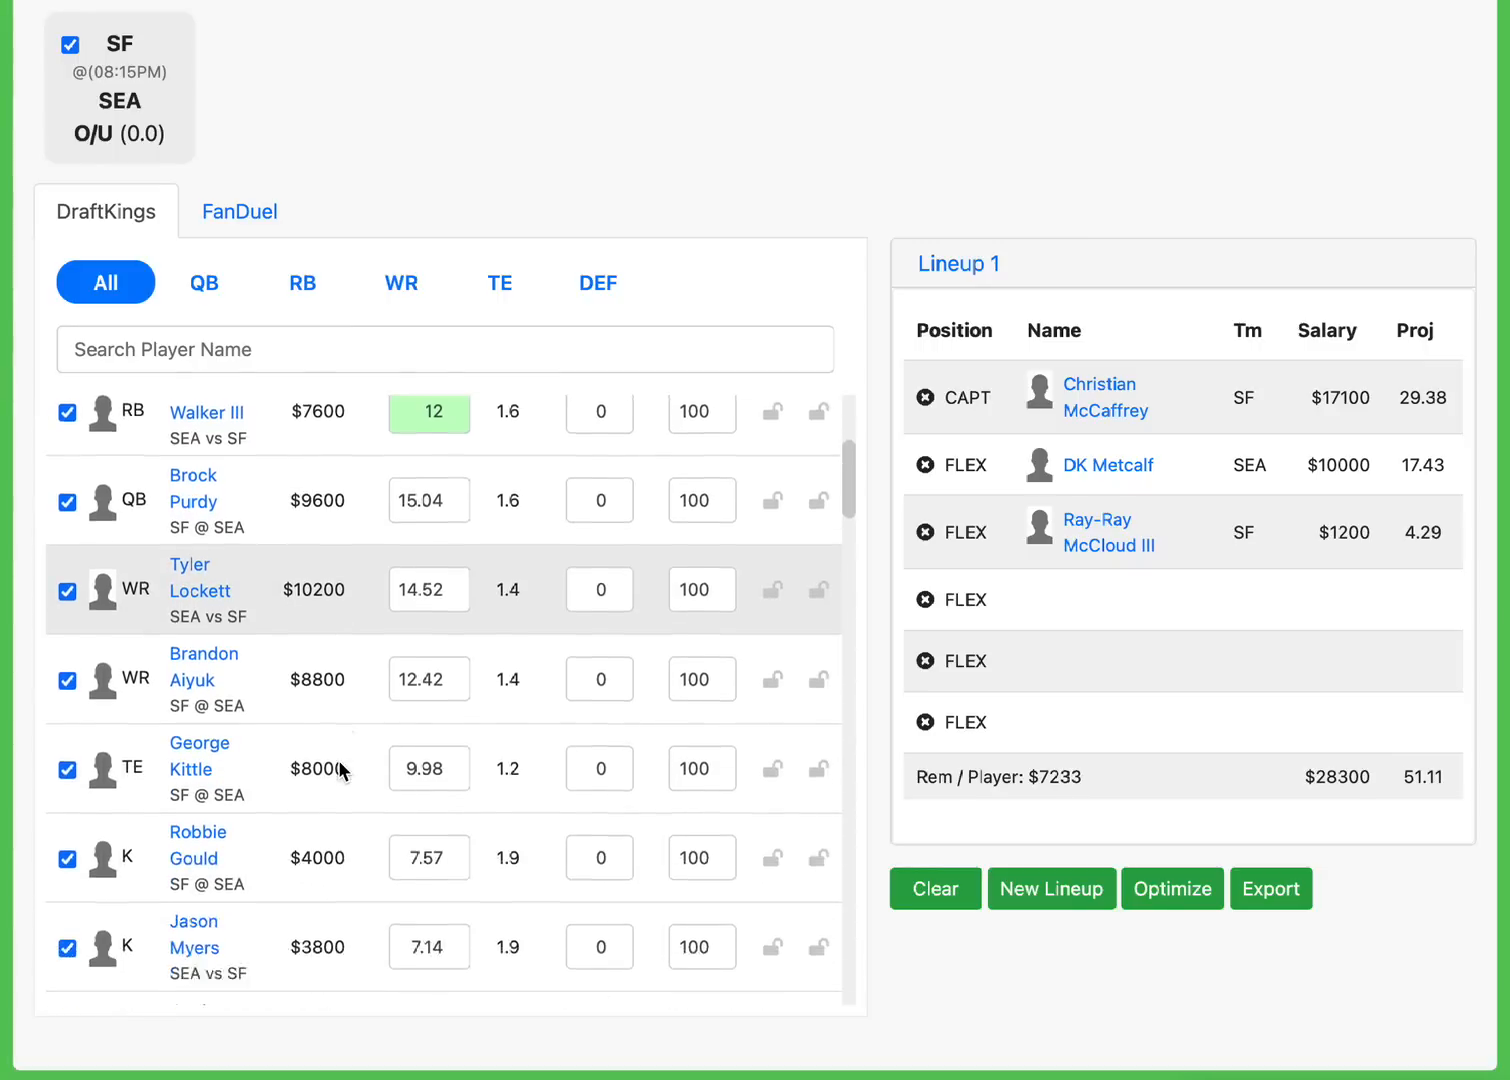
{"action": "scroll", "scroll_direction": "down", "scroll_amount": 3}
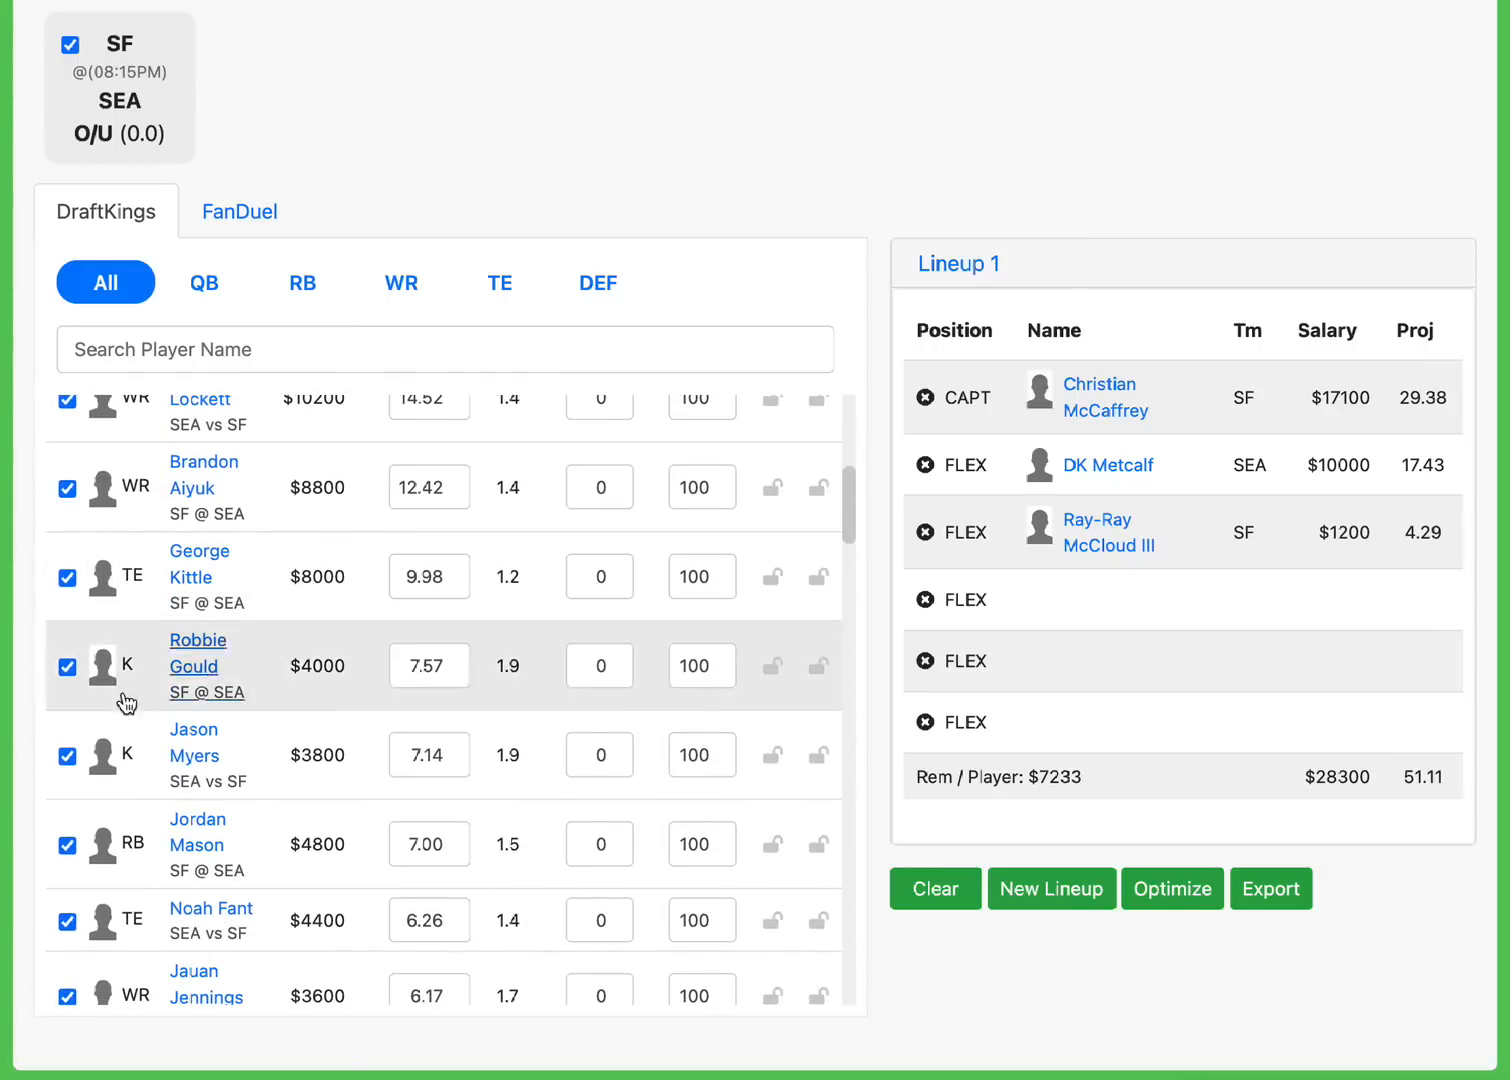
{"action": "scroll", "scroll_direction": "down", "scroll_amount": 3}
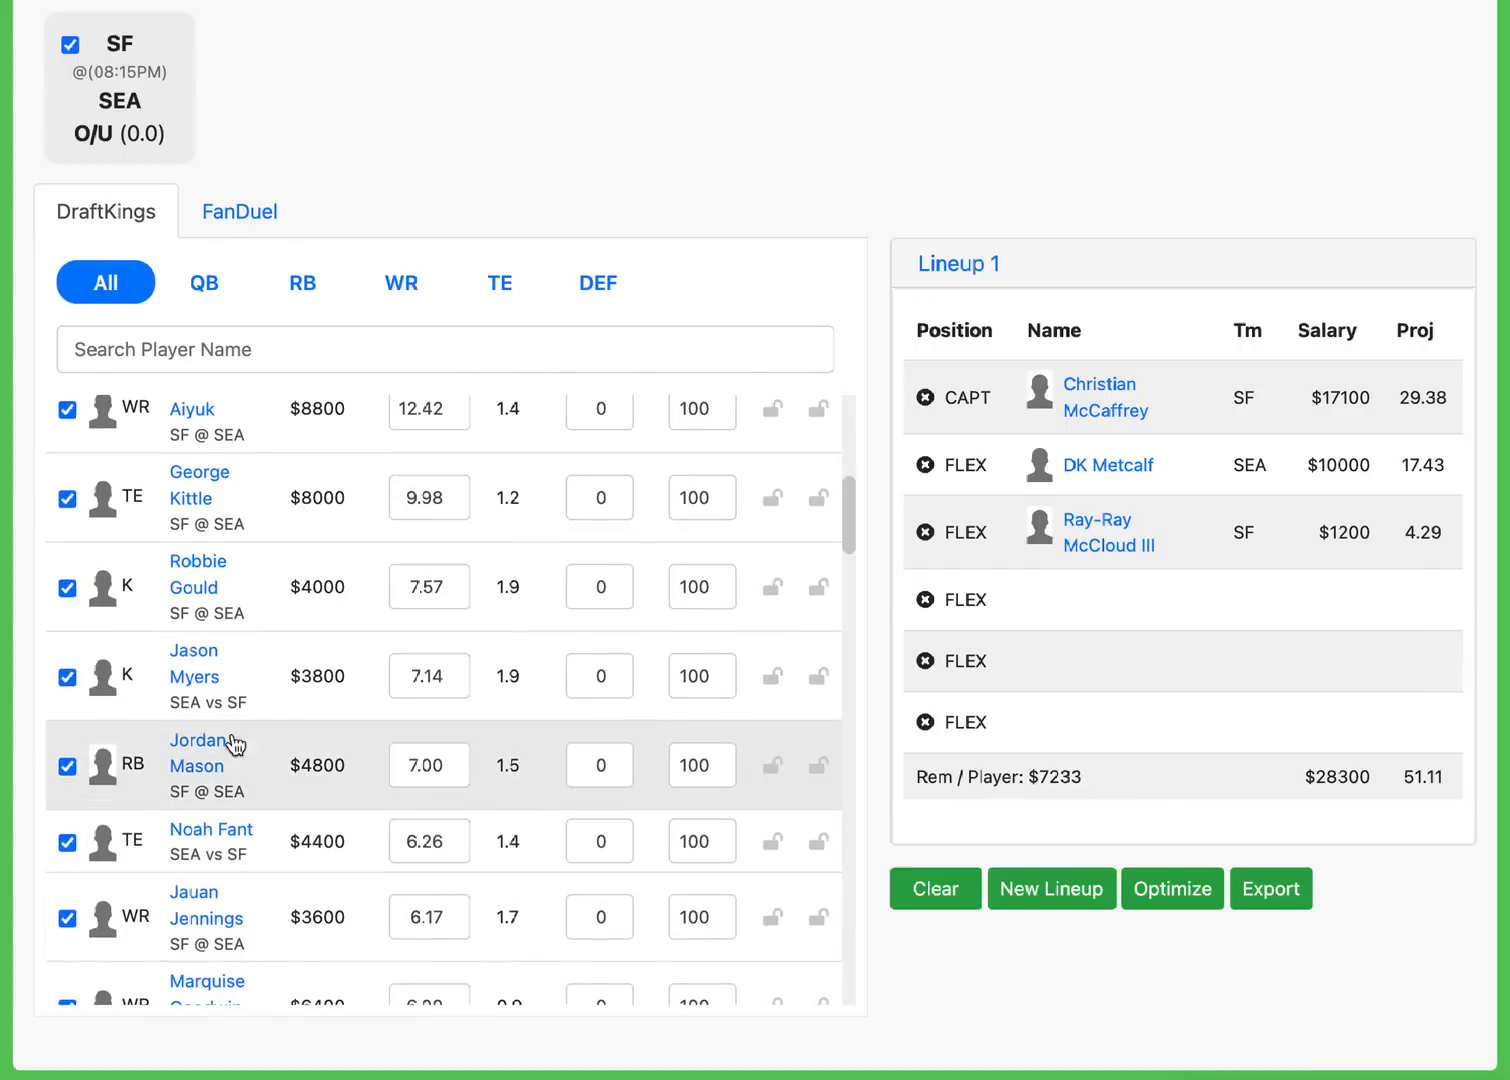
{"action": "scroll", "scroll_direction": "down", "scroll_amount": 3}
{"action": "type", "text": "12"}
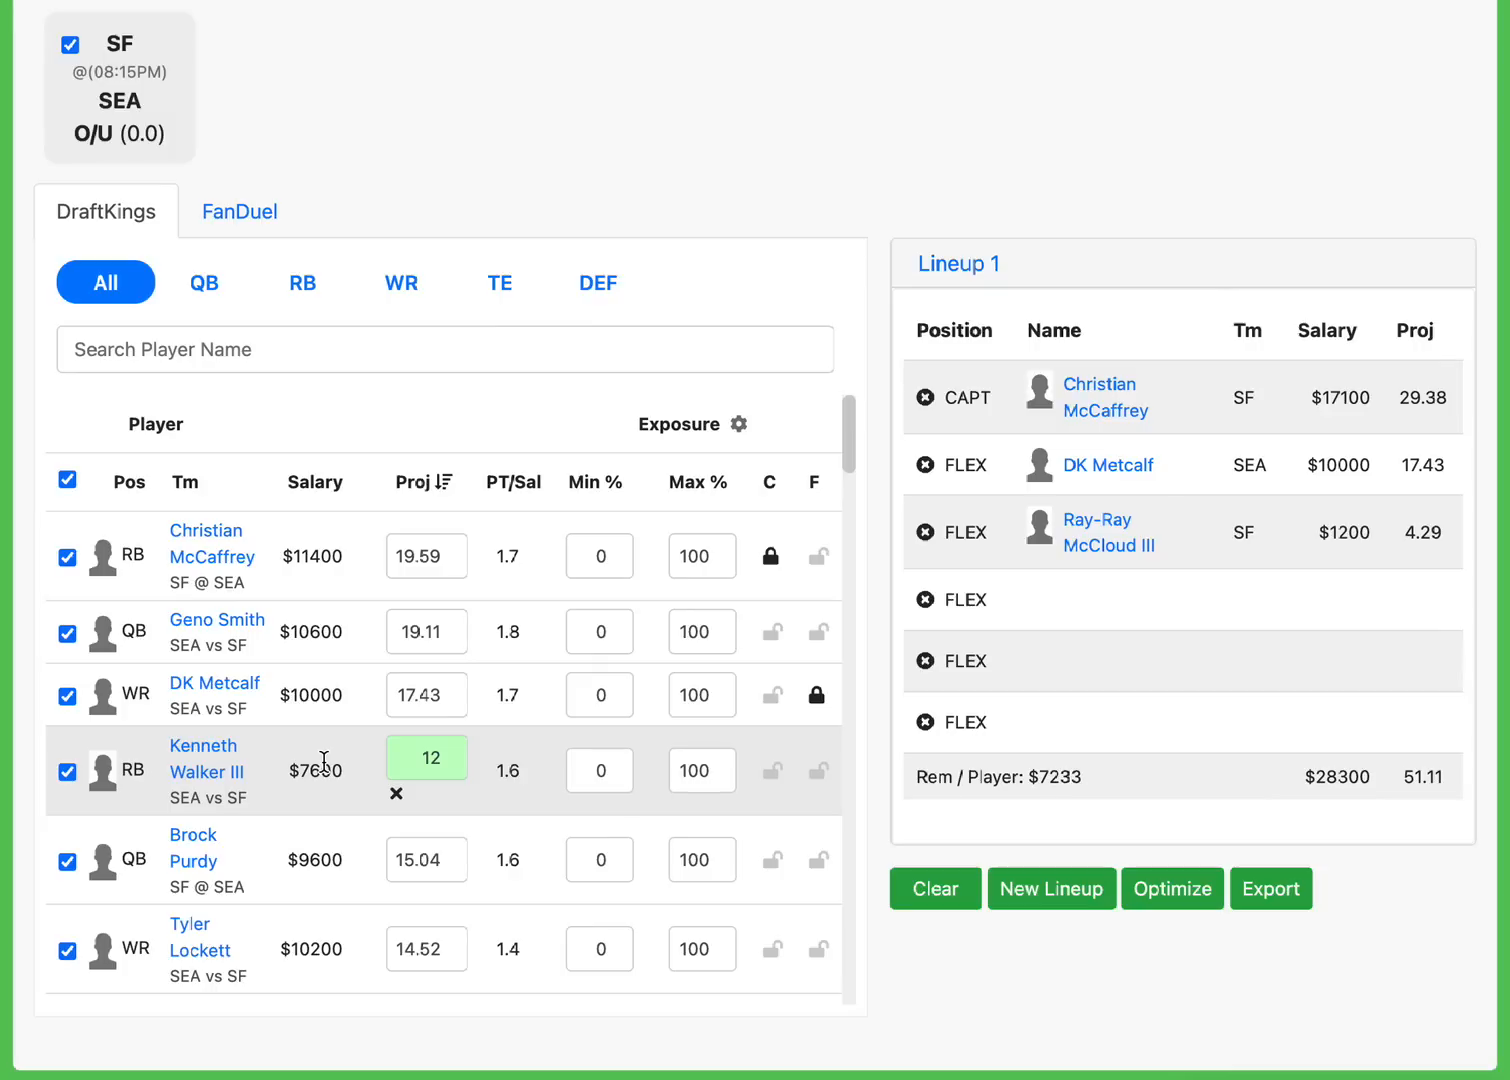
{"action": "left_click", "coordinate": [318, 770]}
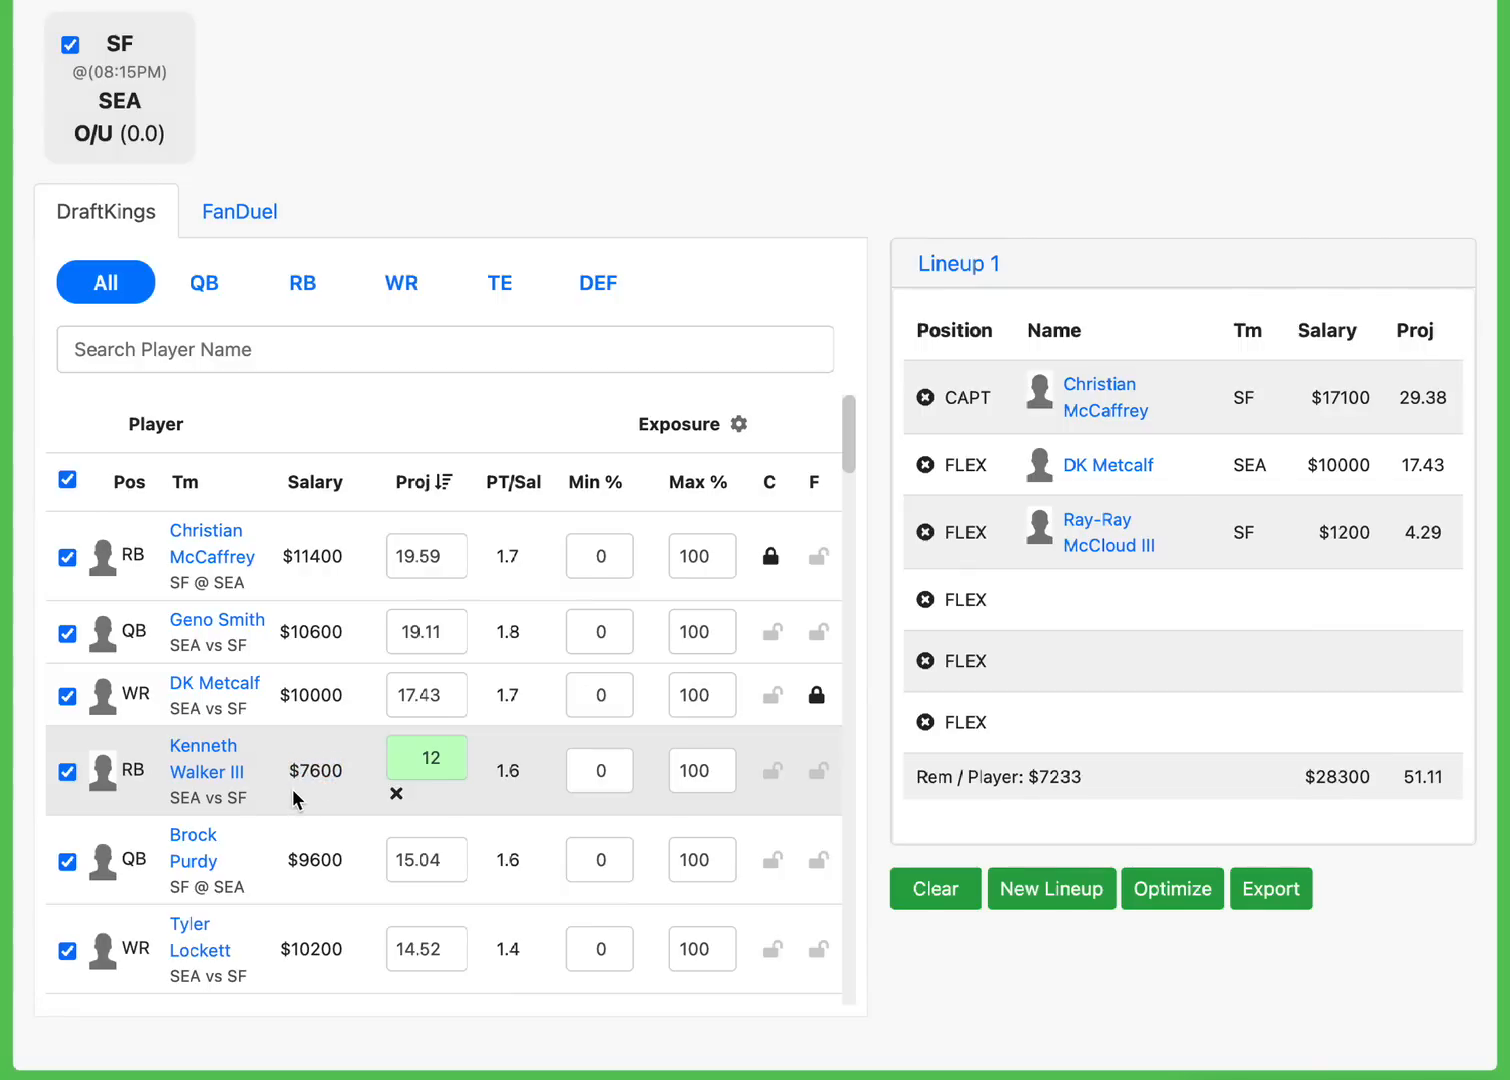
{"action": "mouse_move", "coordinate": [292, 776]}
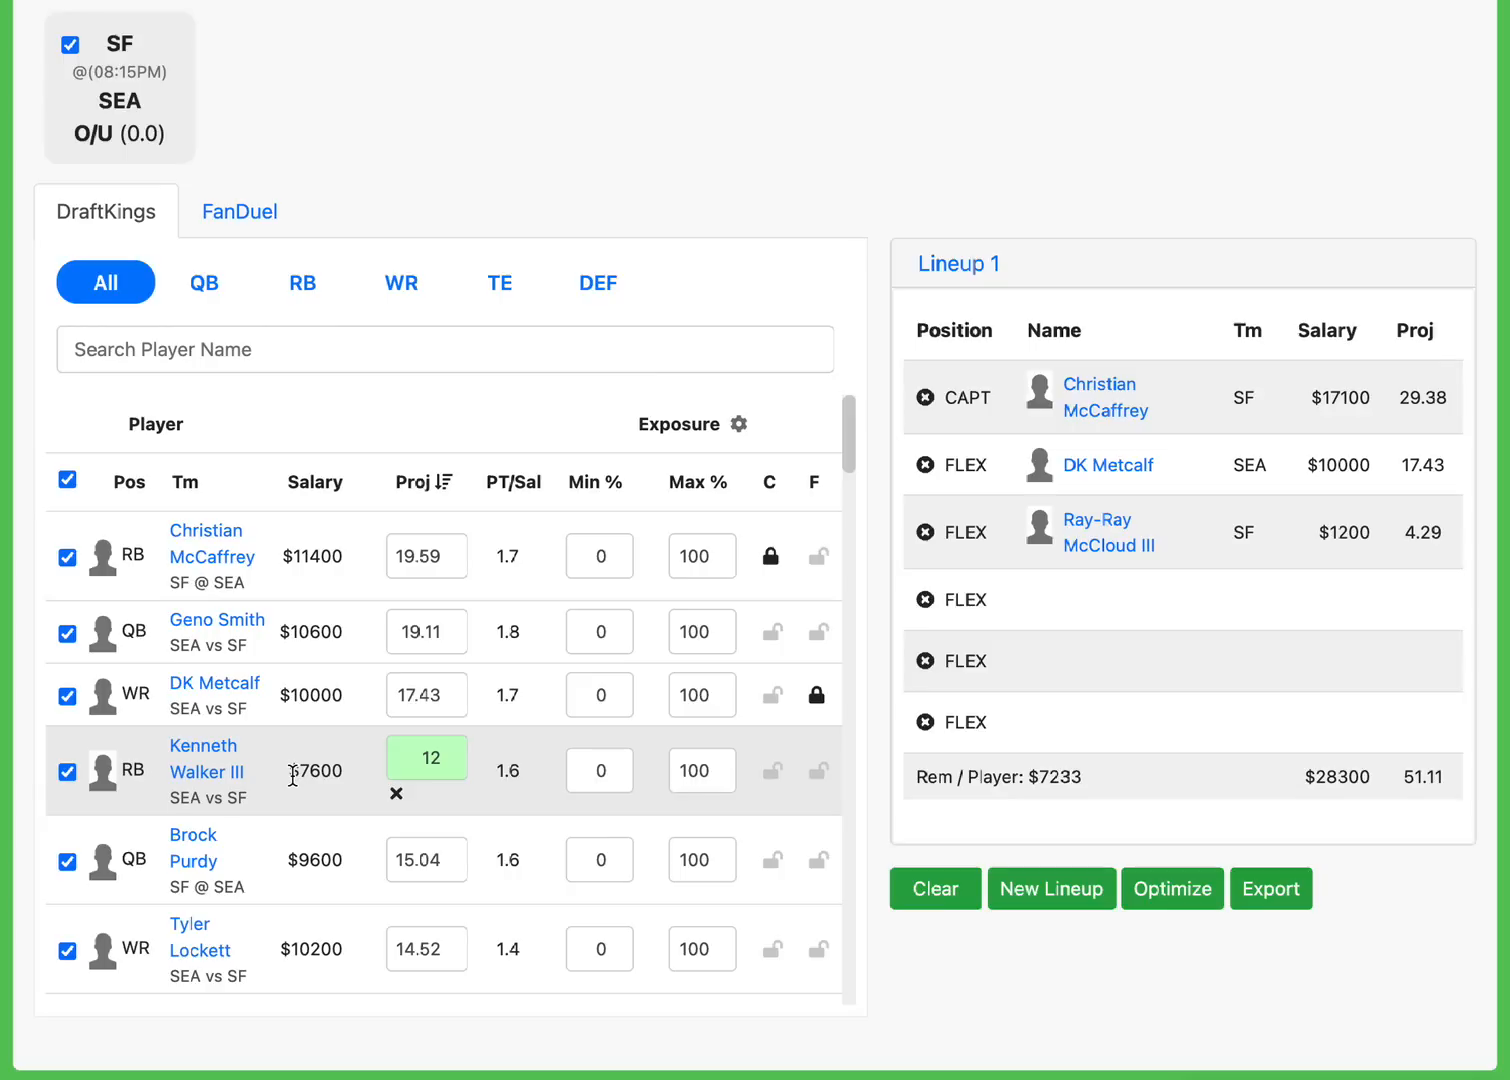